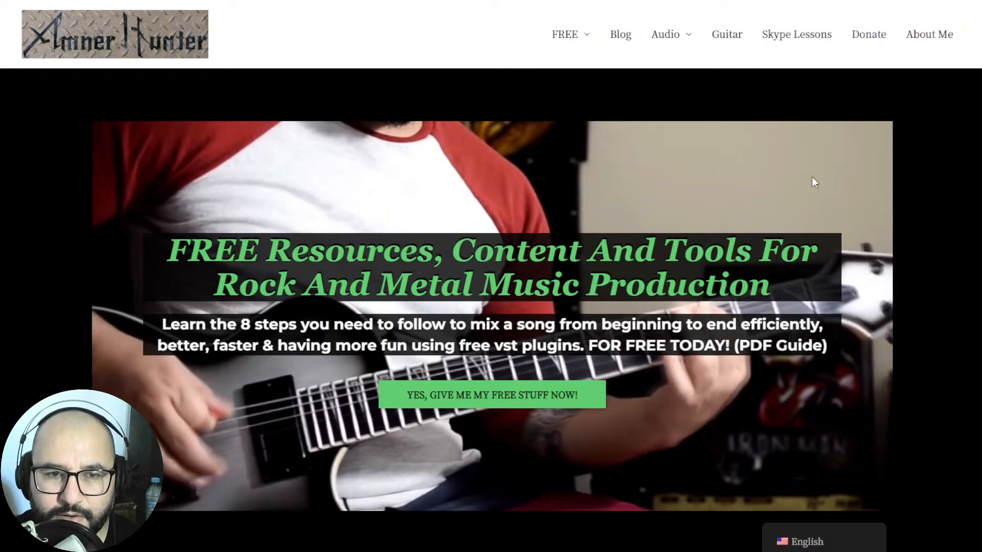
pyautogui.moveTo(760, 193)
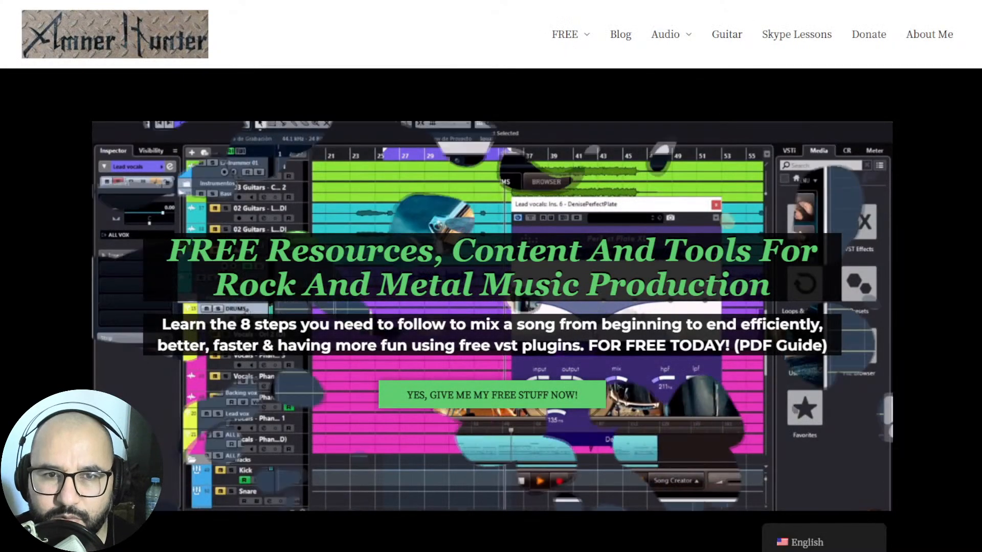
# - Browse the UVR download page, then get UVR running with Sugar.mp3 as input
pyautogui.click(564, 34)
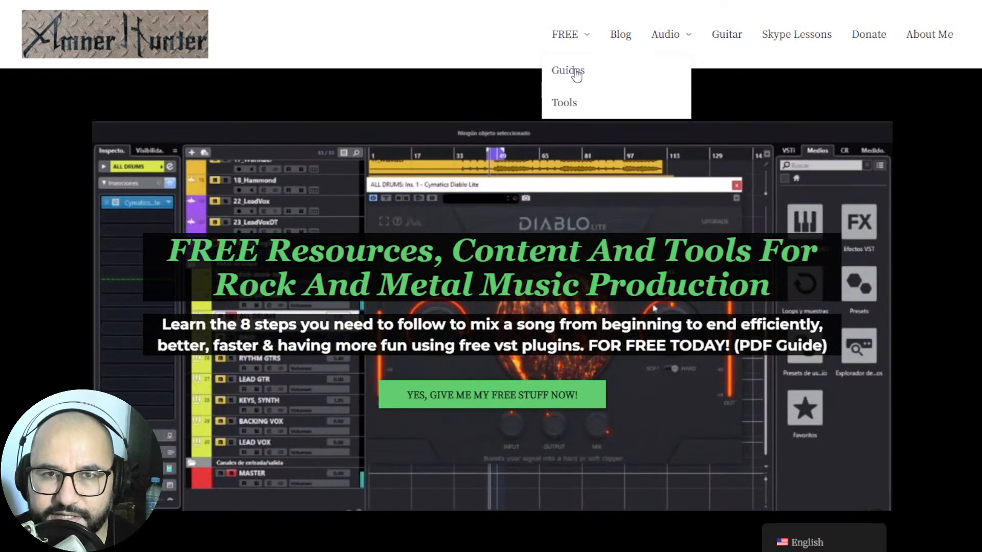
pyautogui.moveTo(564, 103)
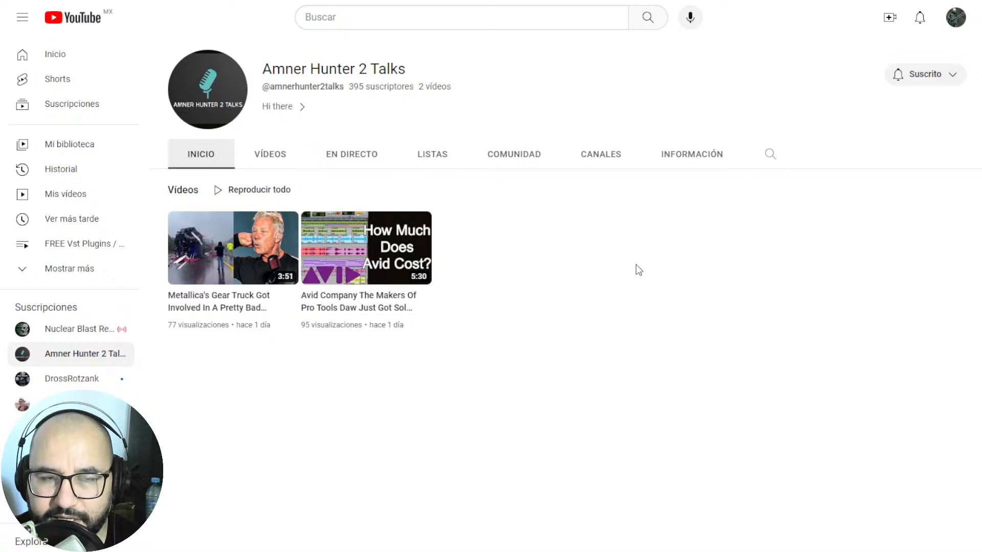
pyautogui.moveTo(594, 267)
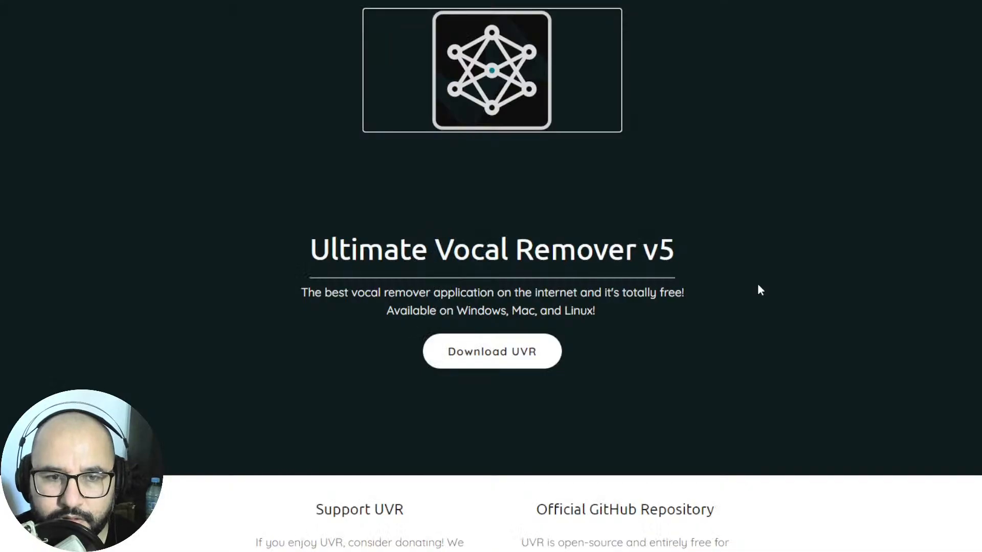
pyautogui.moveTo(883, 213)
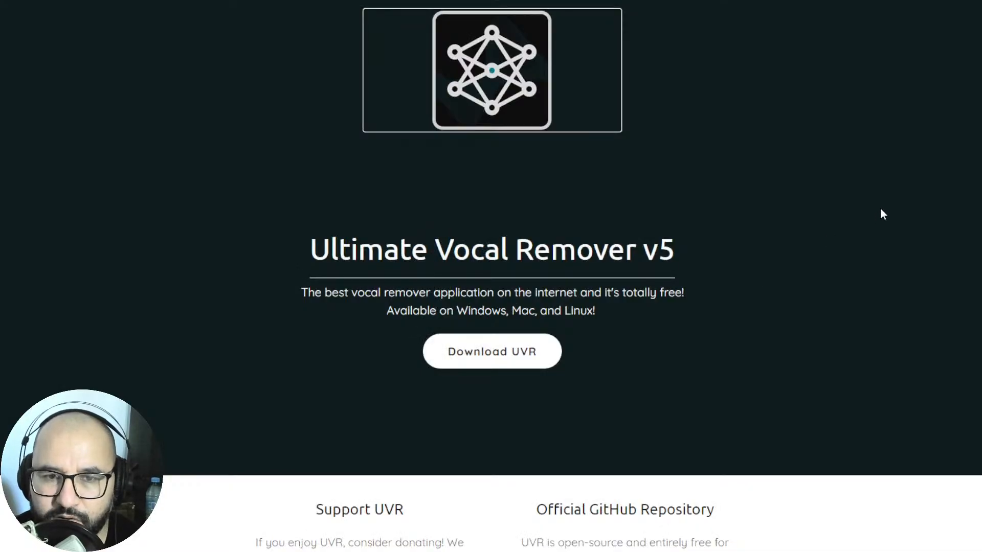
pyautogui.moveTo(839, 284)
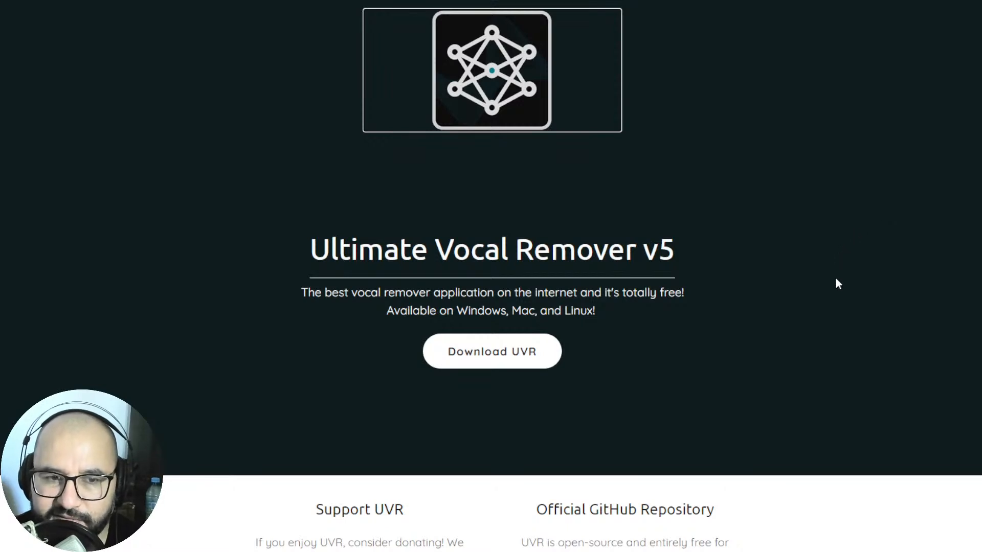
pyautogui.moveTo(777, 333)
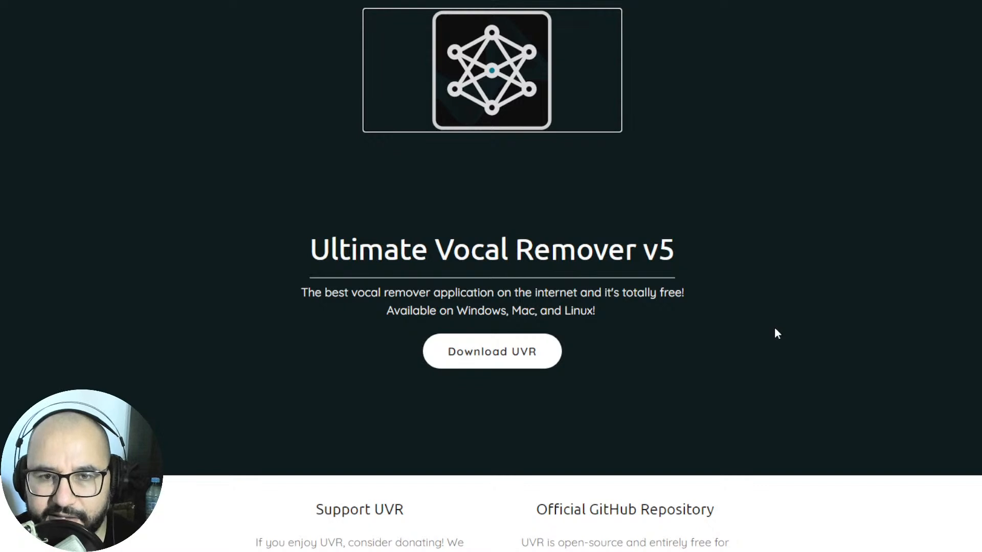
pyautogui.moveTo(790, 272)
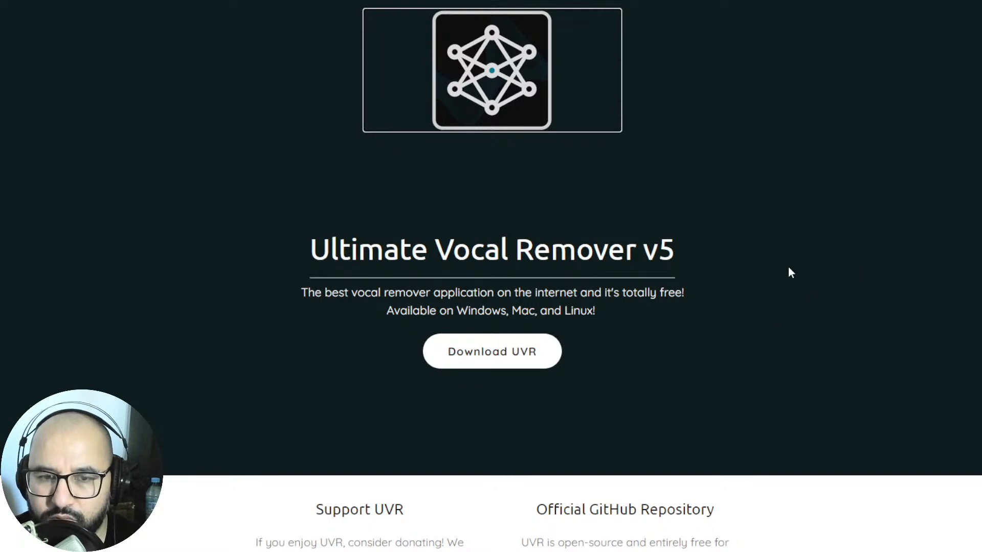
pyautogui.moveTo(691, 326)
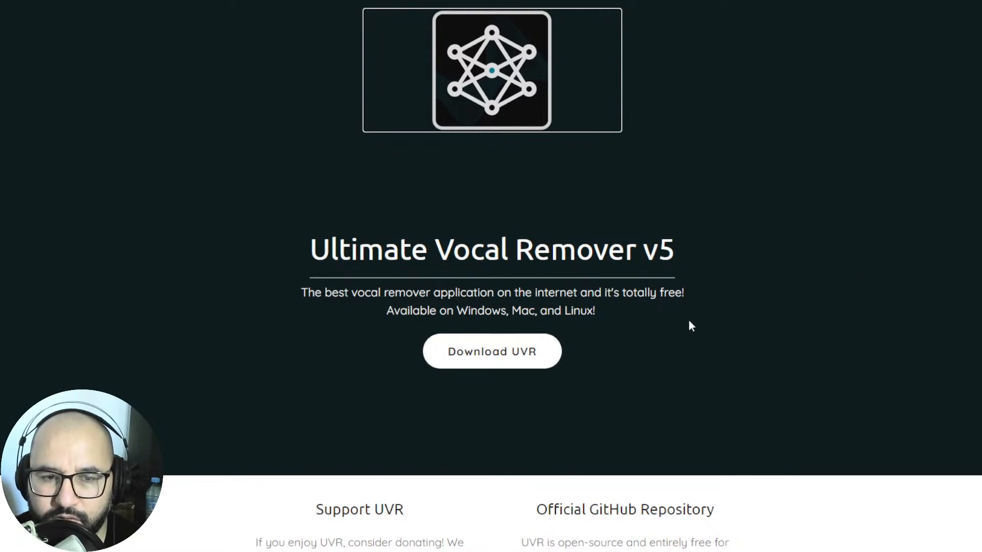
pyautogui.scroll(-3)
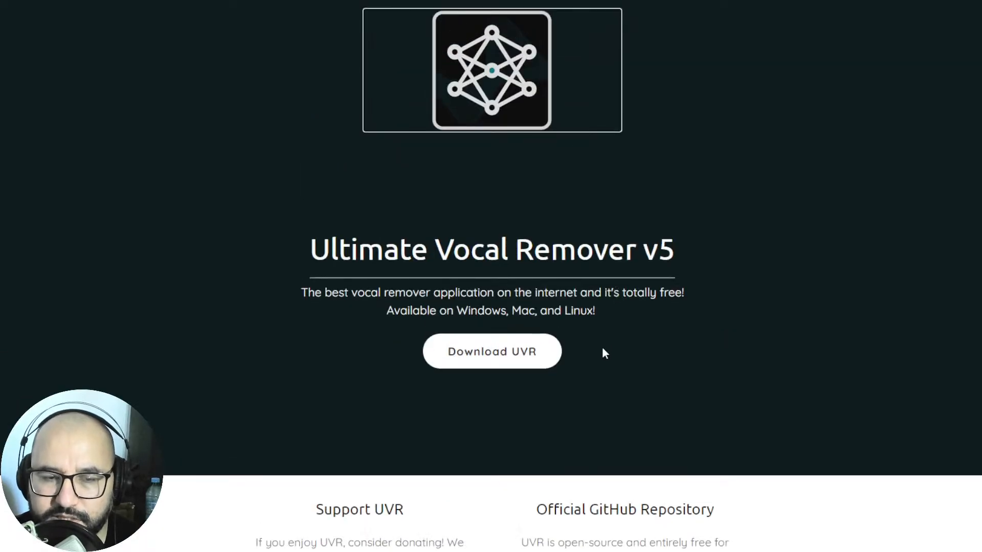
pyautogui.moveTo(492, 352)
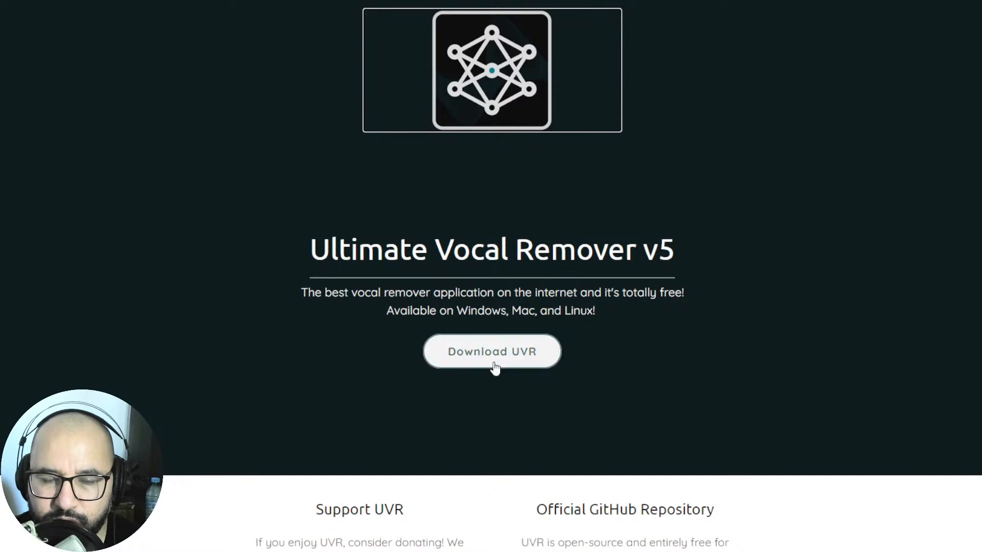
pyautogui.moveTo(673, 382)
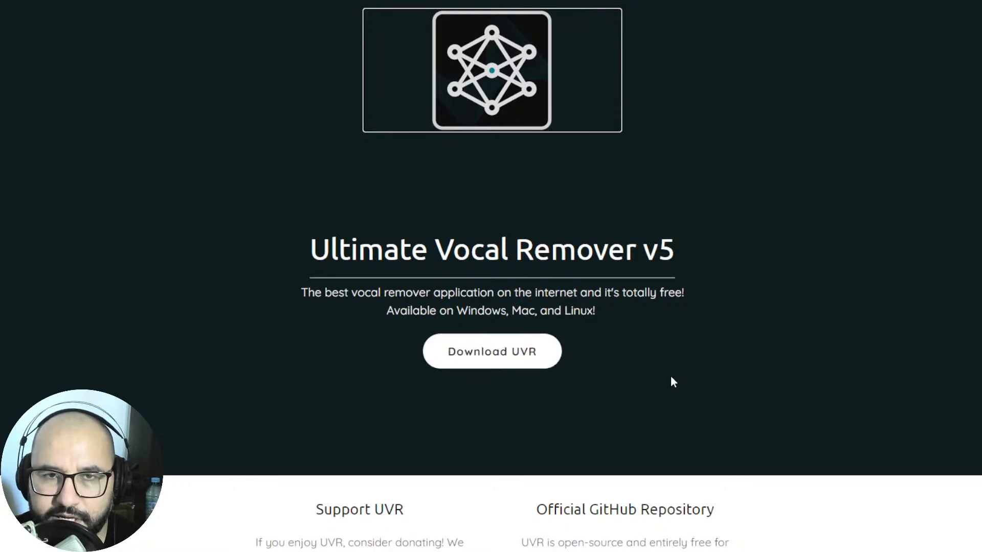
pyautogui.click(492, 352)
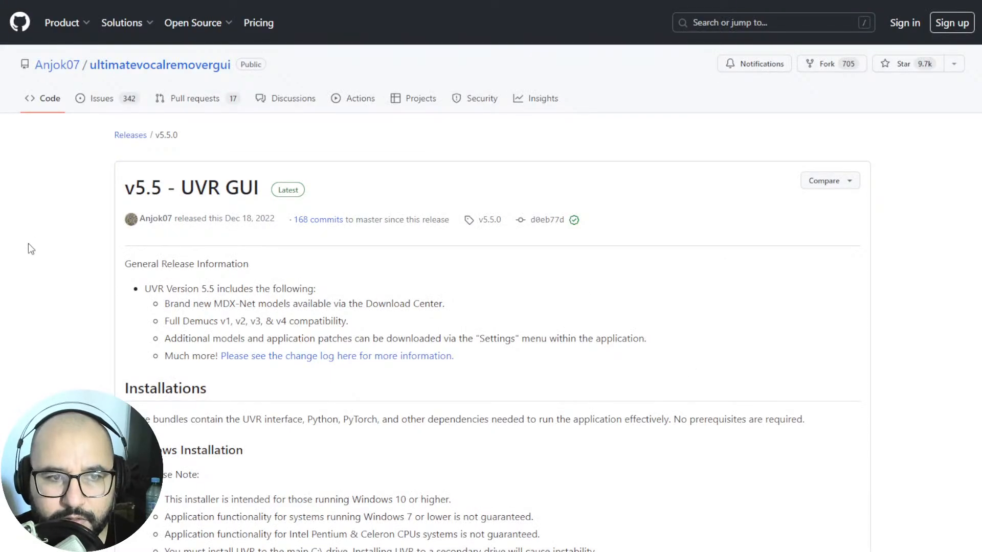
pyautogui.scroll(-3)
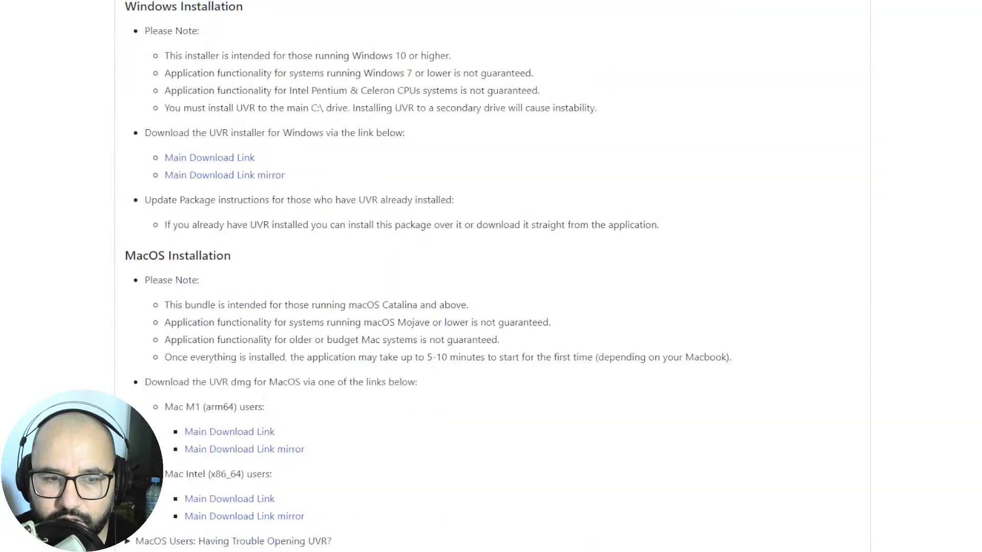
pyautogui.scroll(-3)
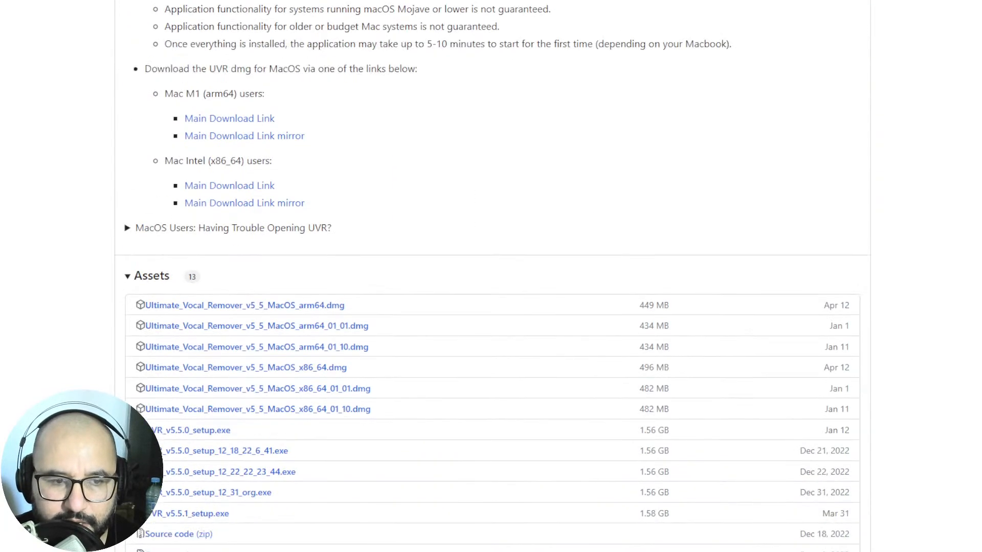
pyautogui.scroll(-3)
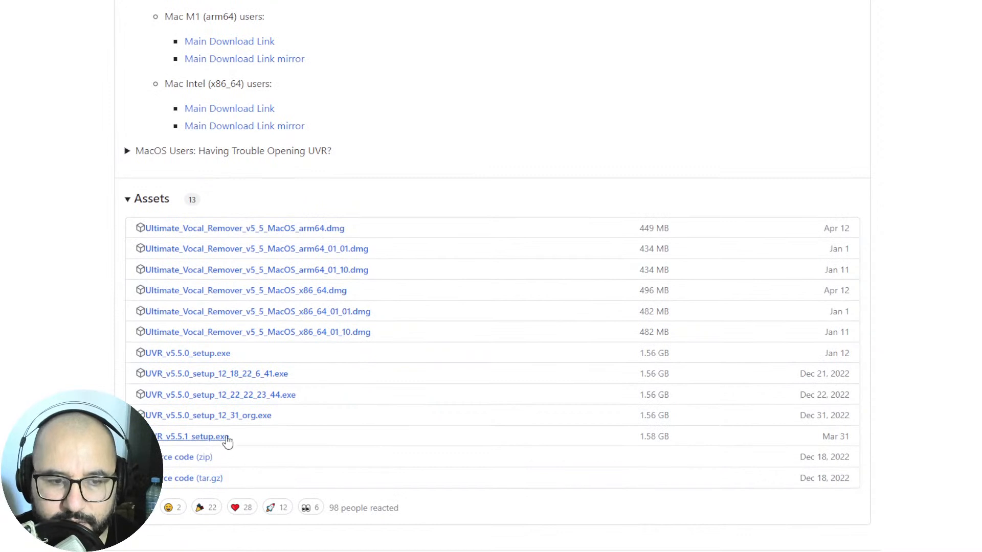
pyautogui.moveTo(314, 381)
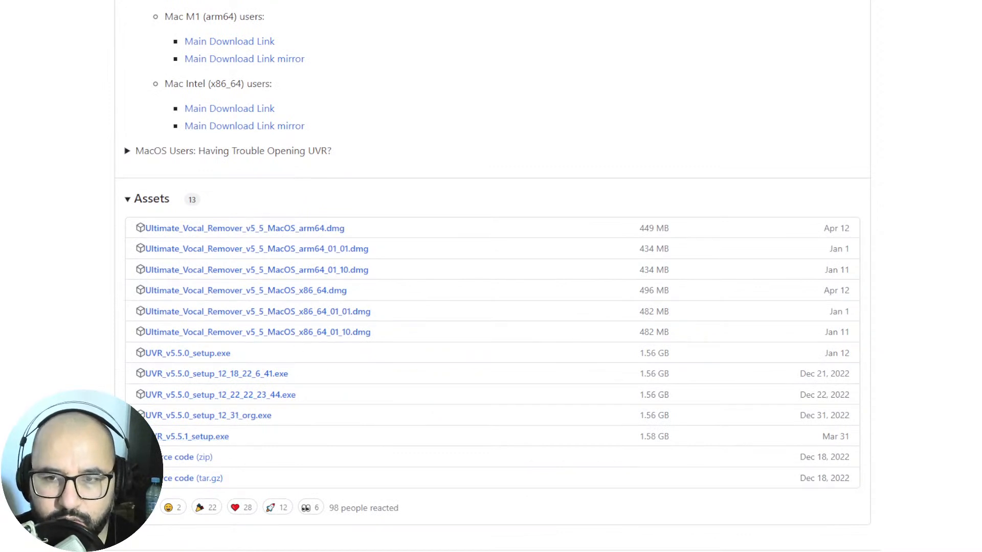
pyautogui.scroll(3)
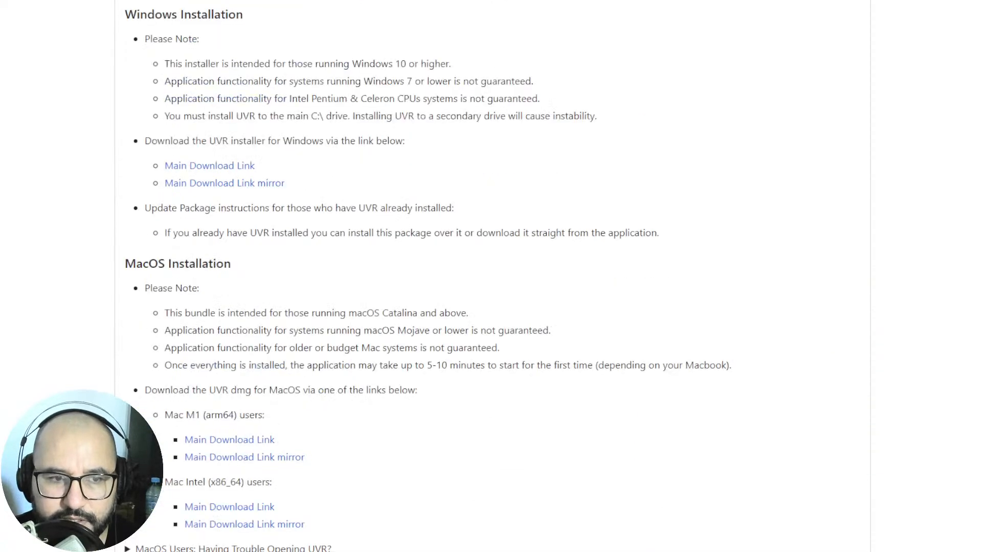
pyautogui.scroll(3)
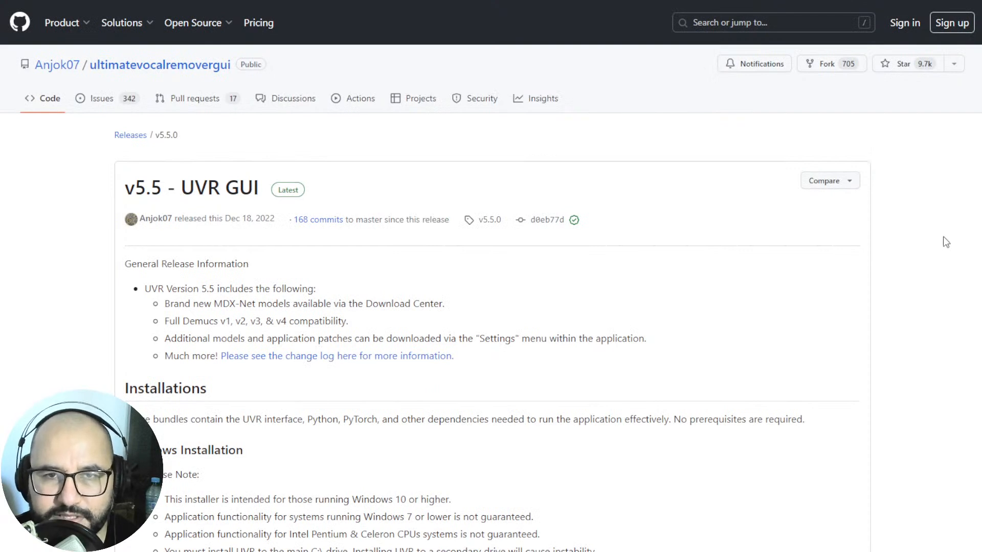
pyautogui.moveTo(942, 246)
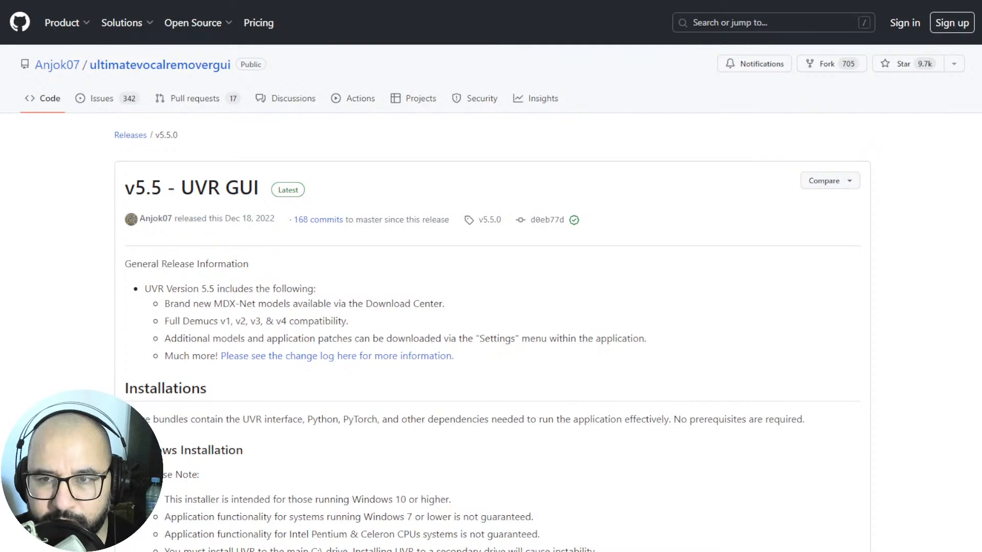
pyautogui.moveTo(949, 171)
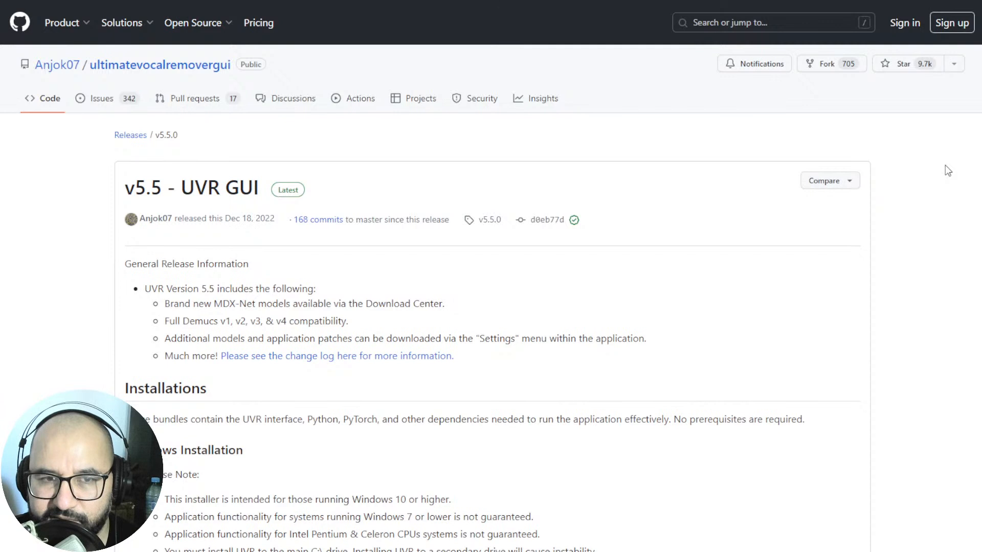
pyautogui.moveTo(939, 176)
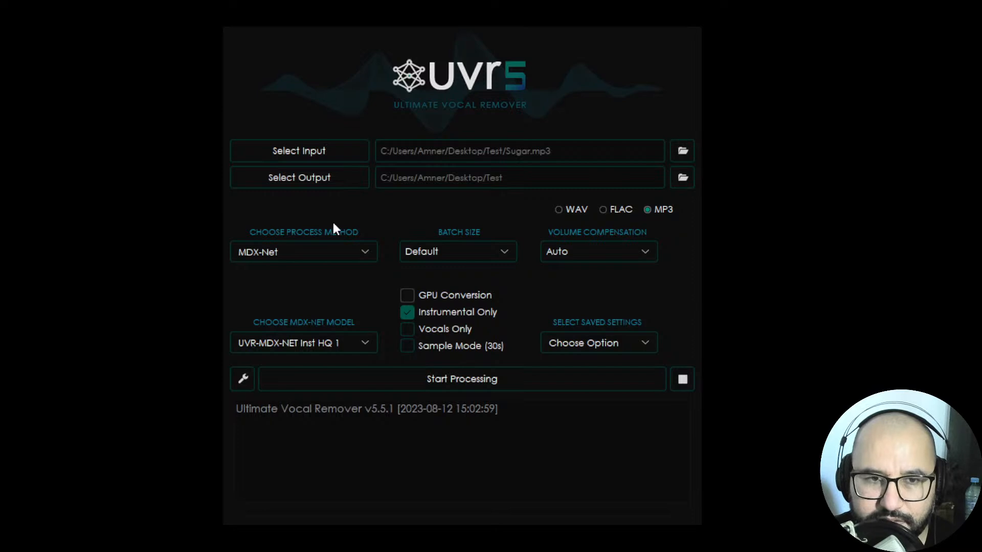
pyautogui.moveTo(569, 88)
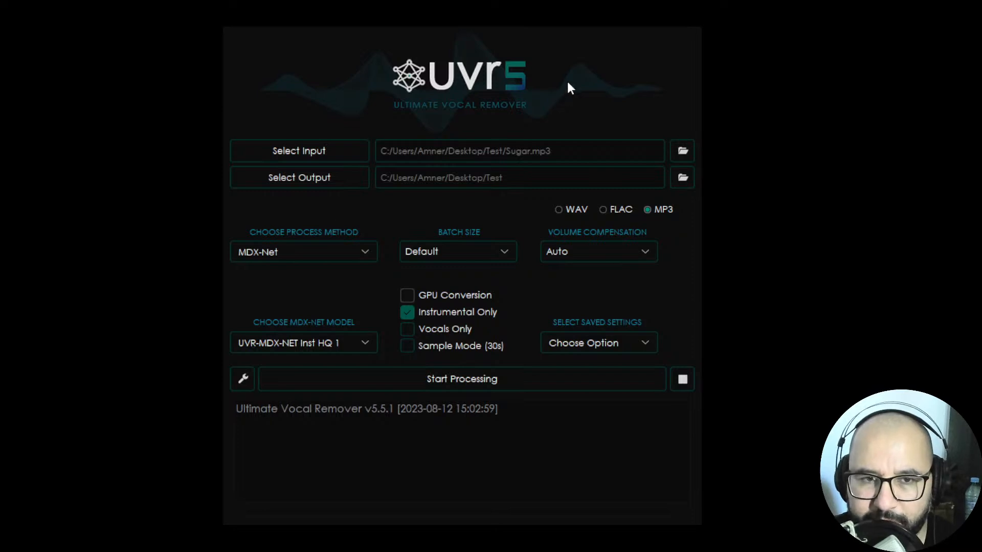
pyautogui.moveTo(359, 399)
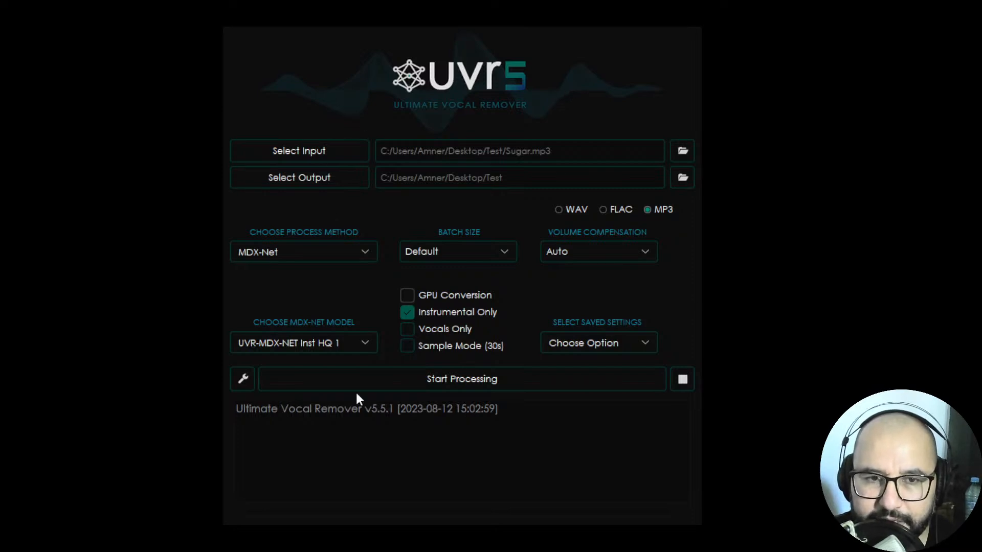
pyautogui.moveTo(511, 108)
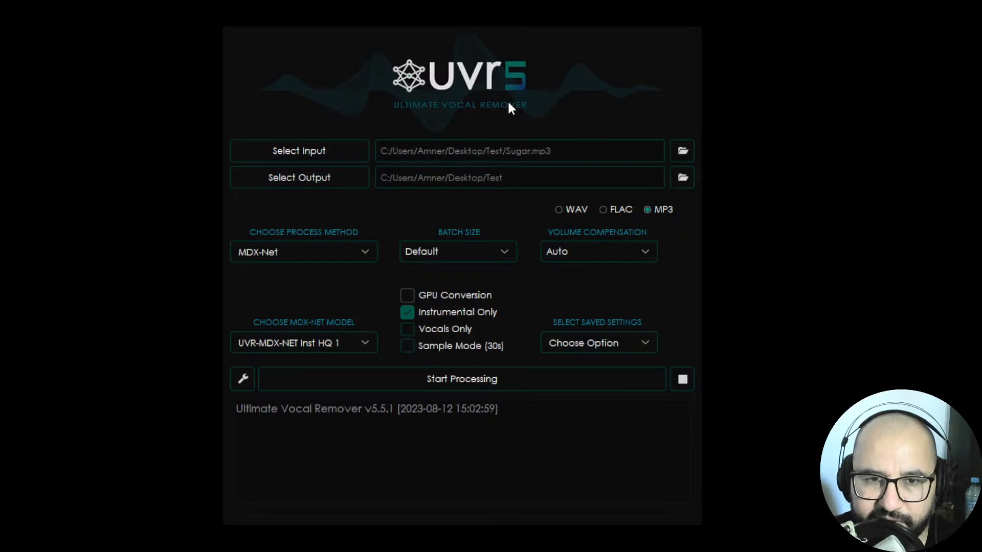
pyautogui.moveTo(605, 288)
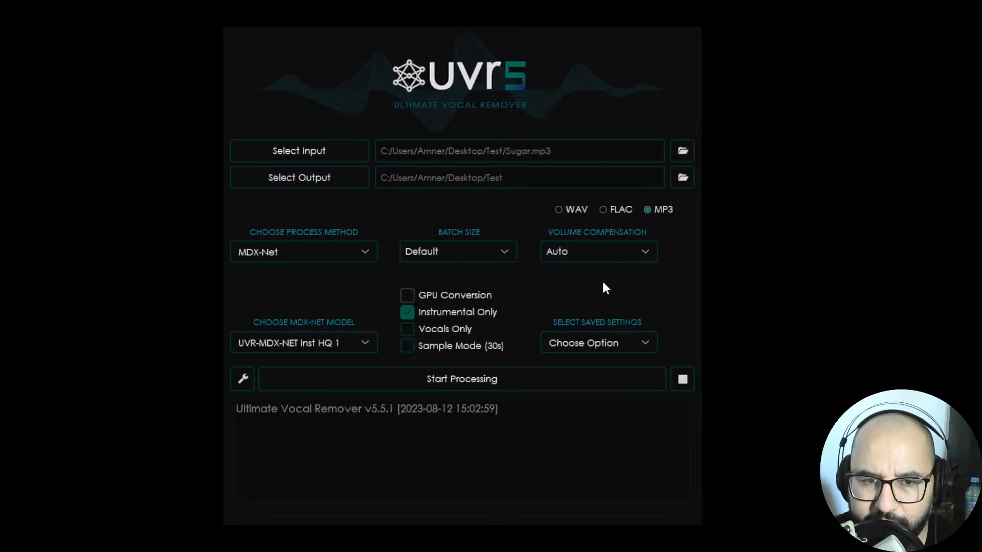
pyautogui.moveTo(554, 232)
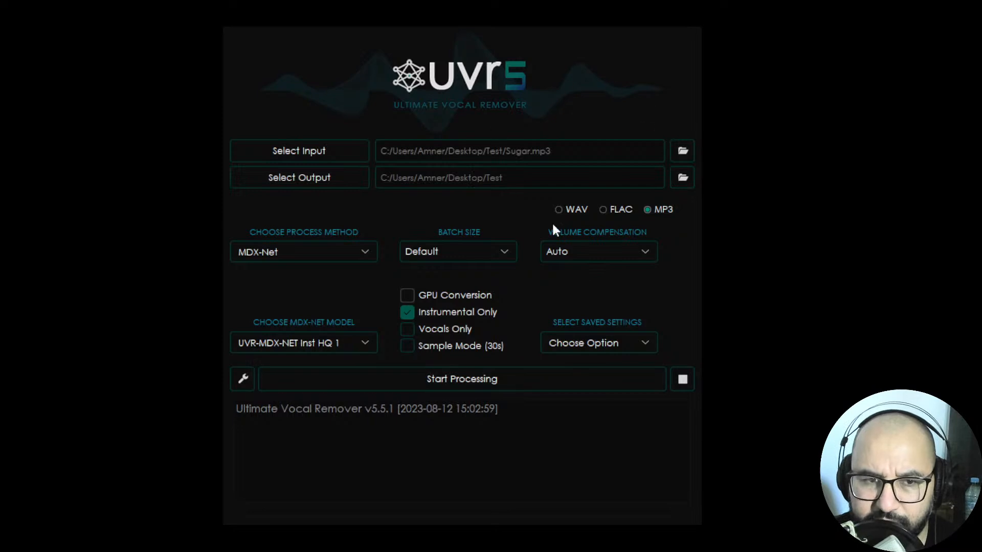
pyautogui.moveTo(544, 164)
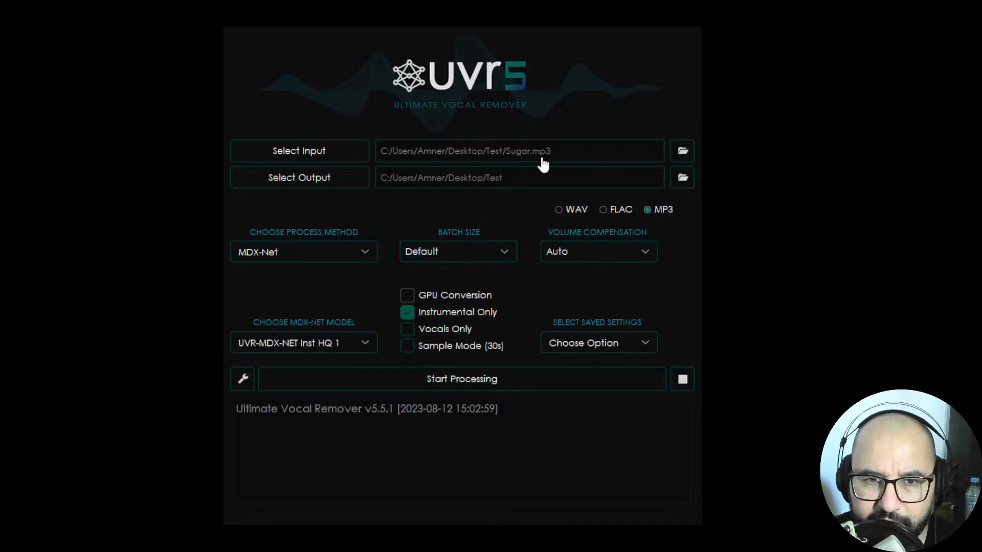
pyautogui.moveTo(440, 155)
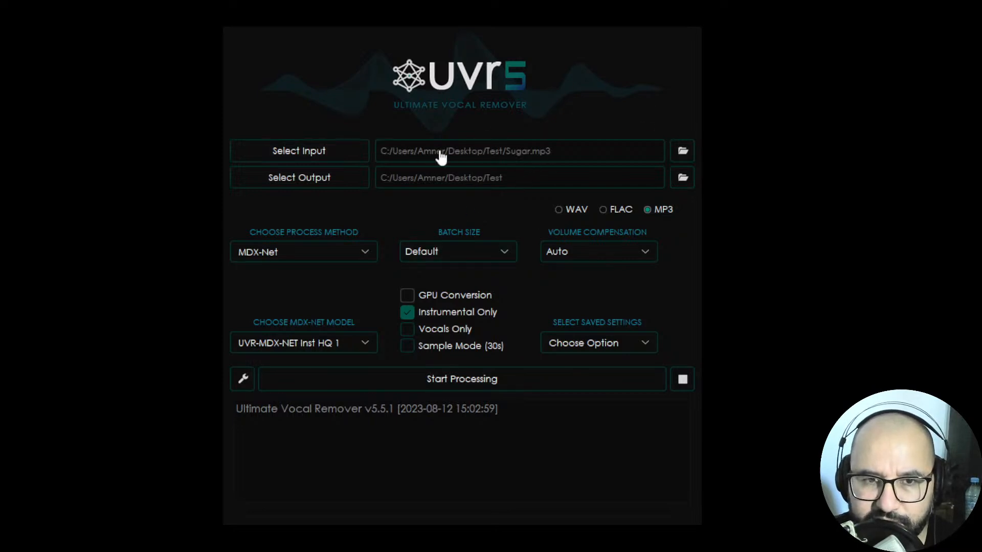
pyautogui.moveTo(447, 170)
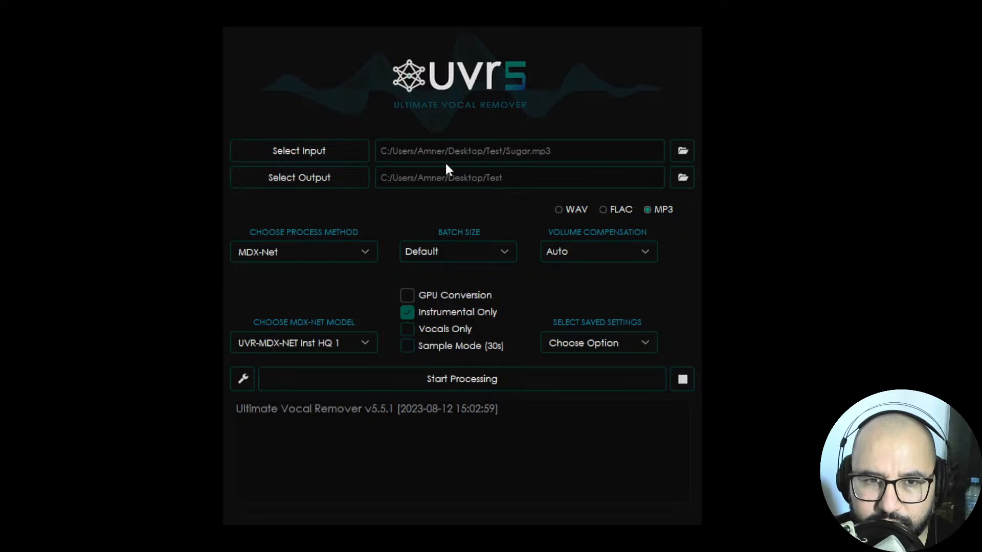
pyautogui.moveTo(488, 178)
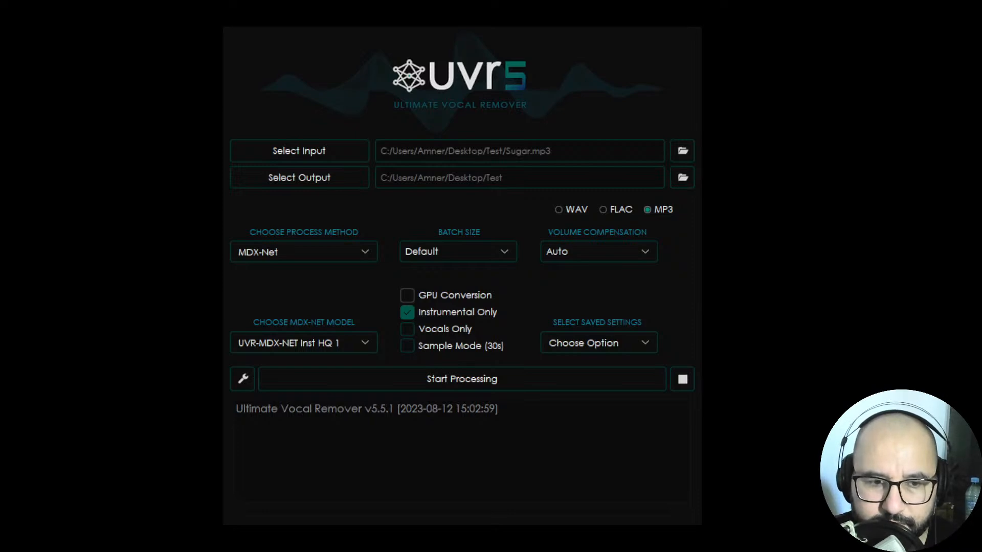
# - Open the Selected Inputs list showing only Sugar.mp3 and trigger Select Input(s) again
pyautogui.click(299, 150)
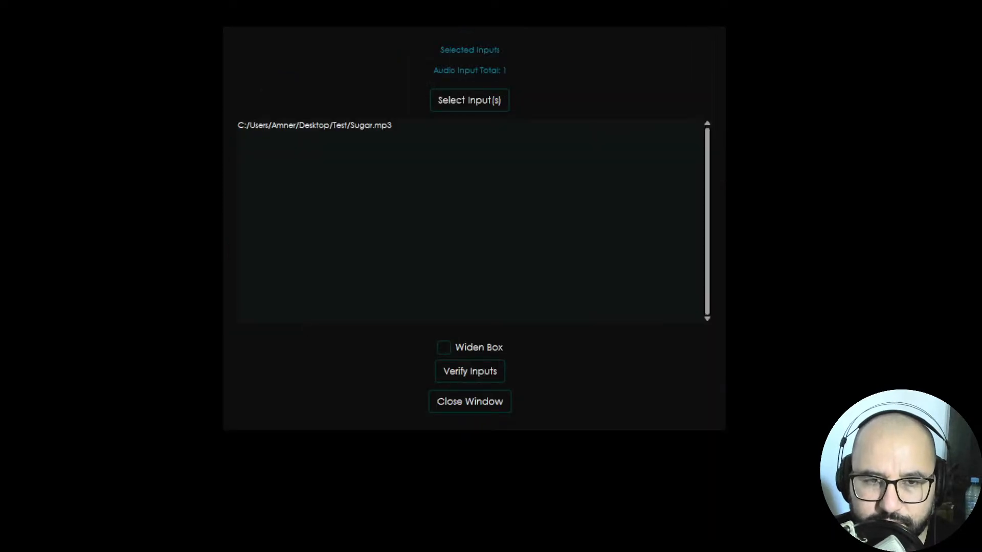
pyautogui.moveTo(474, 164)
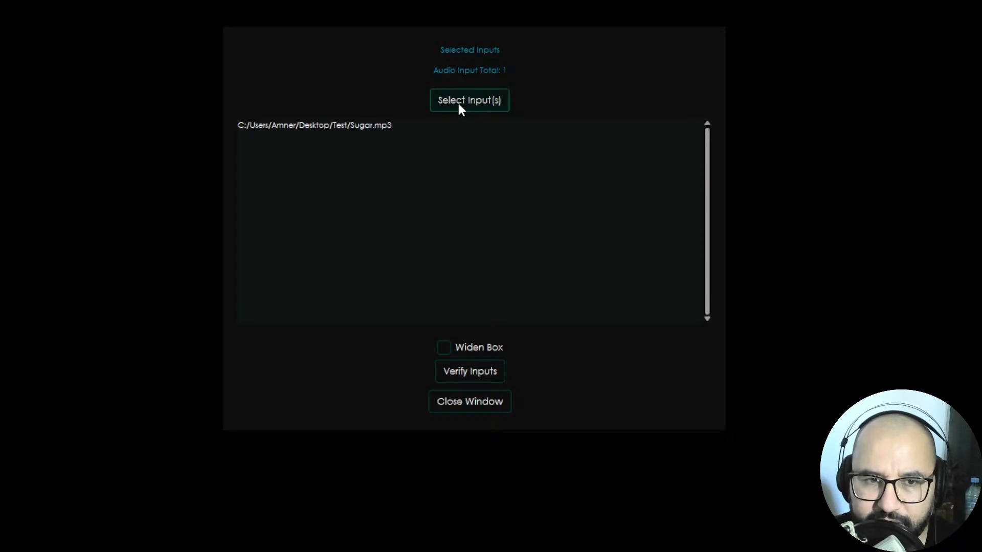
pyautogui.click(469, 100)
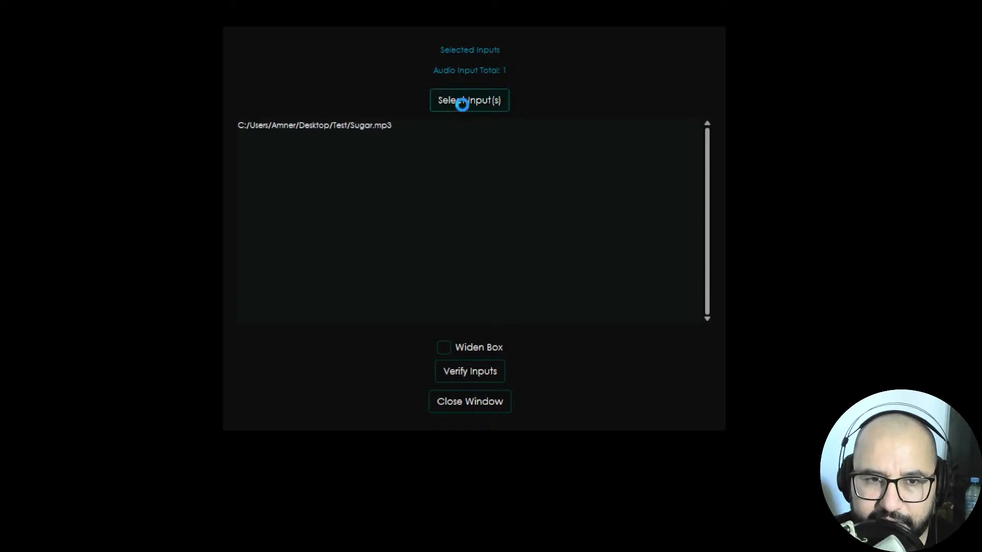
pyautogui.moveTo(393, 142)
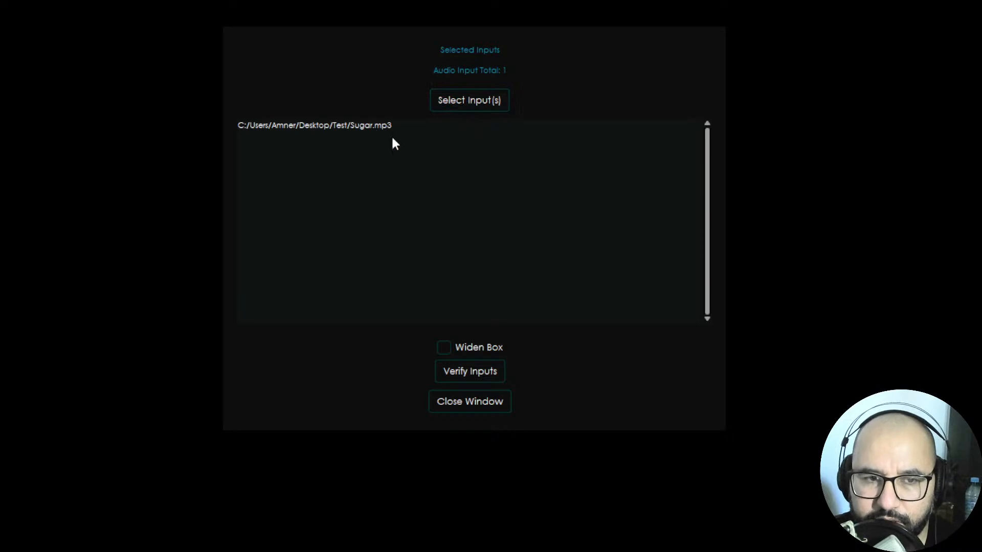
pyautogui.moveTo(419, 115)
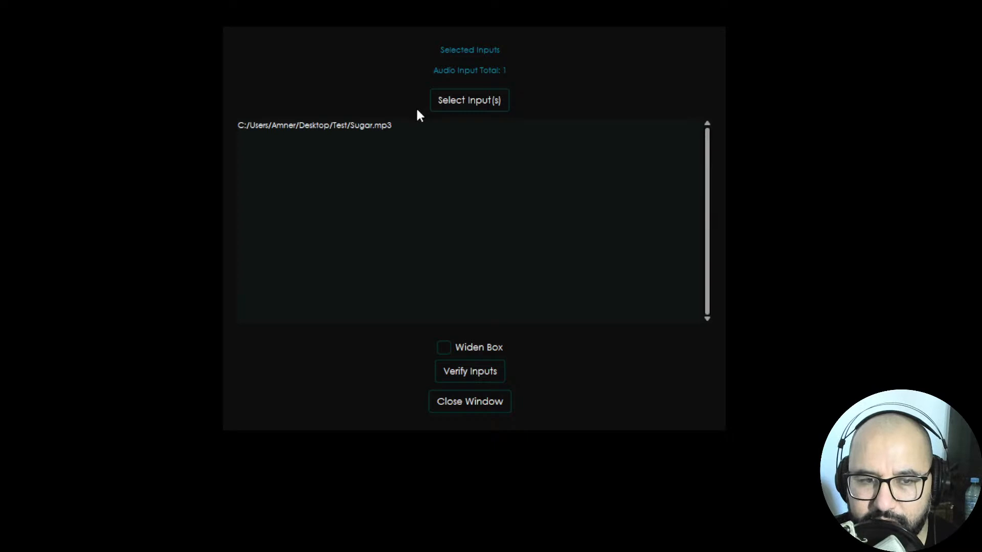
pyautogui.moveTo(418, 123)
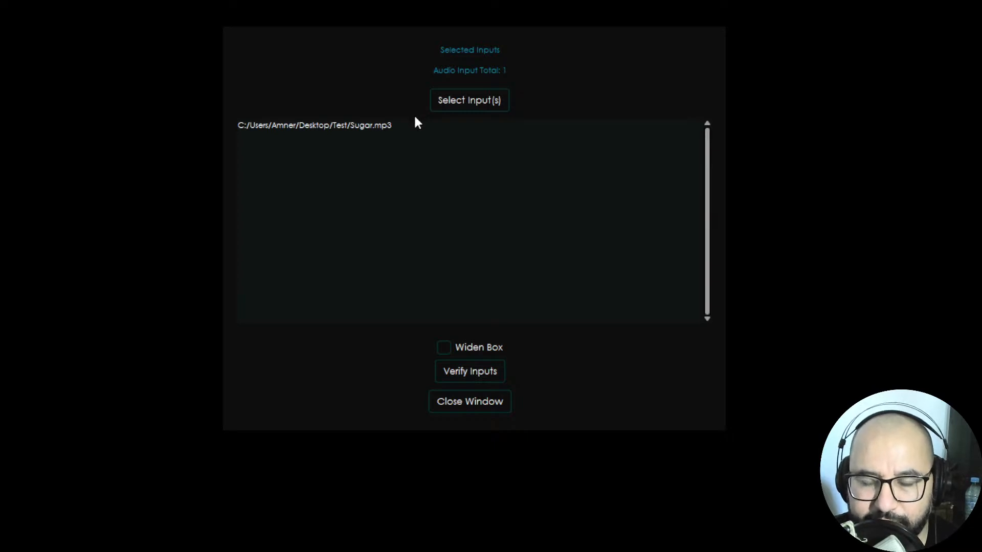
pyautogui.moveTo(404, 97)
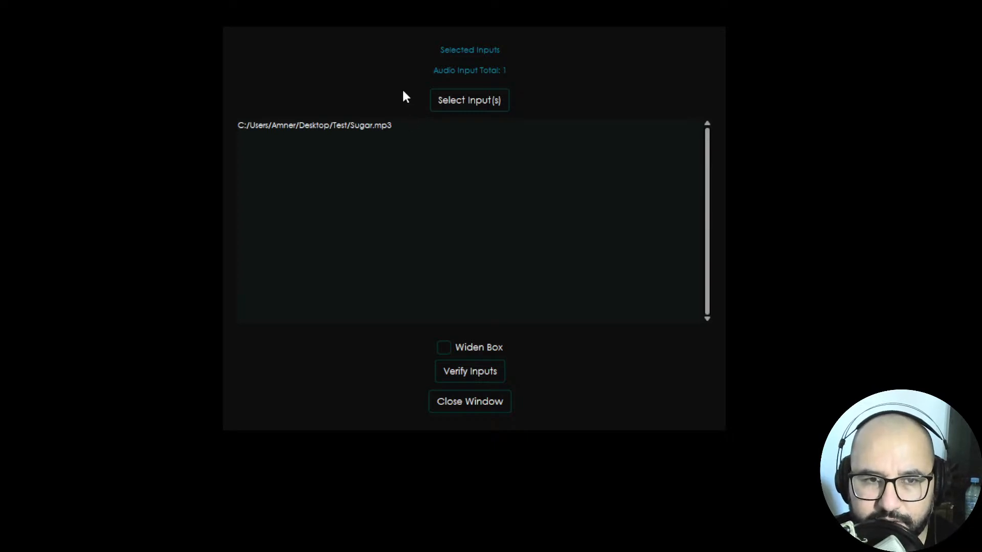
pyautogui.moveTo(492, 155)
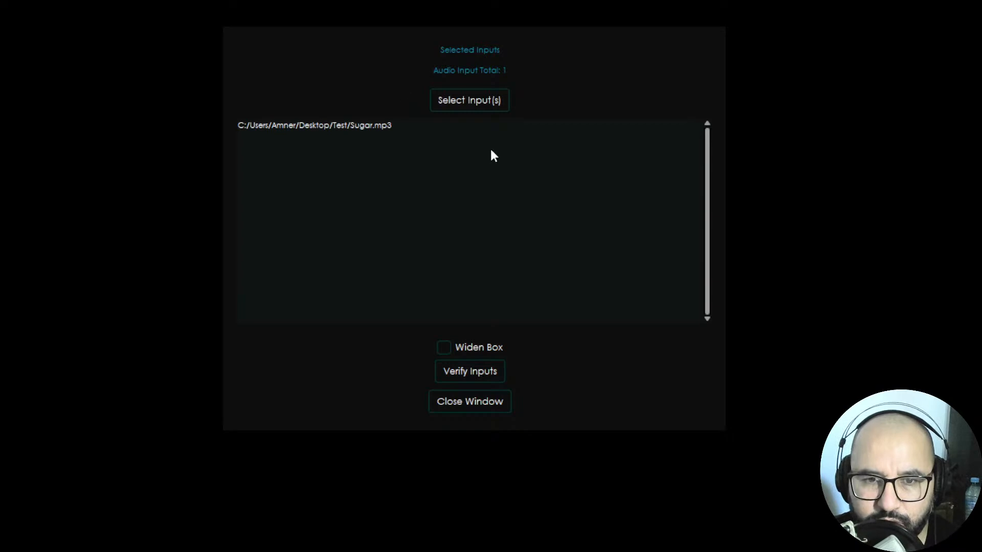
pyautogui.moveTo(721, 268)
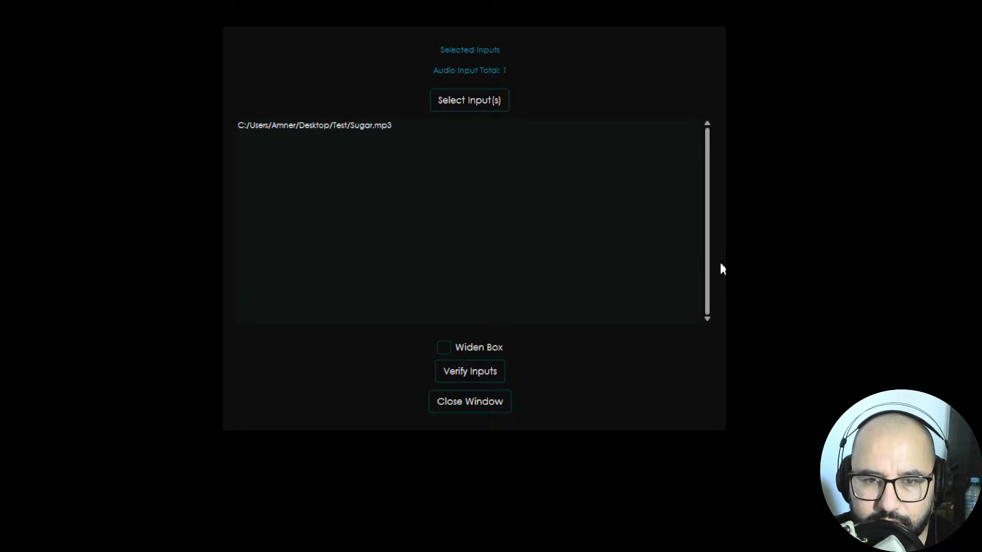
pyautogui.moveTo(401, 88)
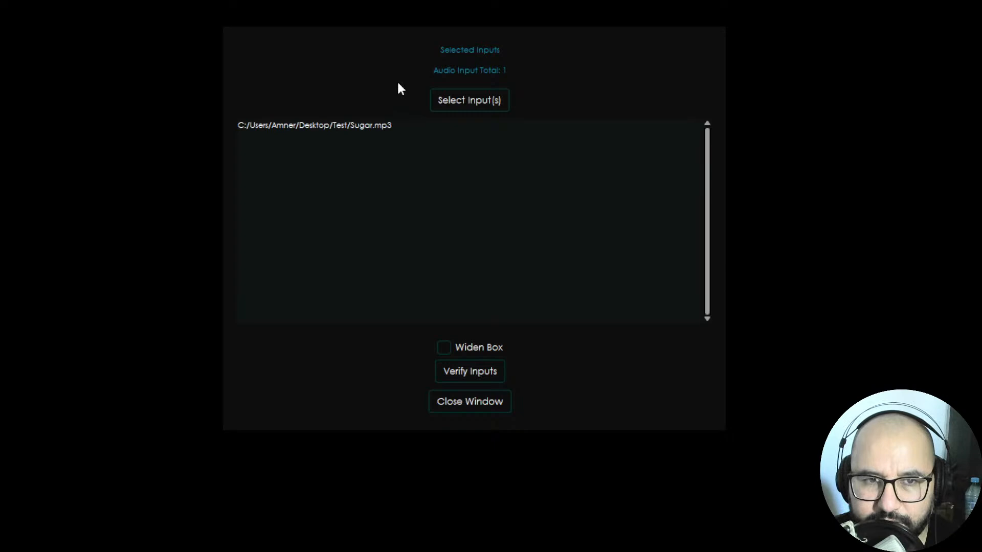
pyautogui.moveTo(412, 199)
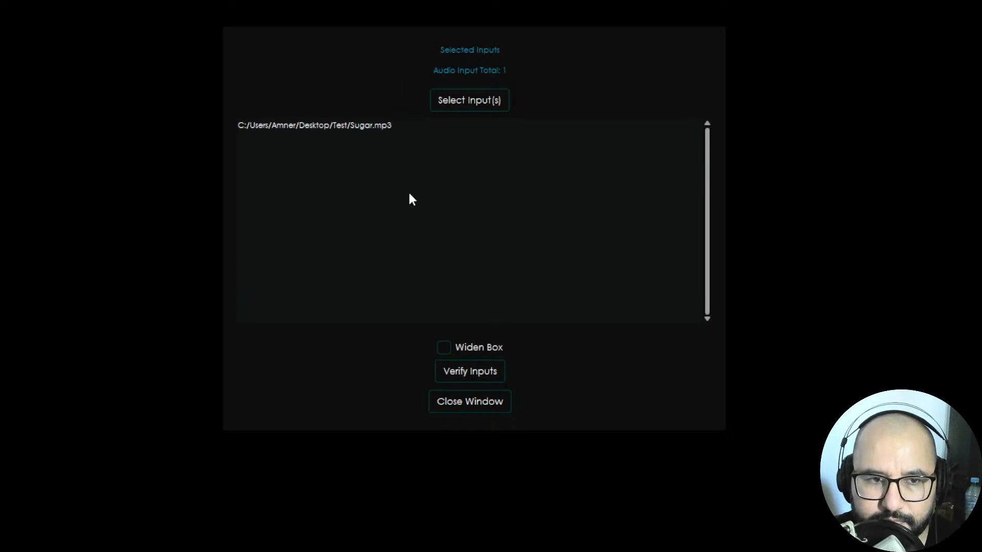
pyautogui.moveTo(412, 152)
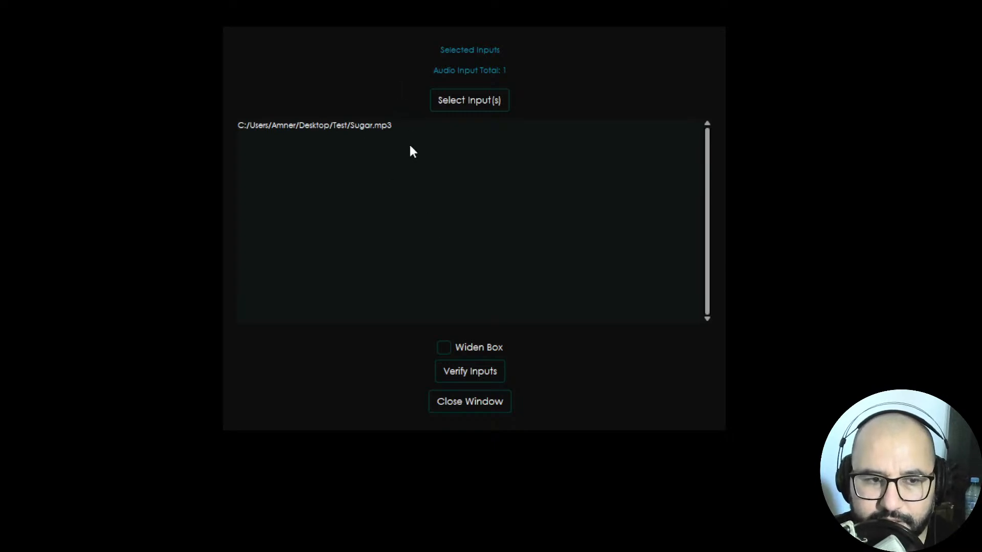
pyautogui.moveTo(512, 298)
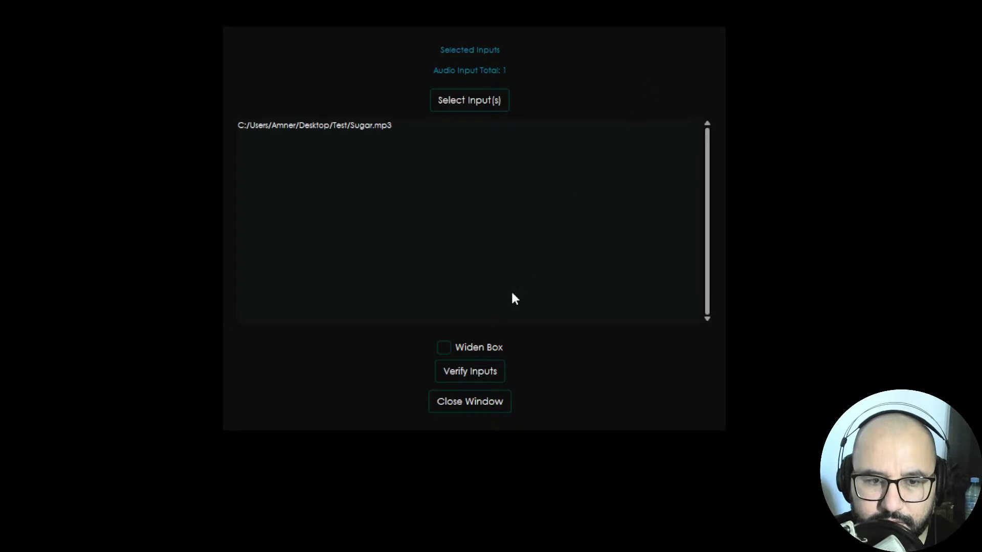
# - Close the Selected Inputs window to return to UVR's main screen
pyautogui.click(469, 401)
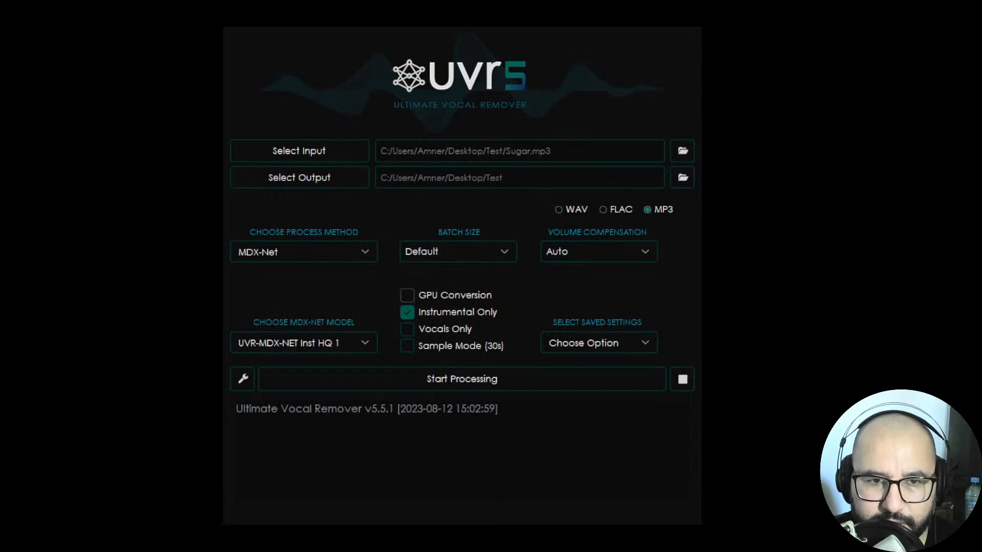
pyautogui.moveTo(477, 243)
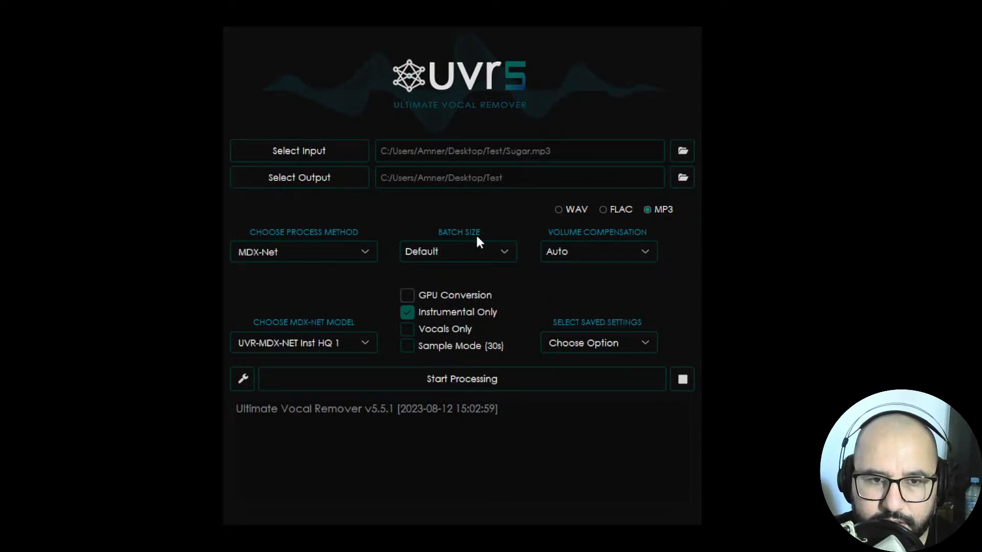
pyautogui.moveTo(427, 203)
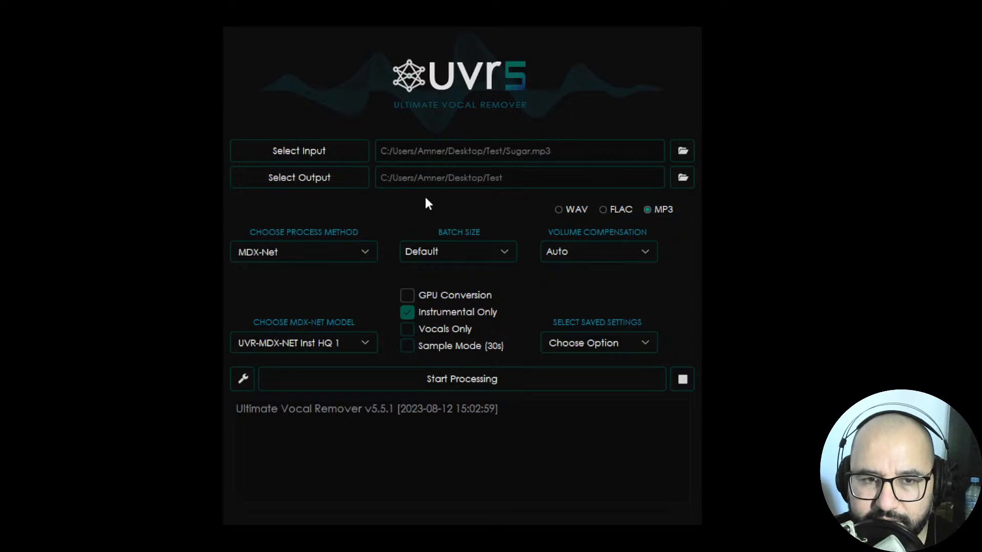
pyautogui.moveTo(465, 198)
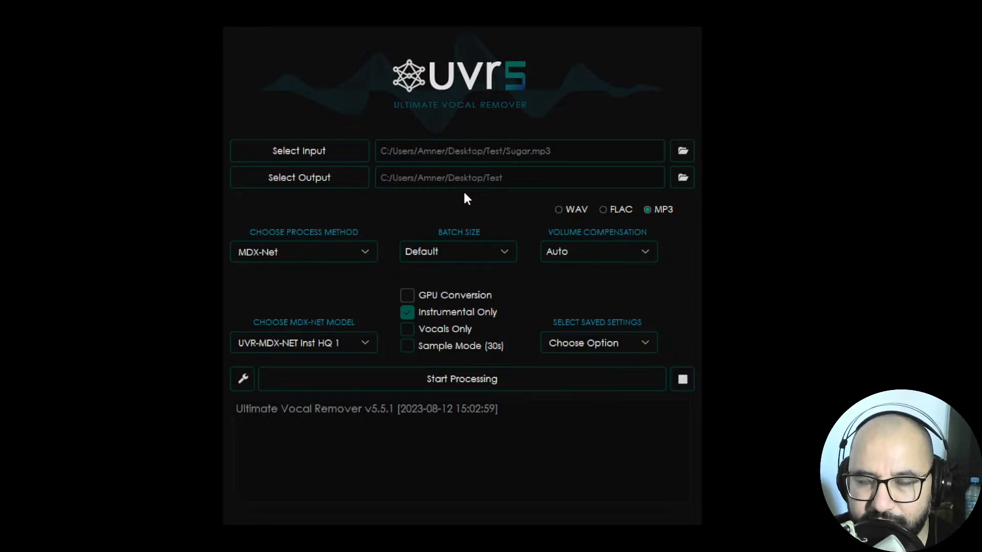
pyautogui.moveTo(530, 215)
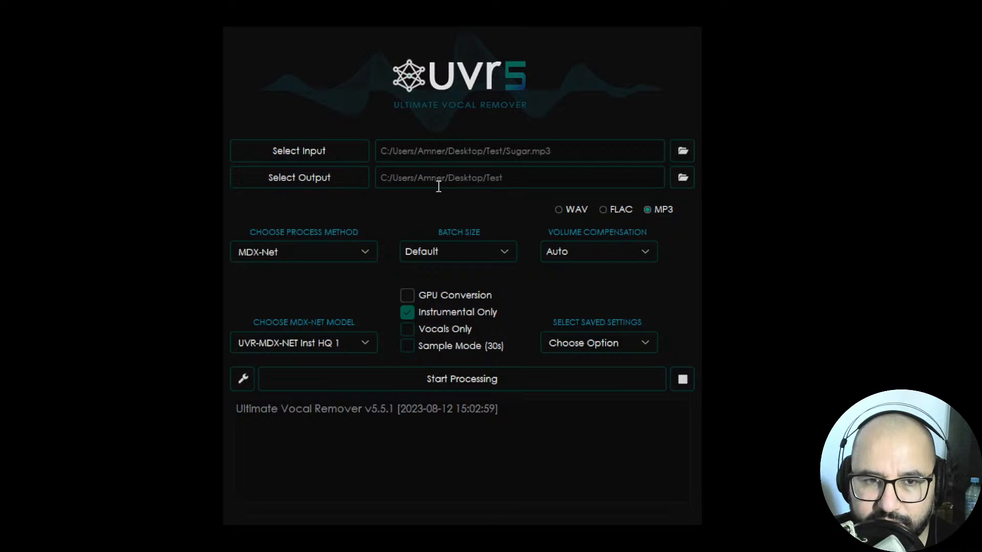
pyautogui.moveTo(299, 178)
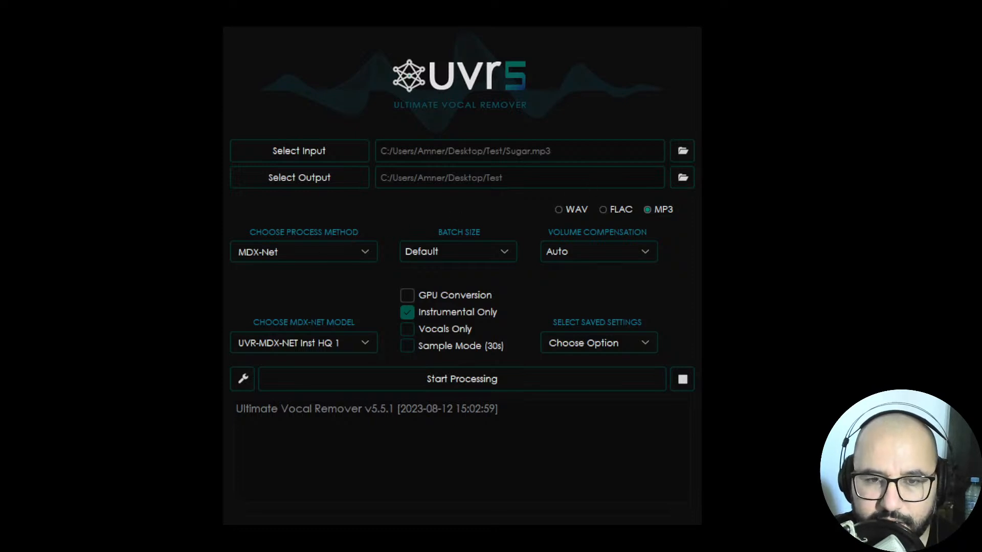
pyautogui.moveTo(586, 103)
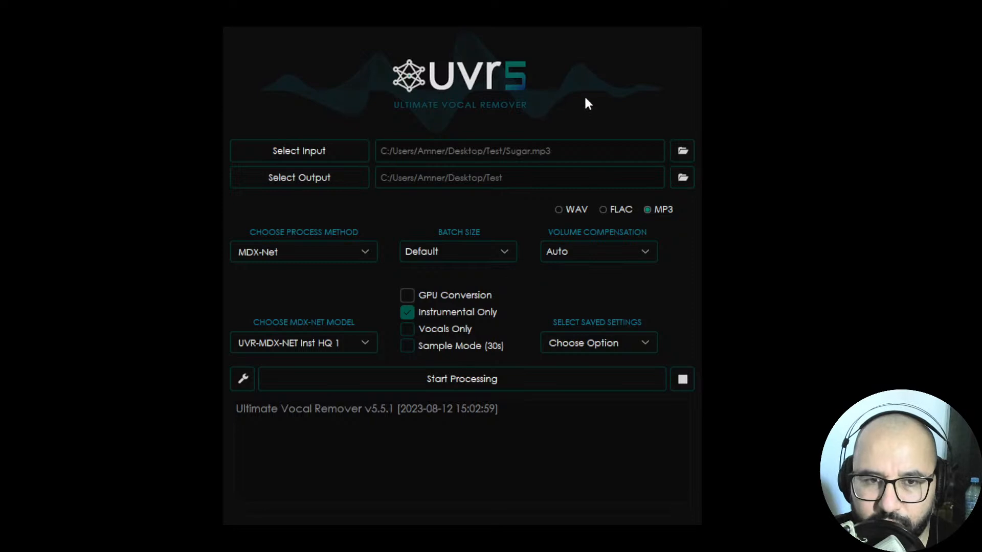
pyautogui.moveTo(456, 203)
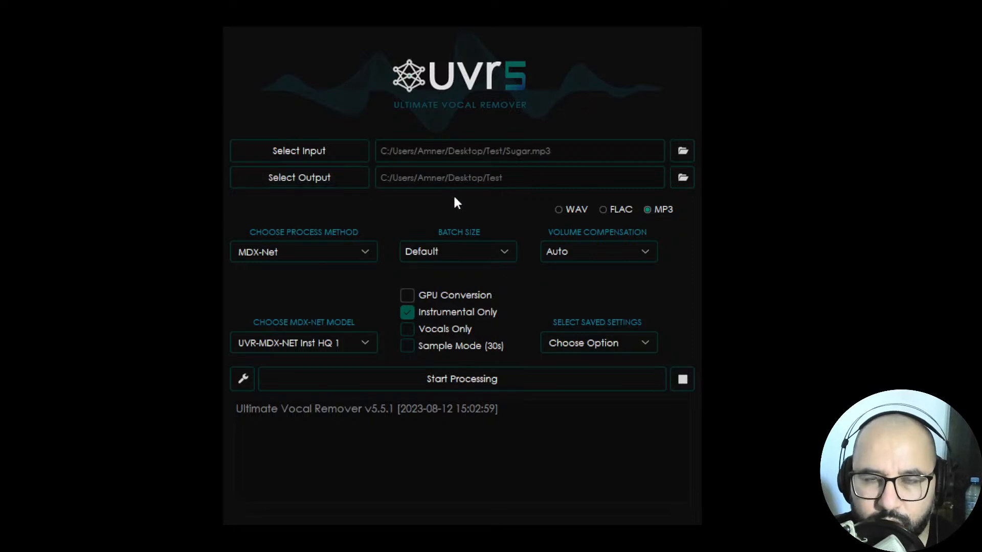
pyautogui.moveTo(465, 205)
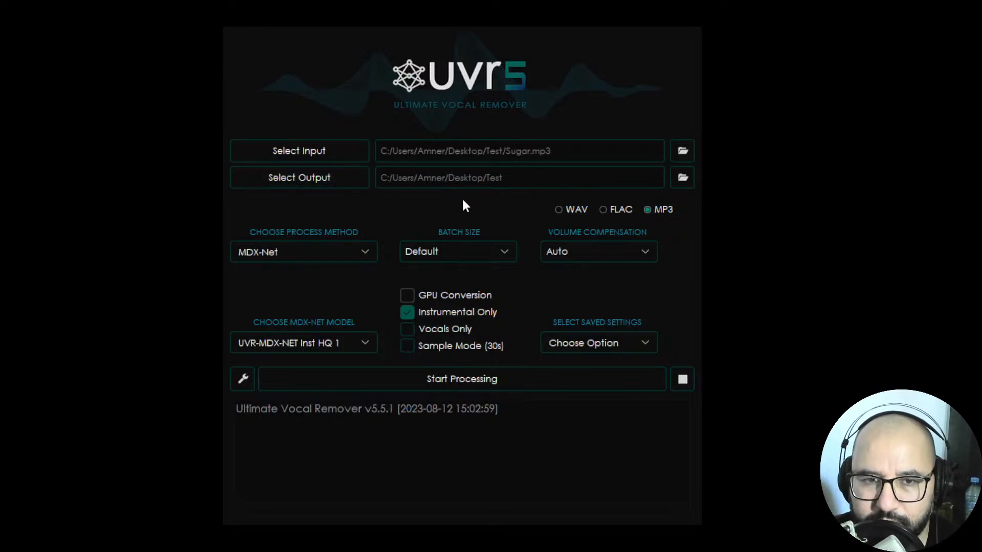
pyautogui.moveTo(335, 314)
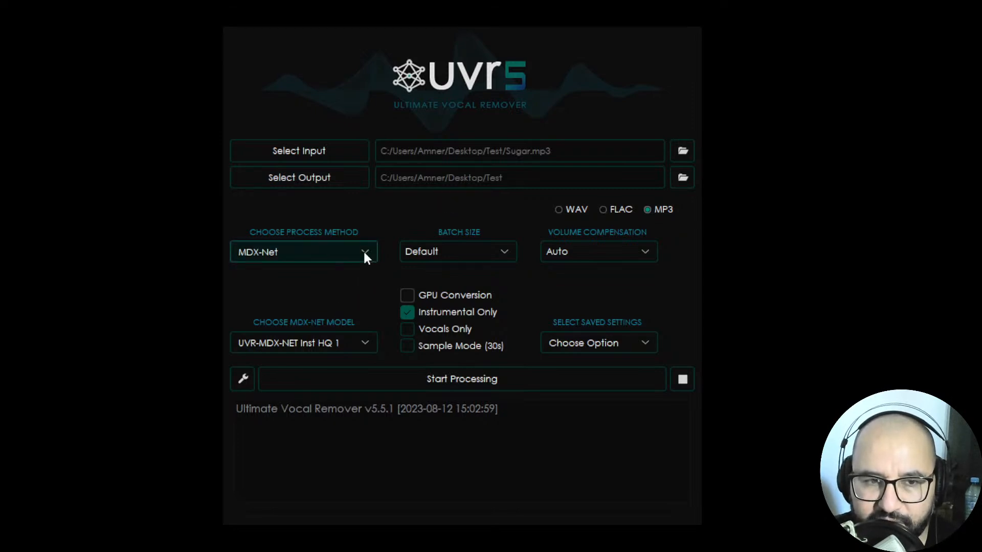
pyautogui.moveTo(364, 287)
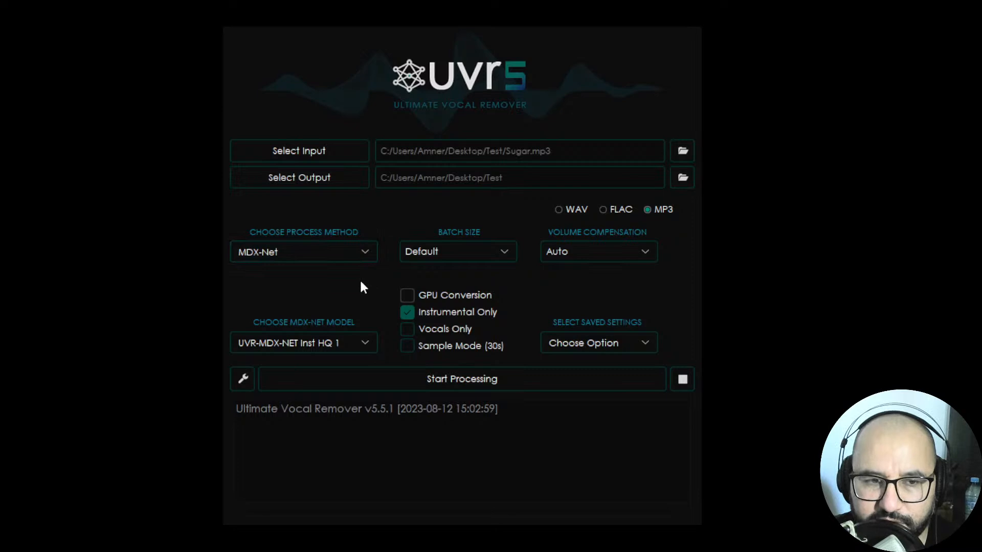
pyautogui.moveTo(282, 293)
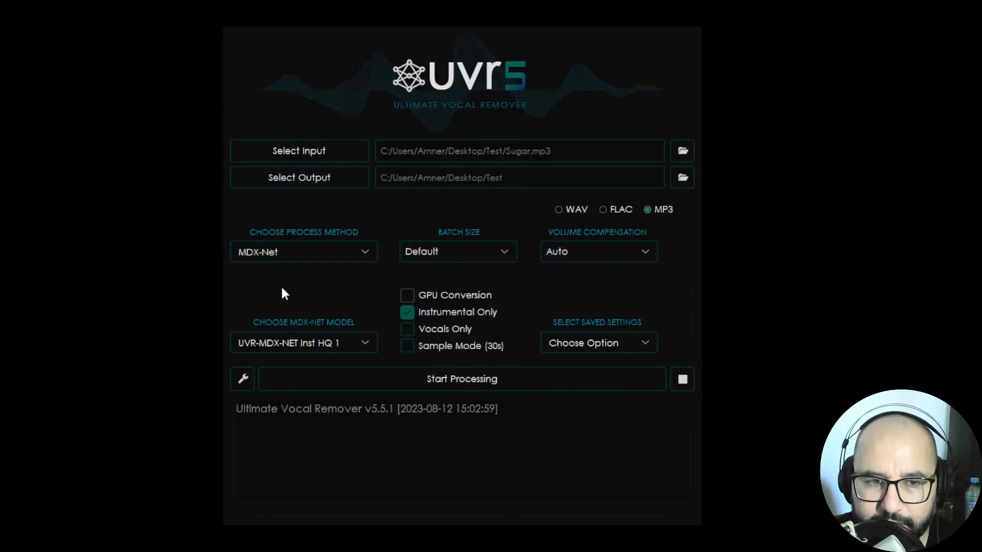
pyautogui.moveTo(474, 277)
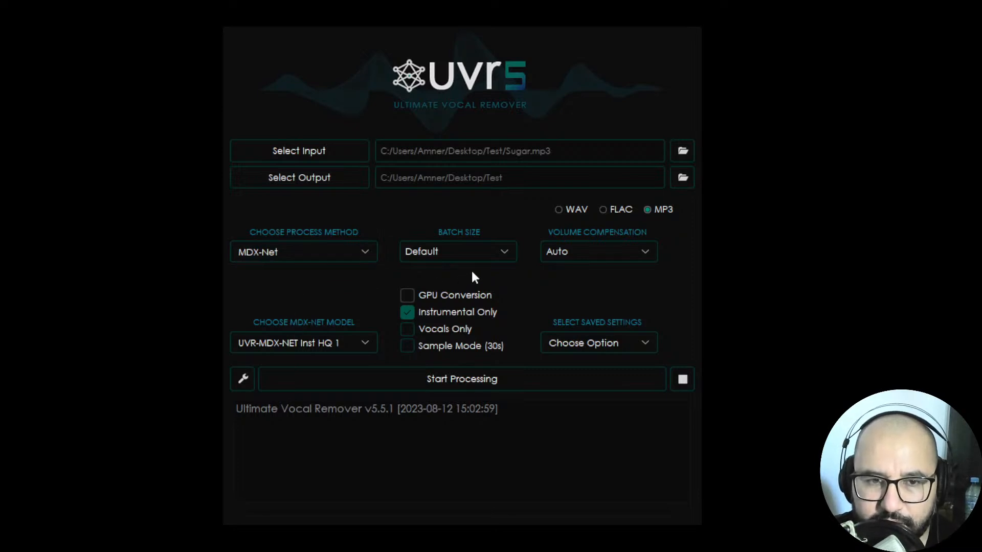
pyautogui.moveTo(529, 282)
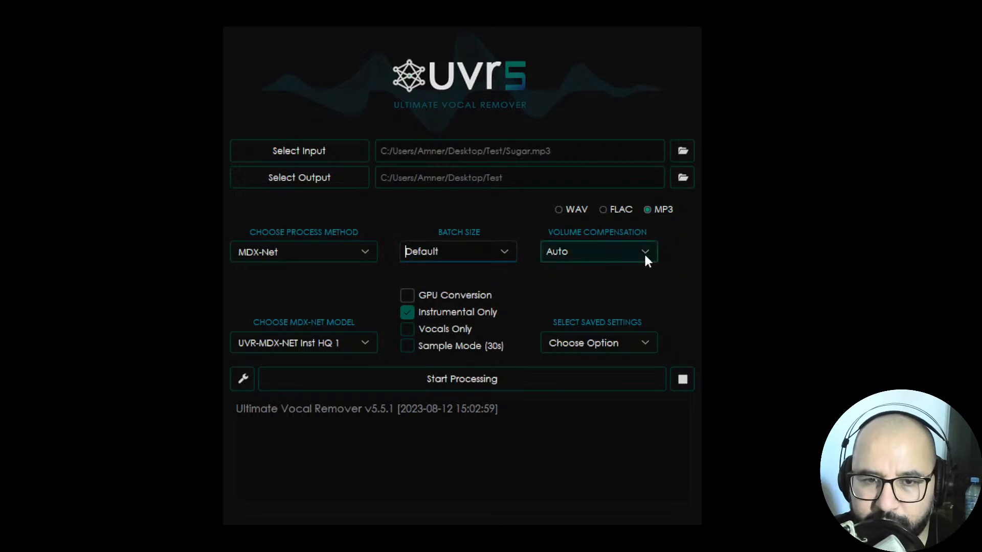
pyautogui.moveTo(679, 257)
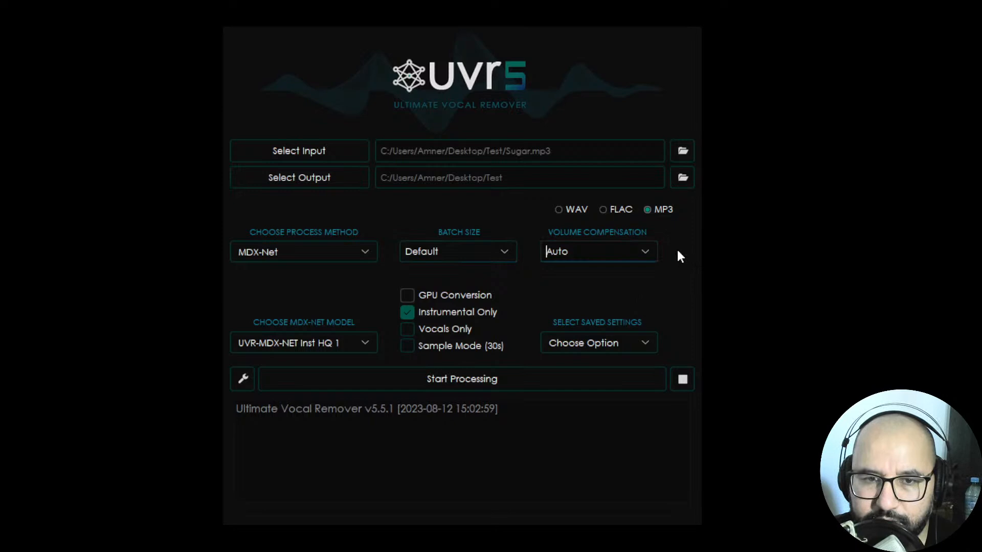
pyautogui.moveTo(598, 222)
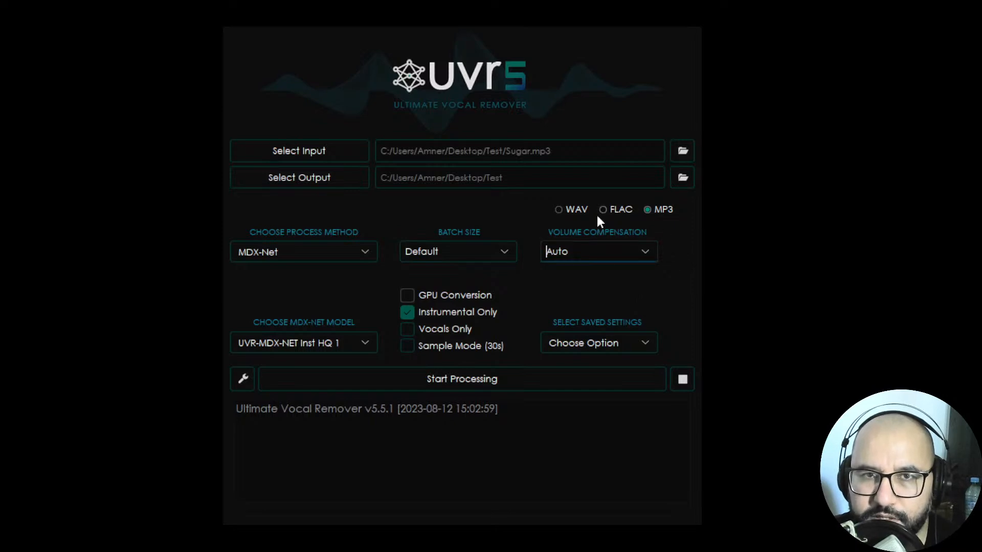
pyautogui.moveTo(566, 227)
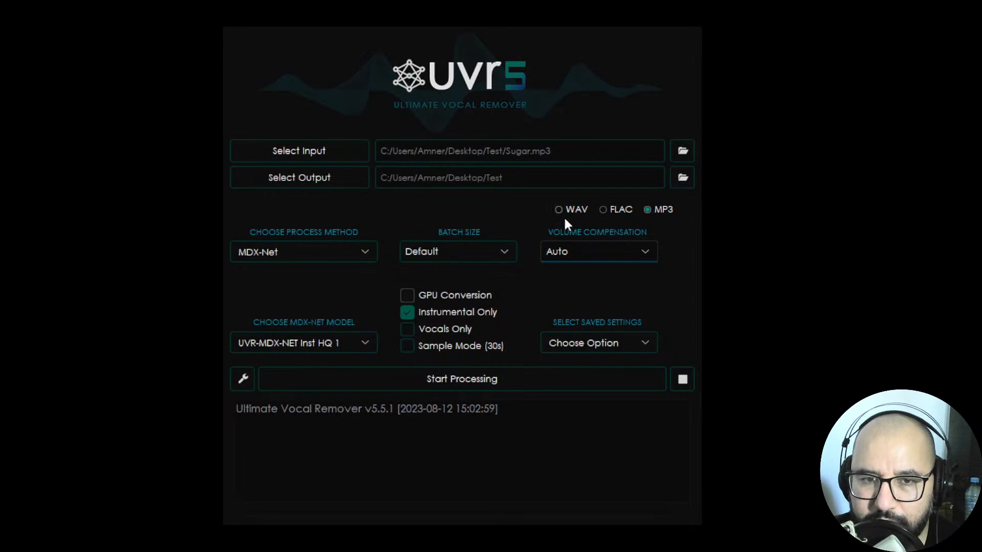
pyautogui.click(558, 209)
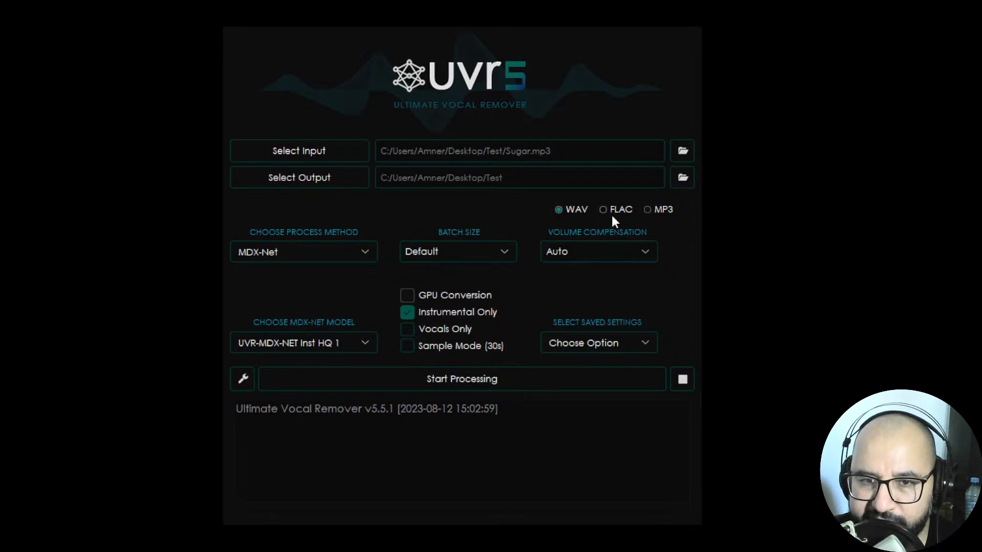
pyautogui.click(648, 210)
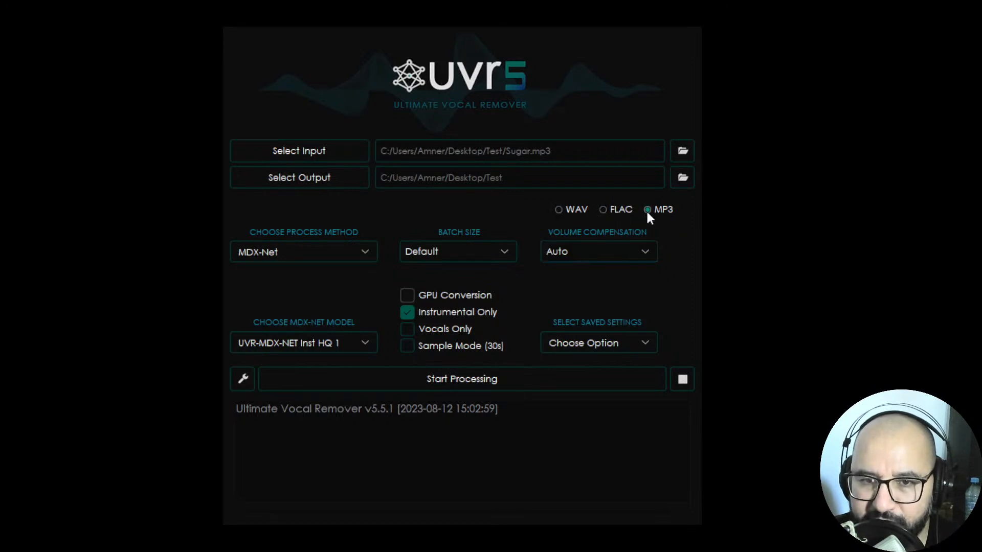
pyautogui.moveTo(662, 226)
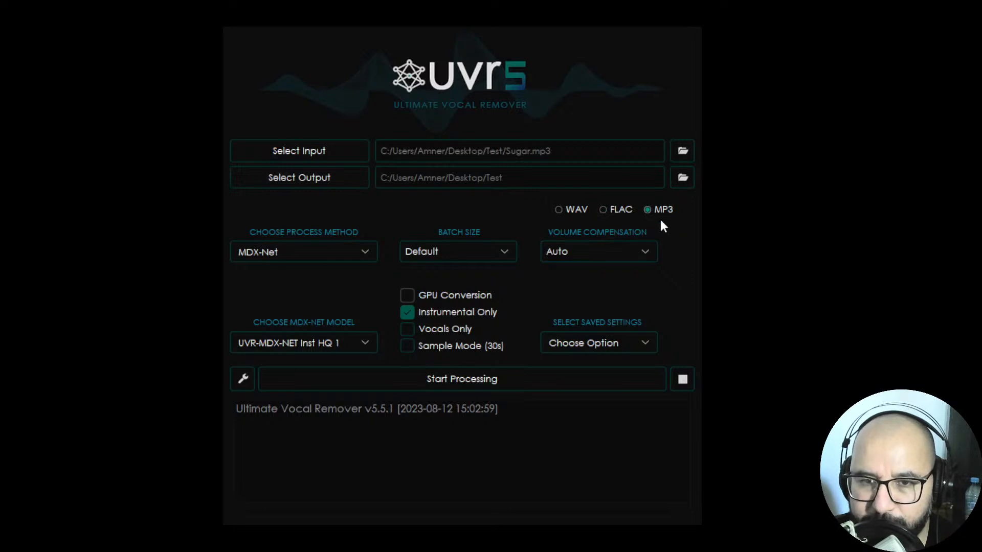
pyautogui.moveTo(559, 216)
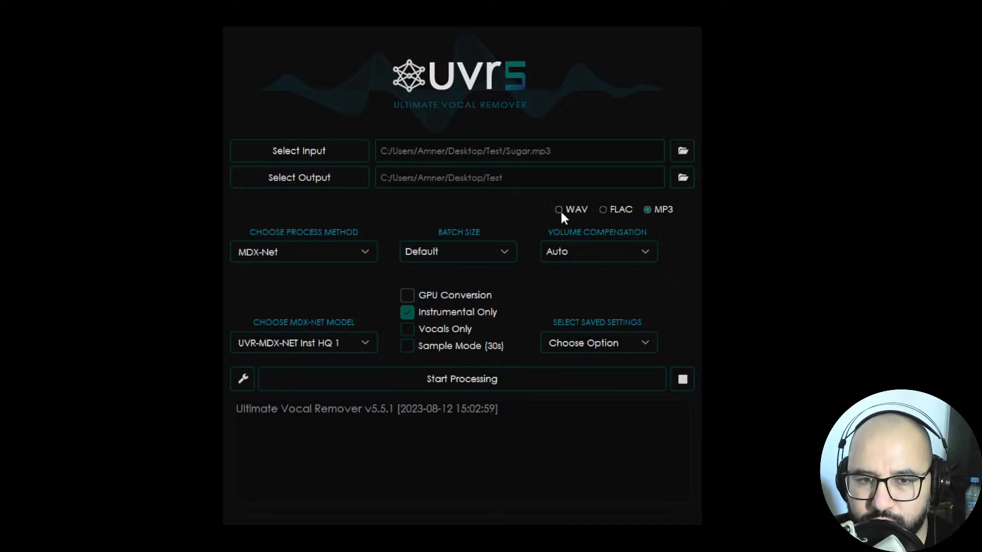
pyautogui.moveTo(668, 230)
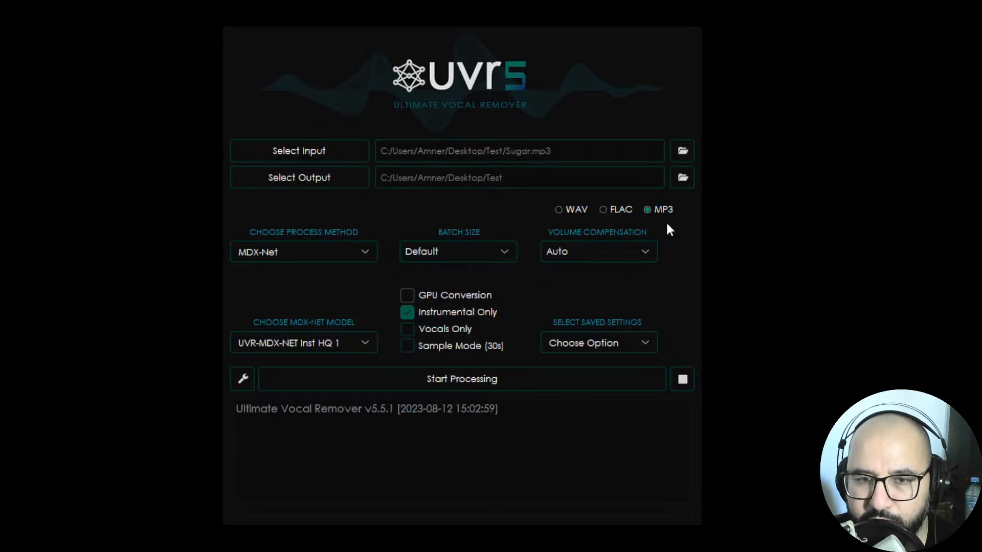
pyautogui.moveTo(582, 230)
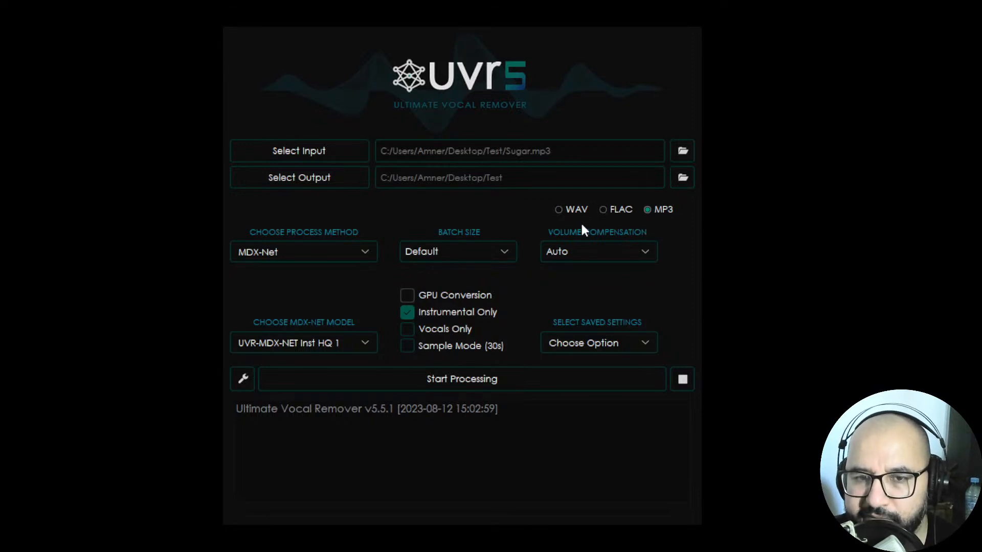
pyautogui.moveTo(564, 219)
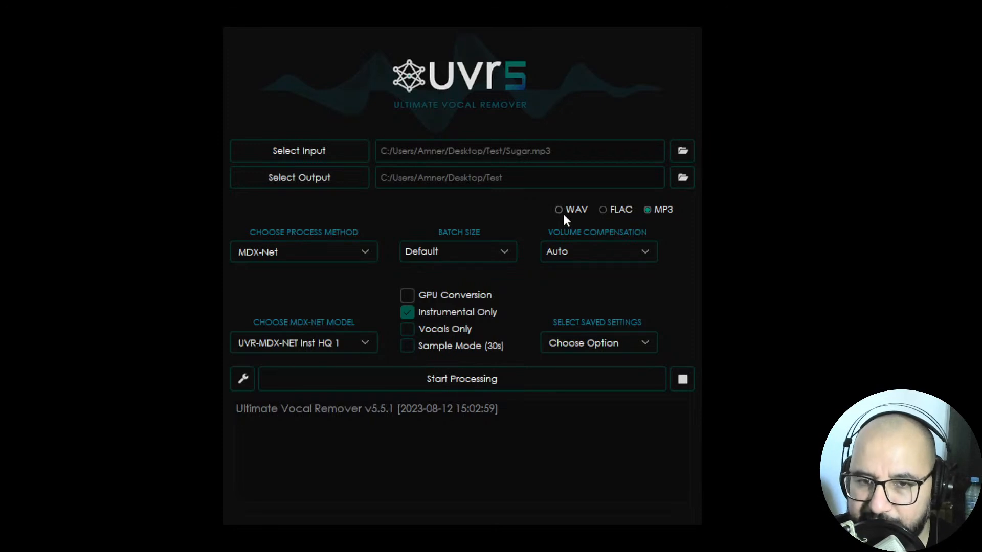
pyautogui.moveTo(657, 221)
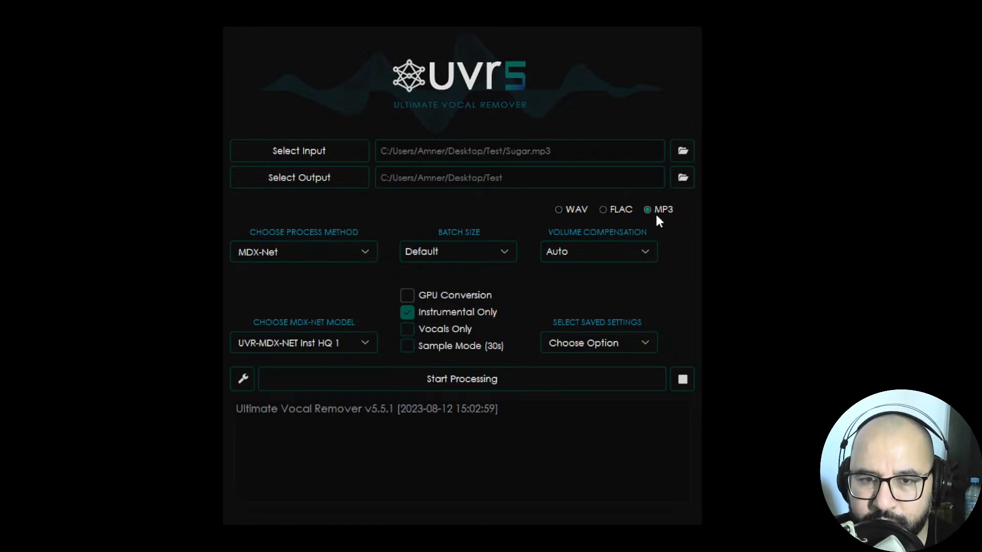
pyautogui.moveTo(559, 215)
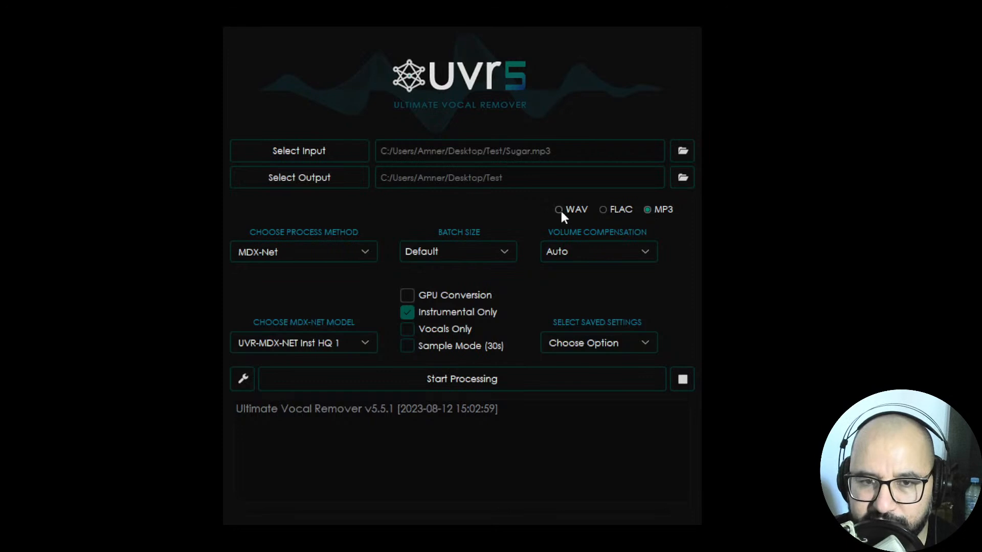
pyautogui.moveTo(670, 255)
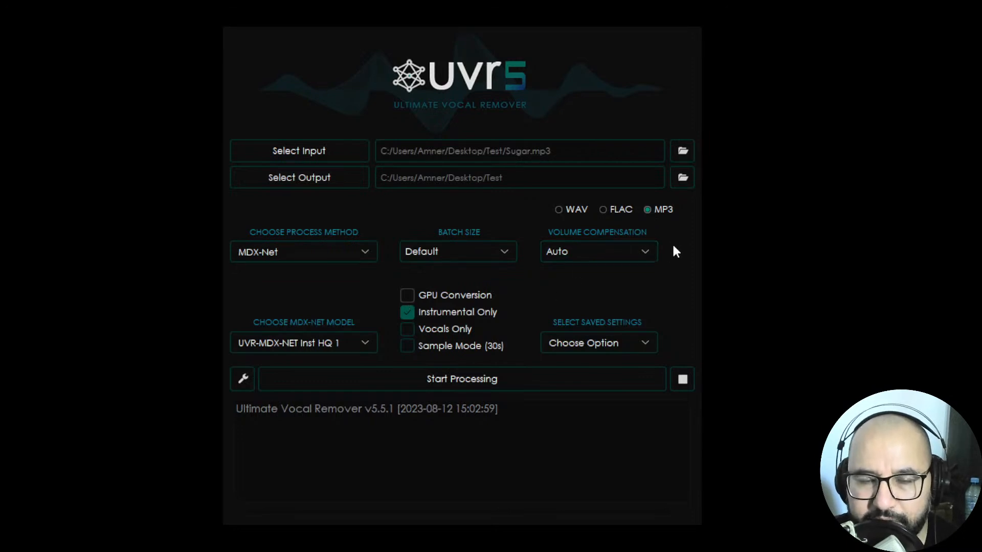
pyautogui.moveTo(476, 334)
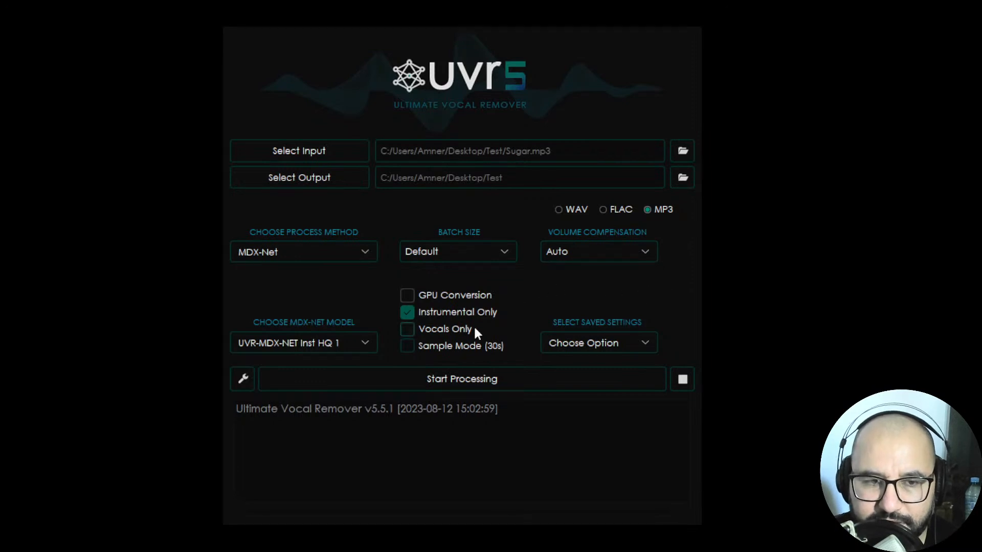
pyautogui.moveTo(346, 332)
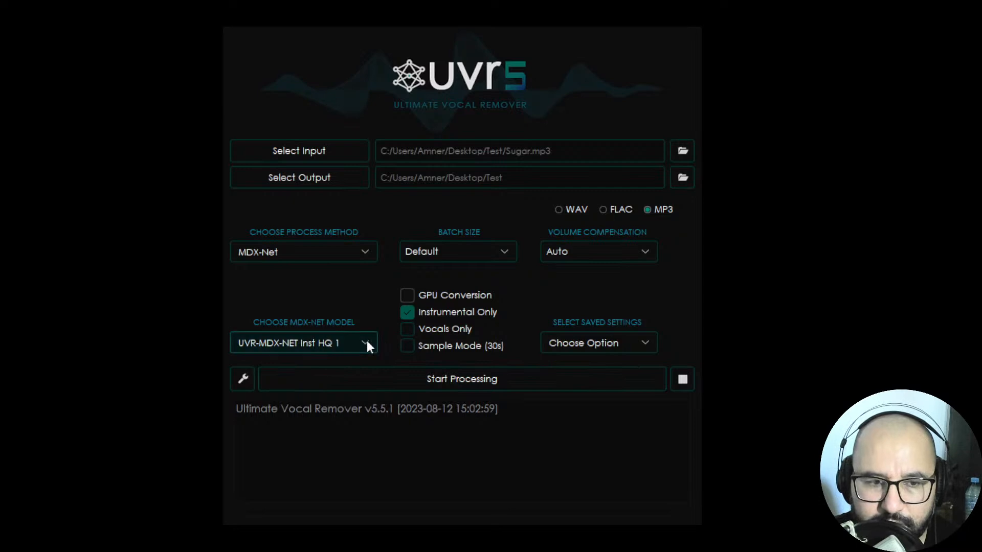
pyautogui.moveTo(278, 369)
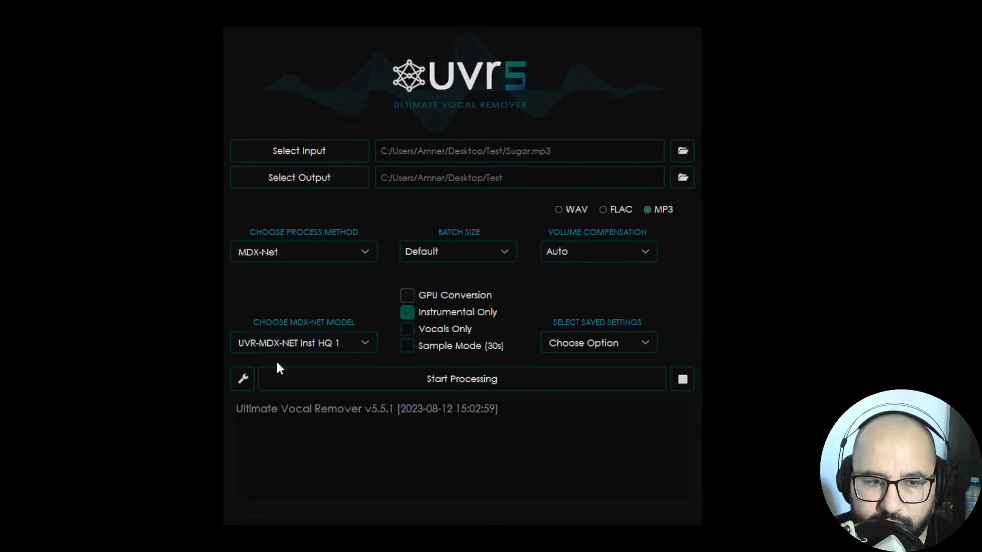
pyautogui.moveTo(386, 326)
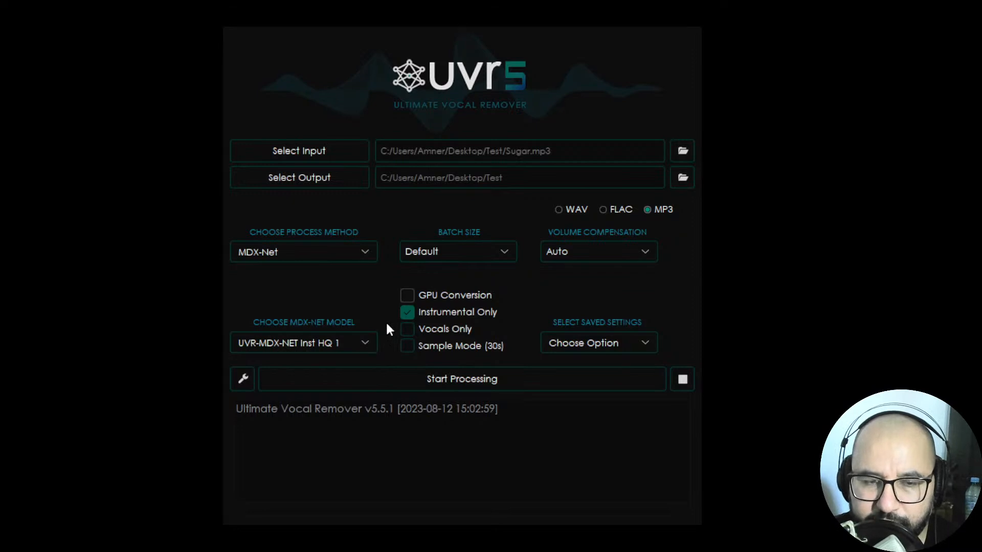
pyautogui.moveTo(441, 308)
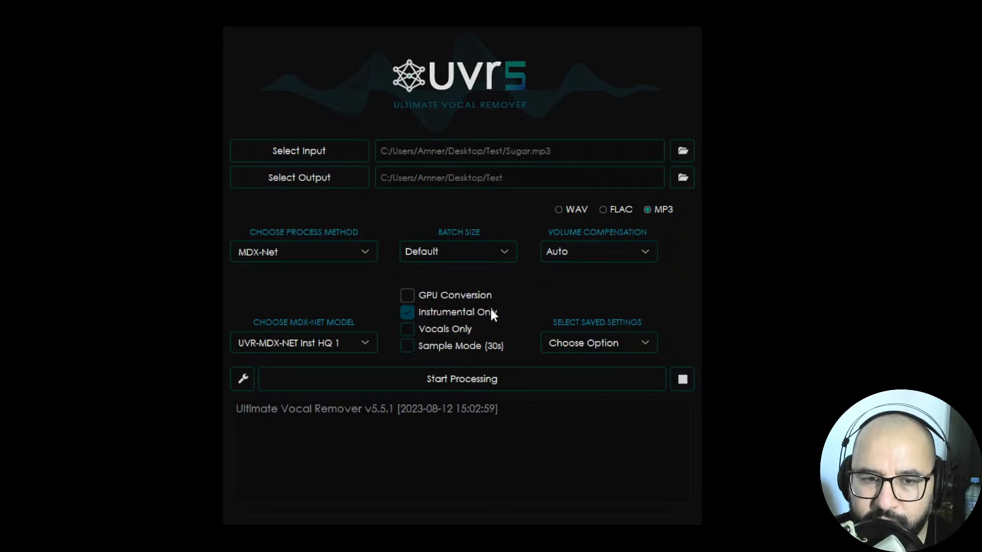
pyautogui.moveTo(442, 318)
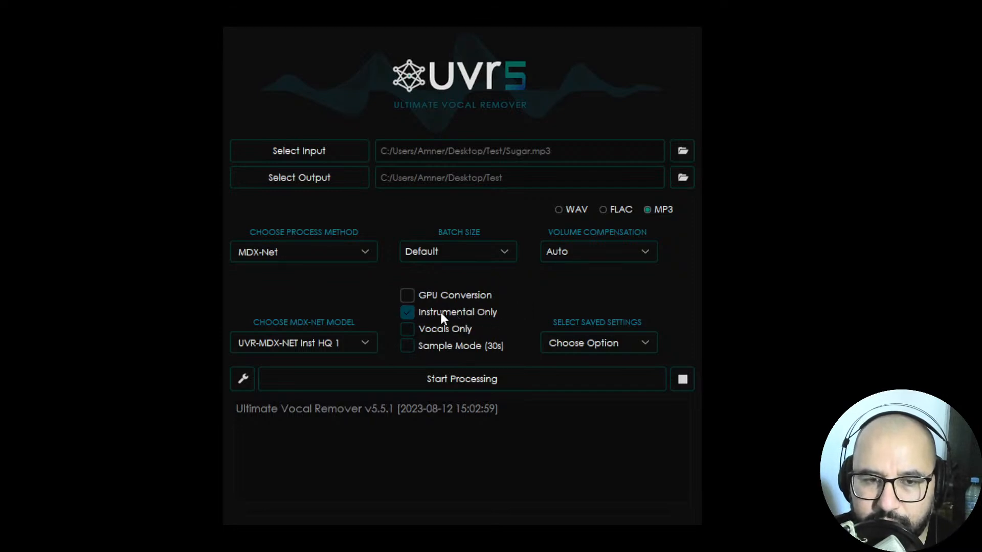
pyautogui.moveTo(489, 318)
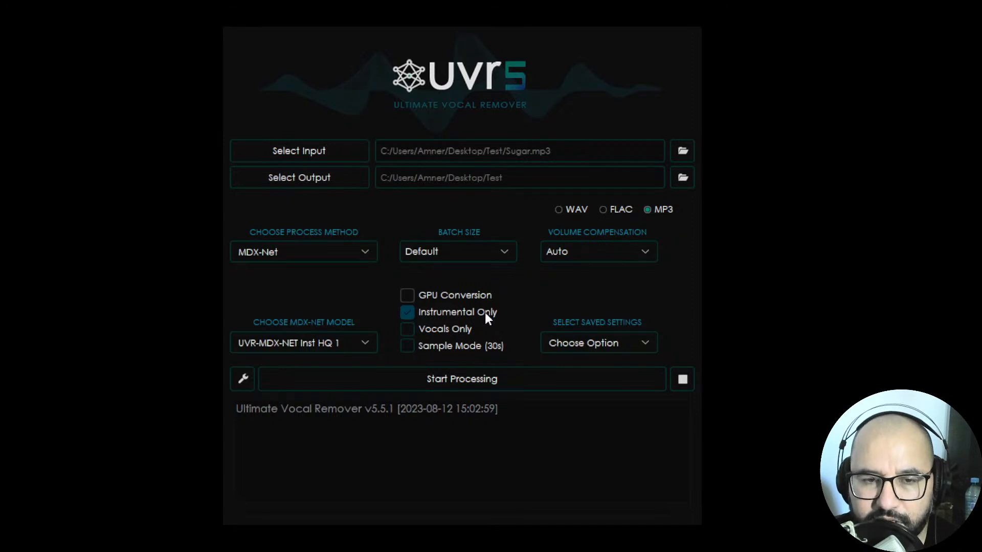
pyautogui.click(406, 312)
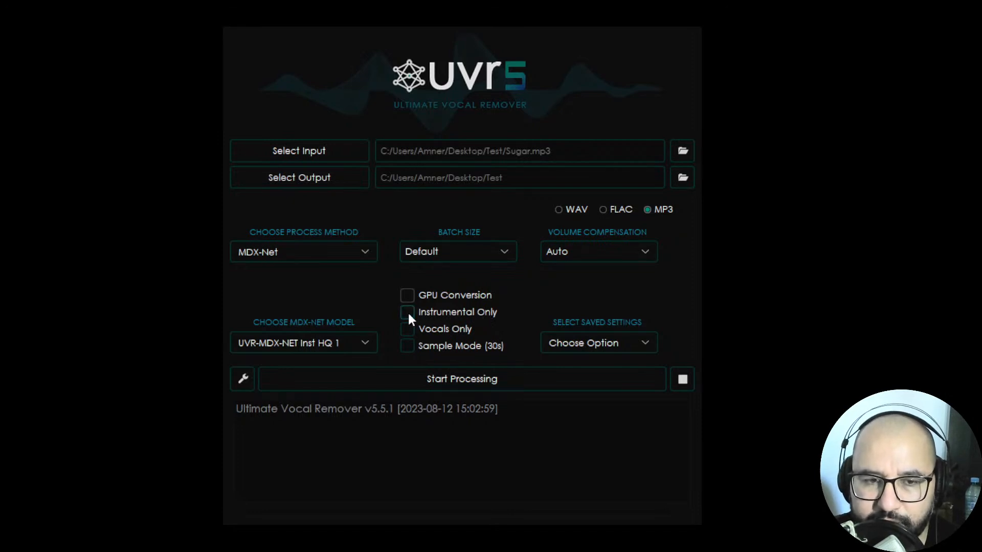
pyautogui.click(407, 328)
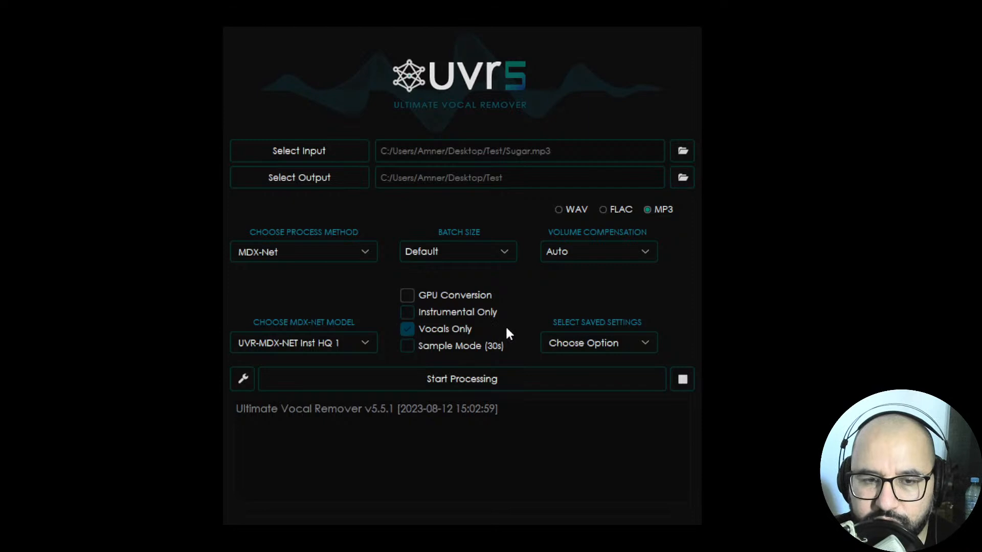
pyautogui.moveTo(513, 330)
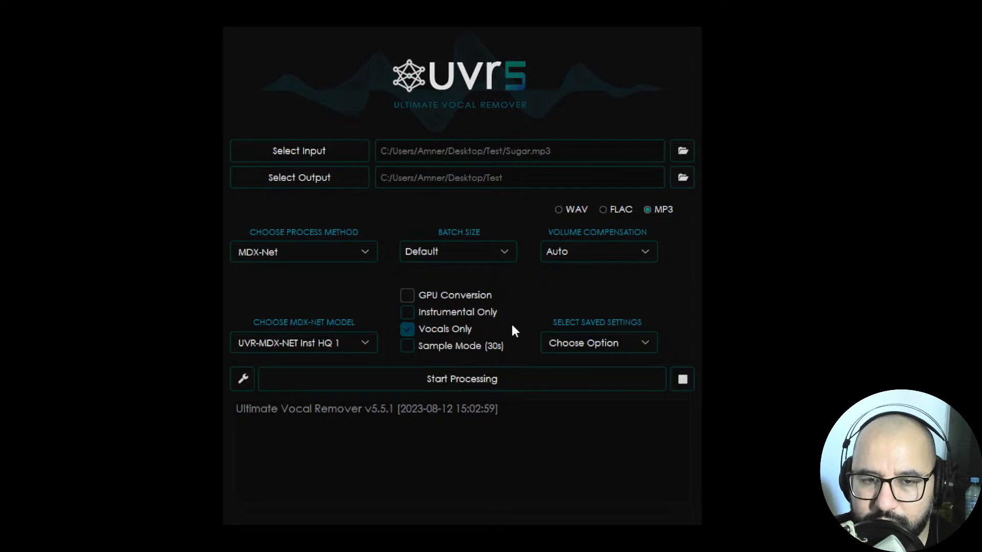
pyautogui.moveTo(497, 333)
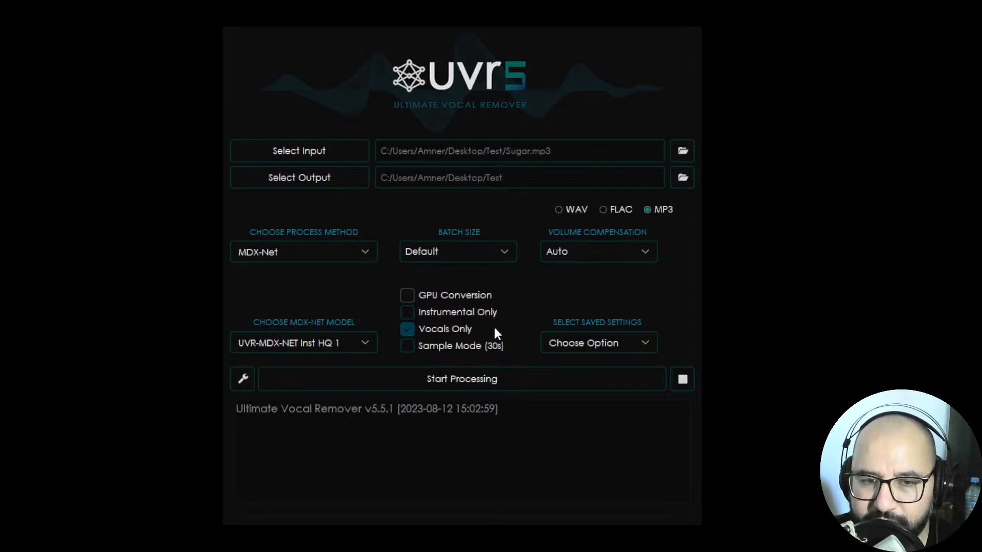
pyautogui.click(406, 329)
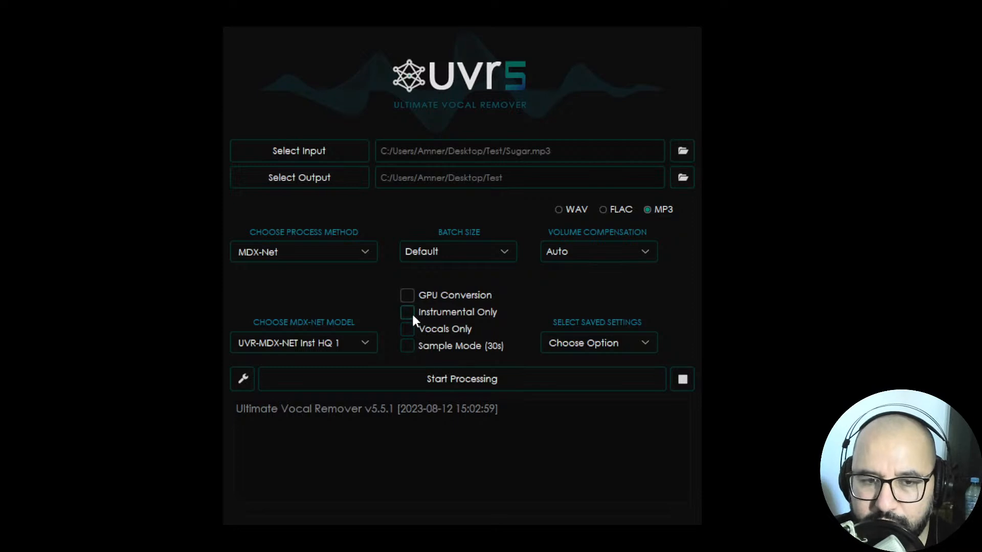
pyautogui.click(407, 312)
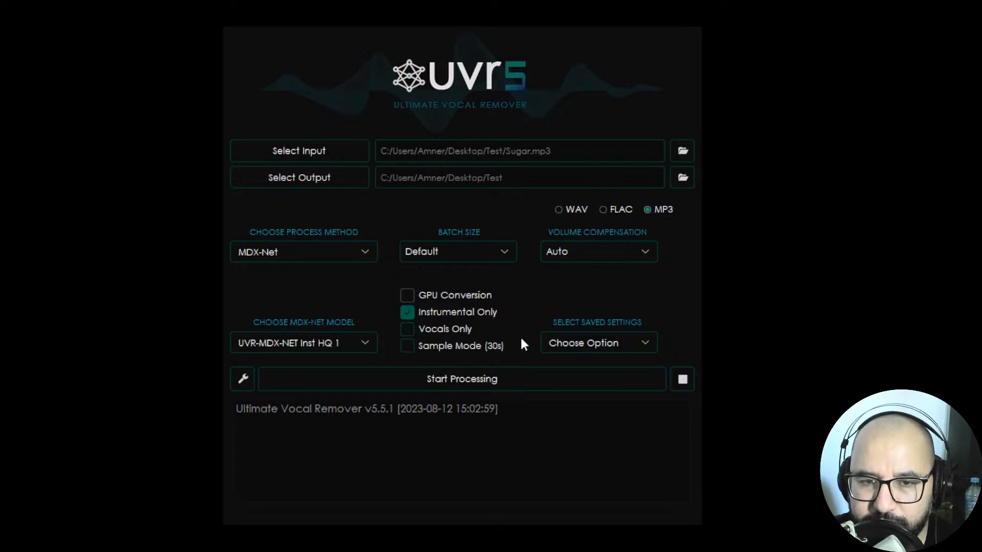
pyautogui.moveTo(598, 342)
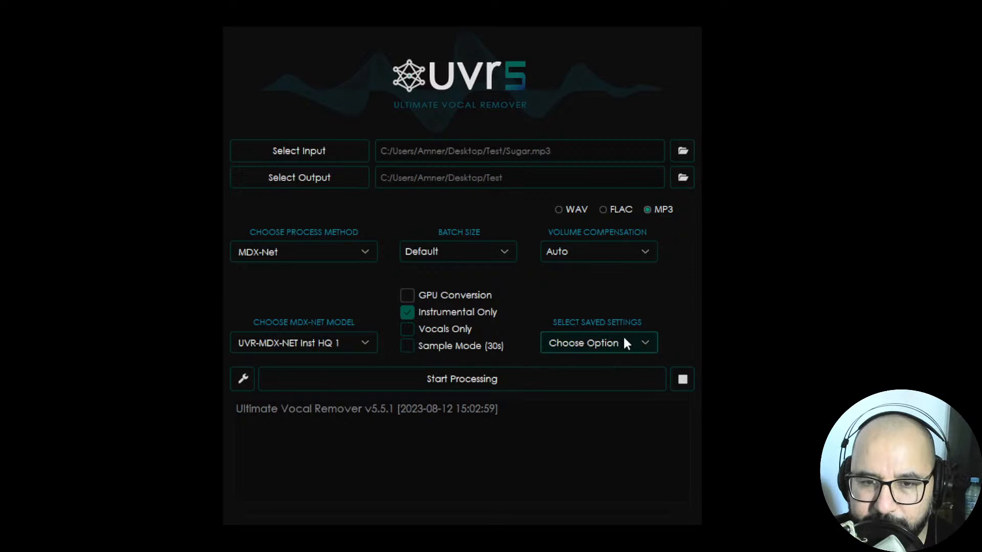
pyautogui.moveTo(614, 373)
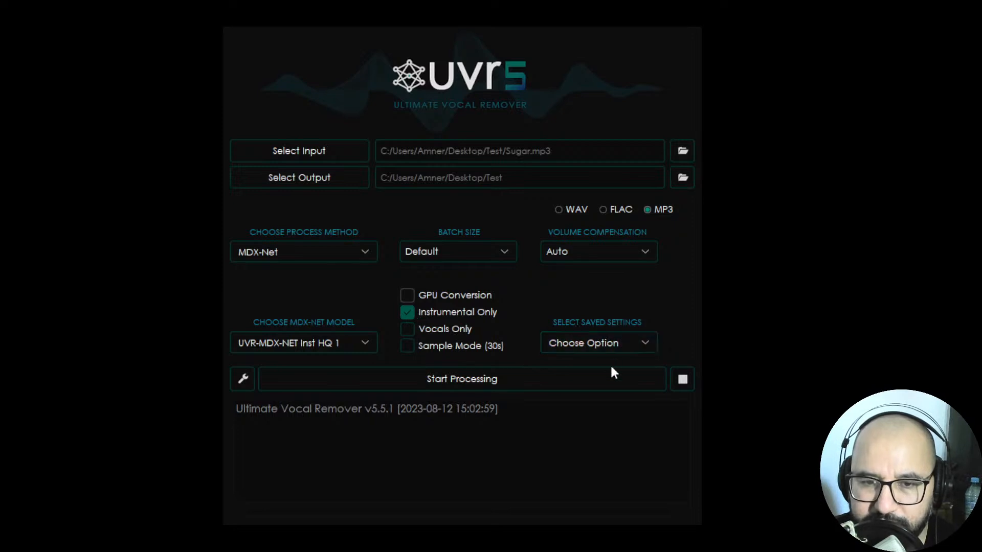
pyautogui.moveTo(586, 373)
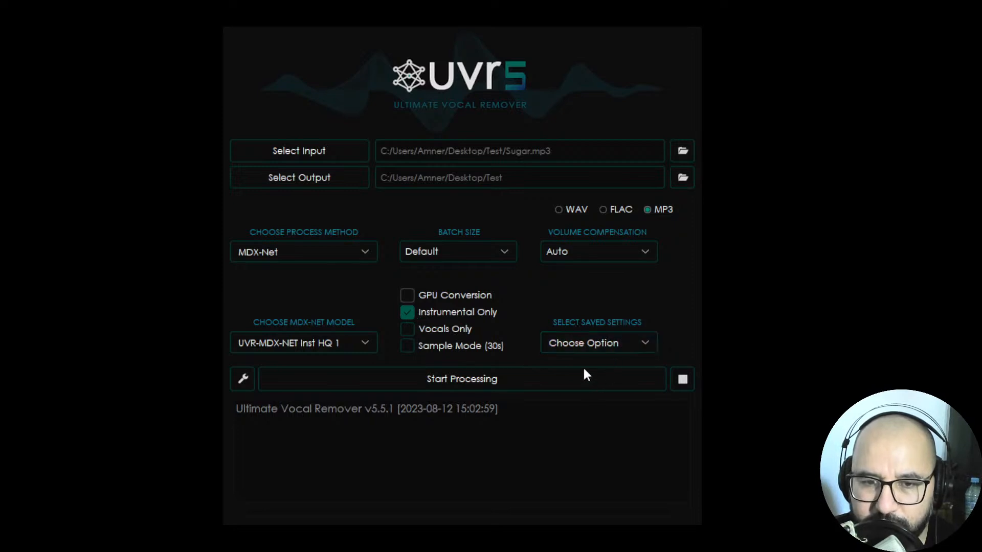
pyautogui.moveTo(580, 270)
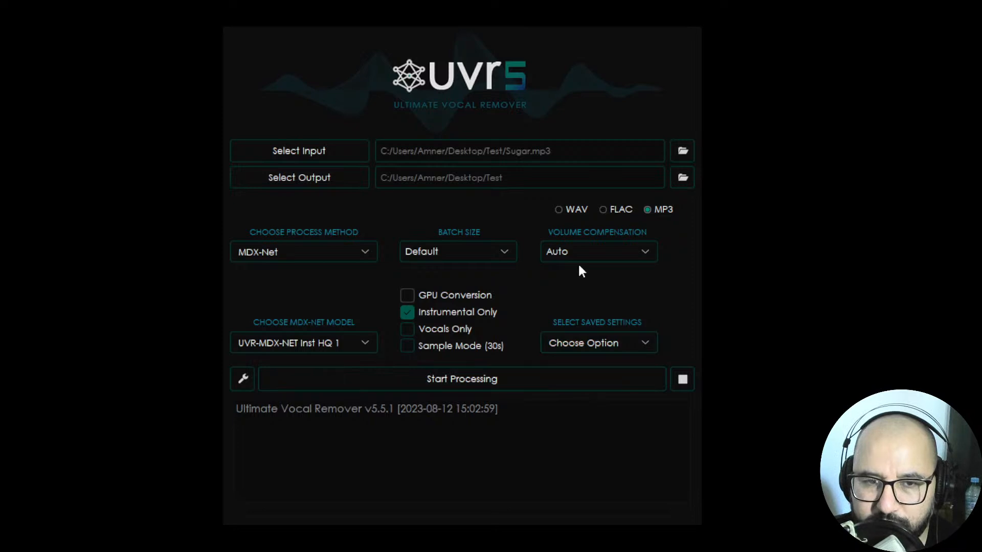
pyautogui.moveTo(632, 337)
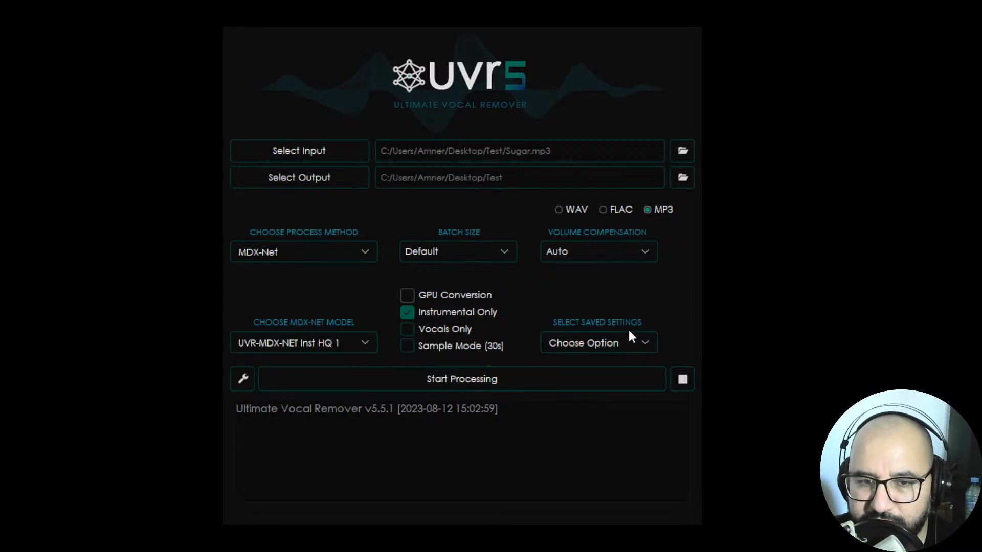
pyautogui.moveTo(535, 259)
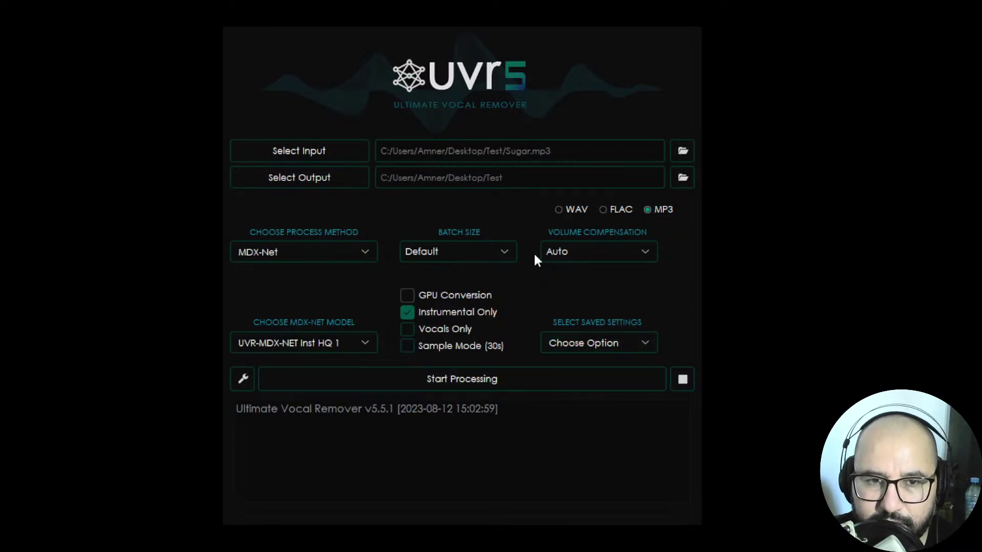
pyautogui.moveTo(488, 163)
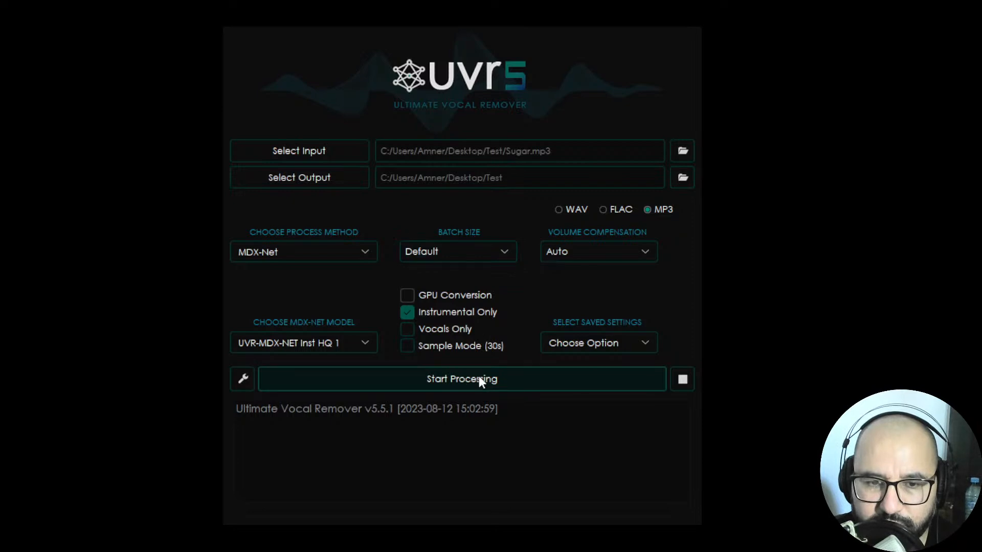
# - Start the instrumental-only MDX-Net processing of Sugar.mp3
pyautogui.click(461, 379)
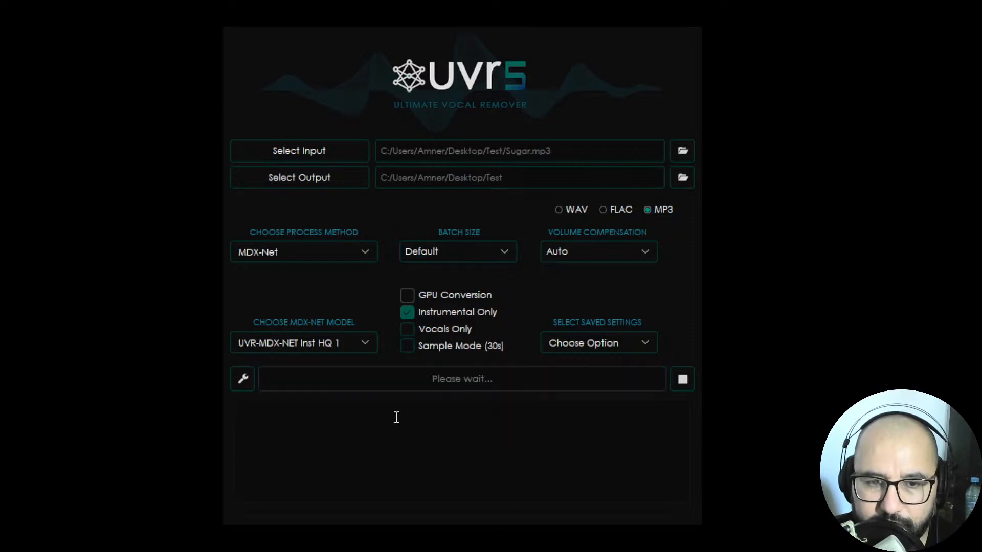
pyautogui.moveTo(485, 403)
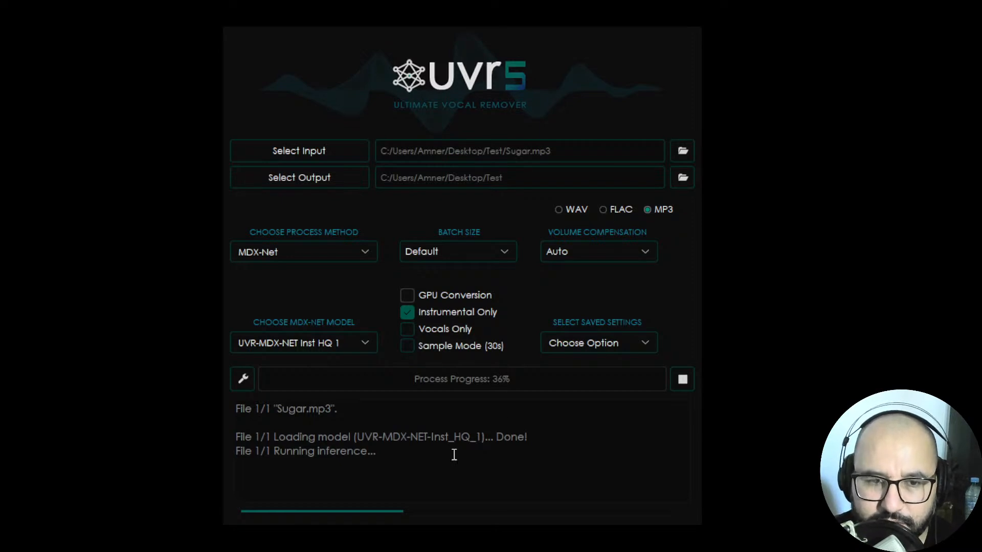
pyautogui.moveTo(405, 455)
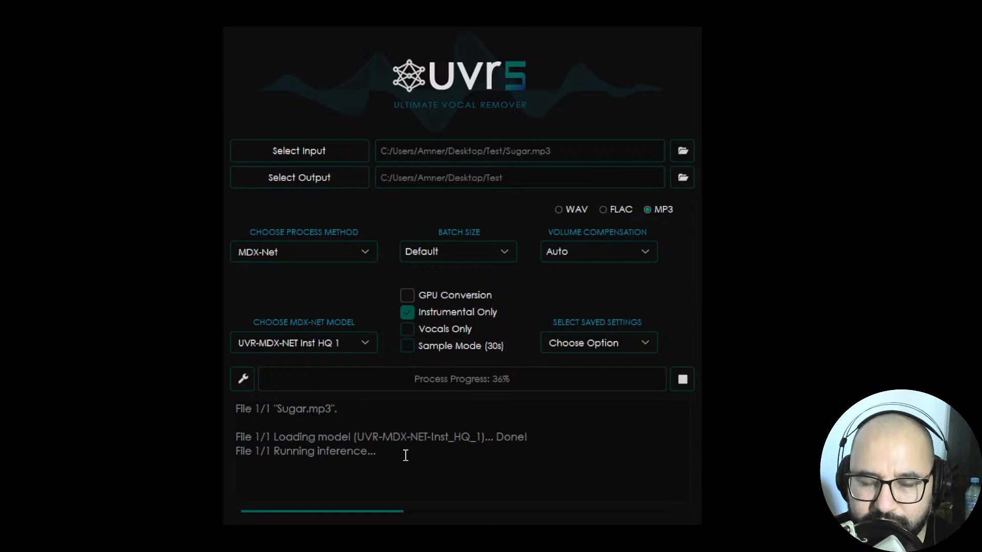
pyautogui.moveTo(402, 452)
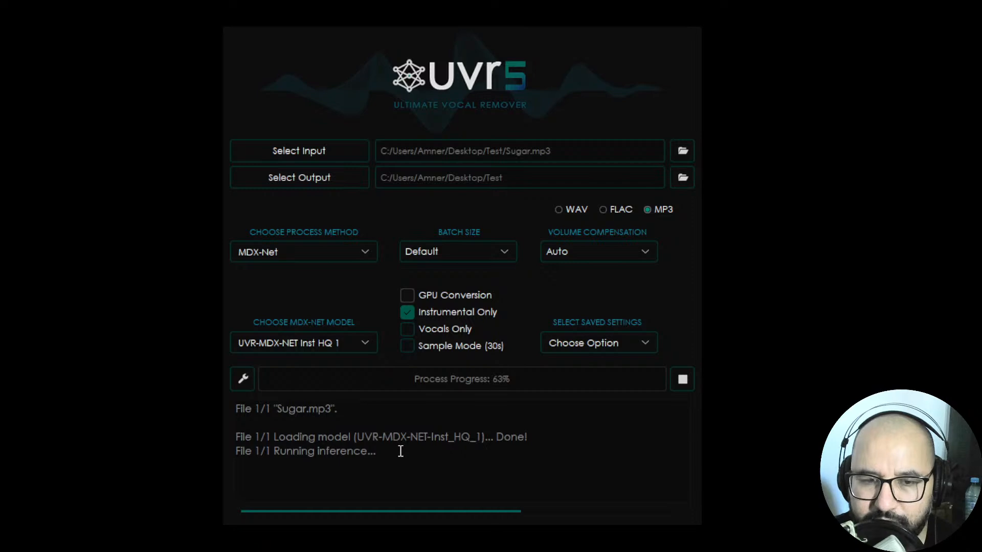
pyautogui.moveTo(405, 451)
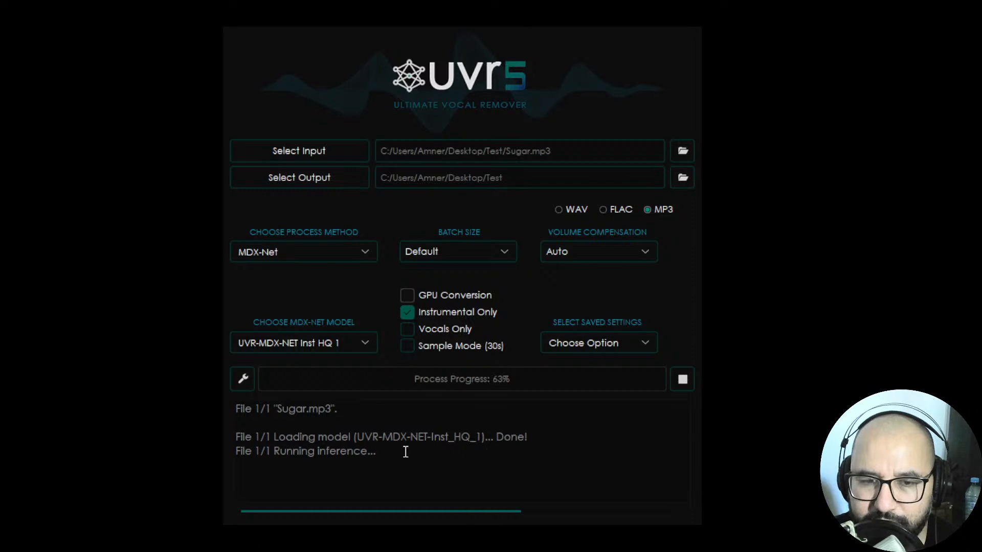
pyautogui.moveTo(447, 460)
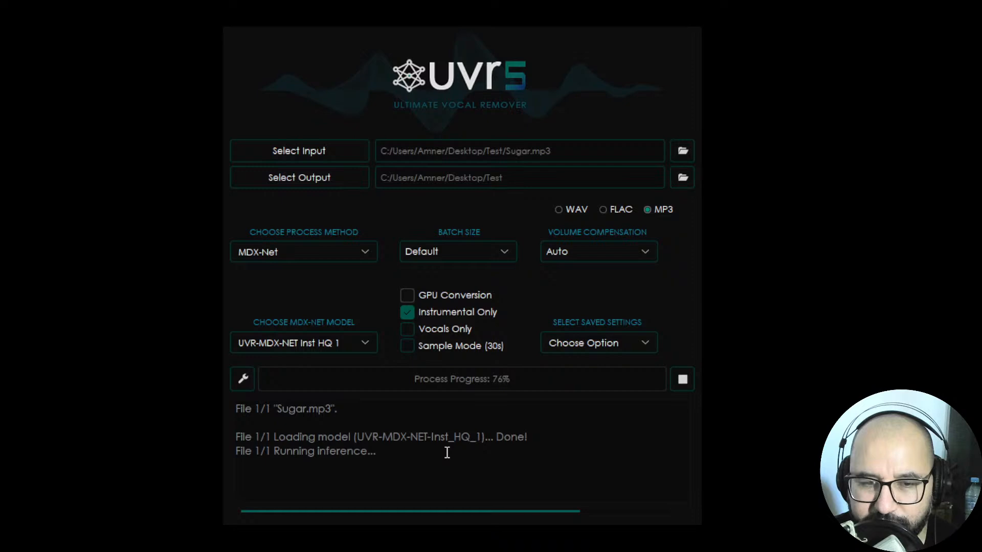
pyautogui.moveTo(446, 448)
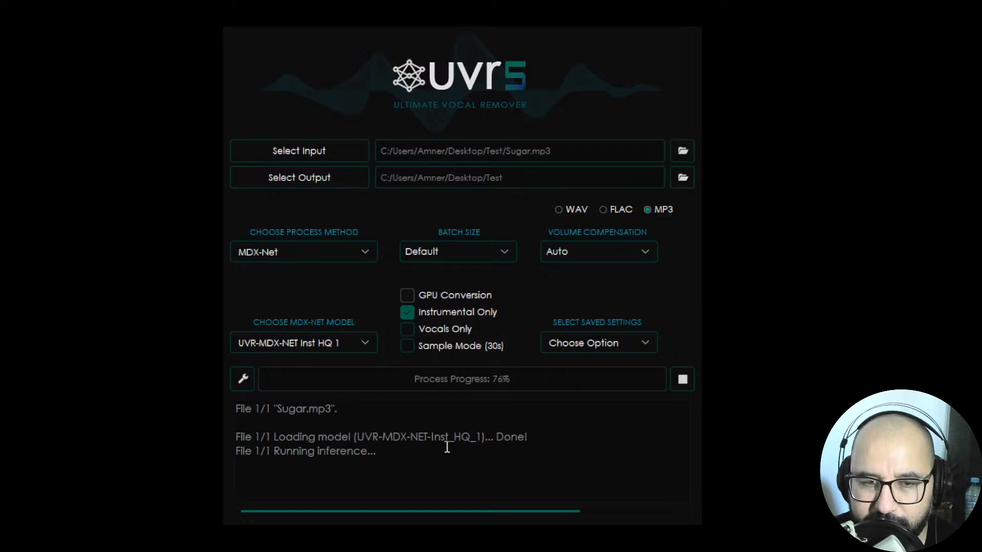
pyautogui.moveTo(444, 450)
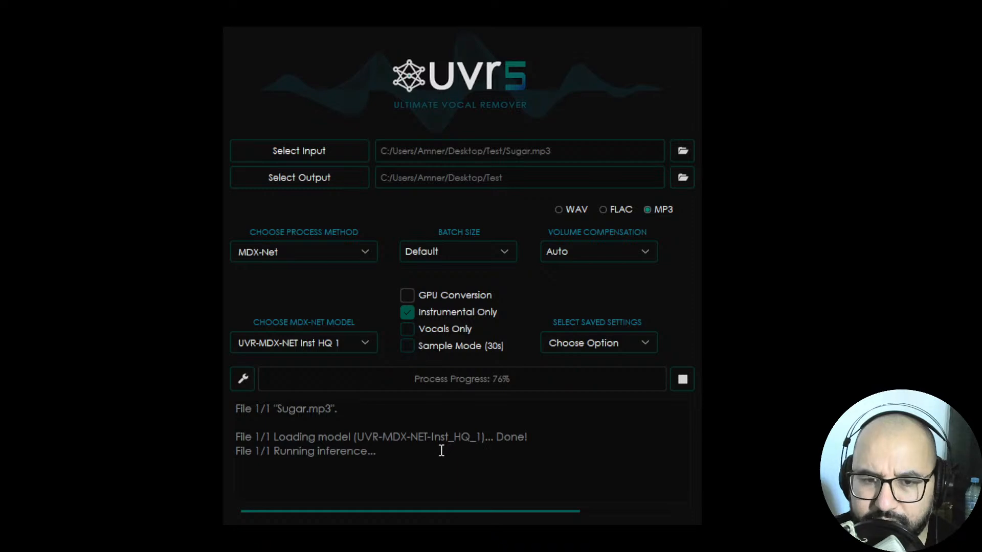
pyautogui.moveTo(498, 418)
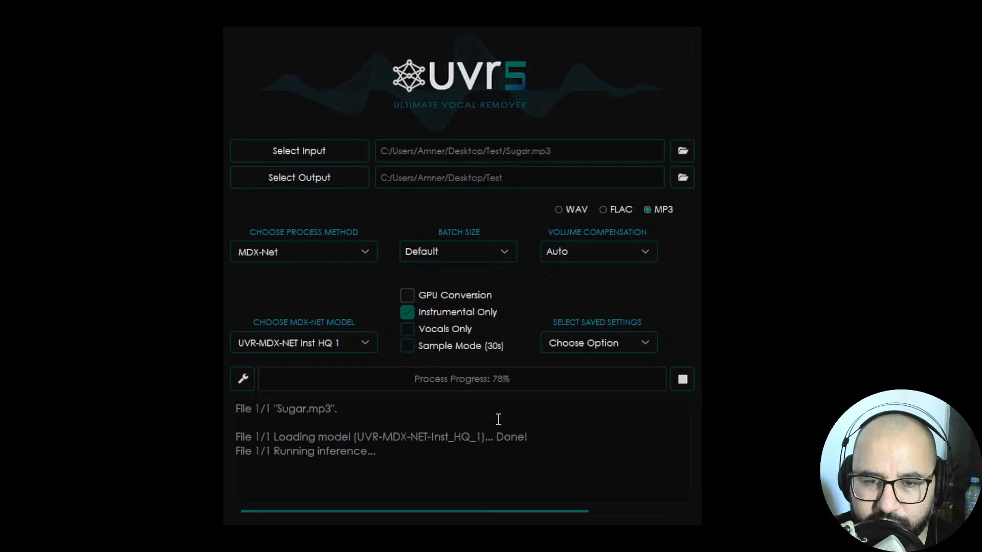
pyautogui.moveTo(475, 439)
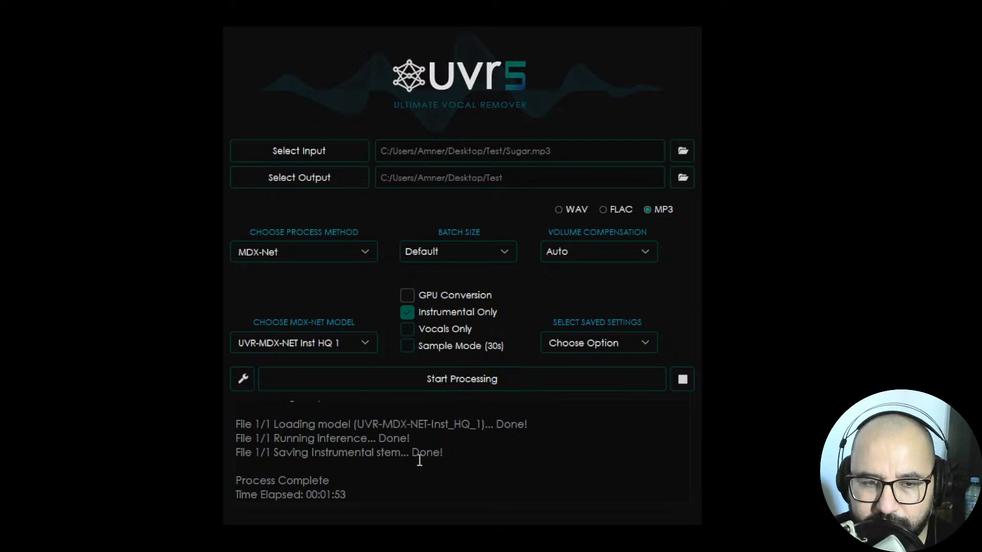
pyautogui.moveTo(435, 458)
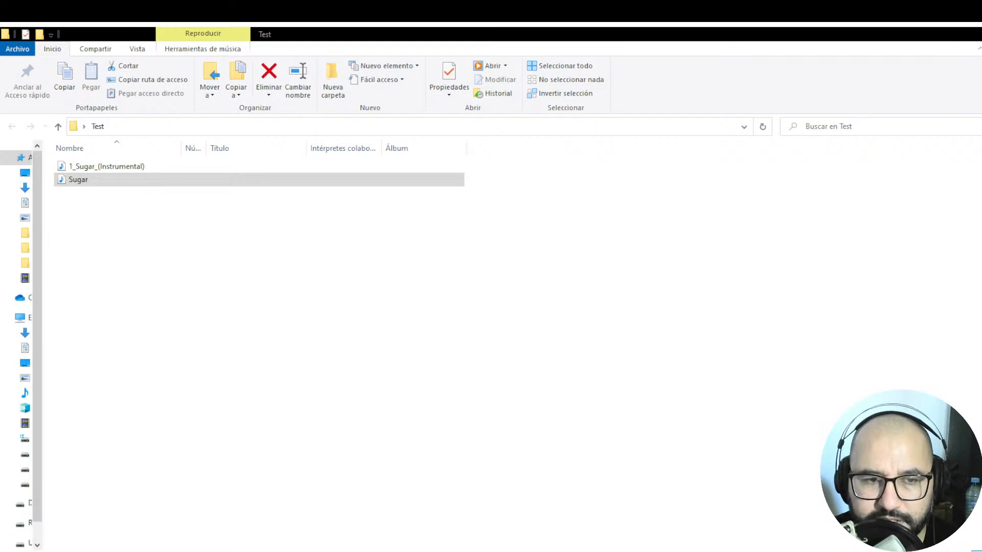
pyautogui.moveTo(331, 242)
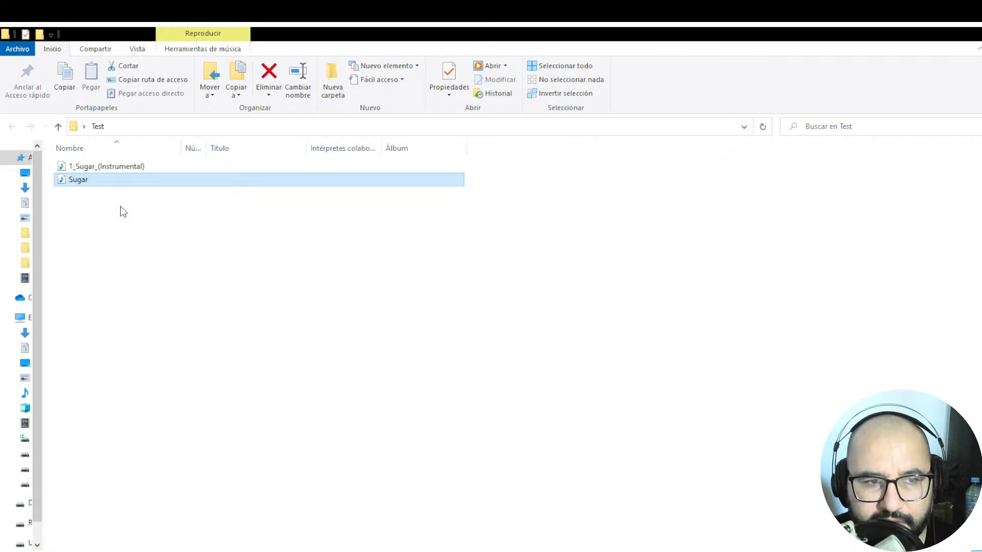
pyautogui.moveTo(86, 184)
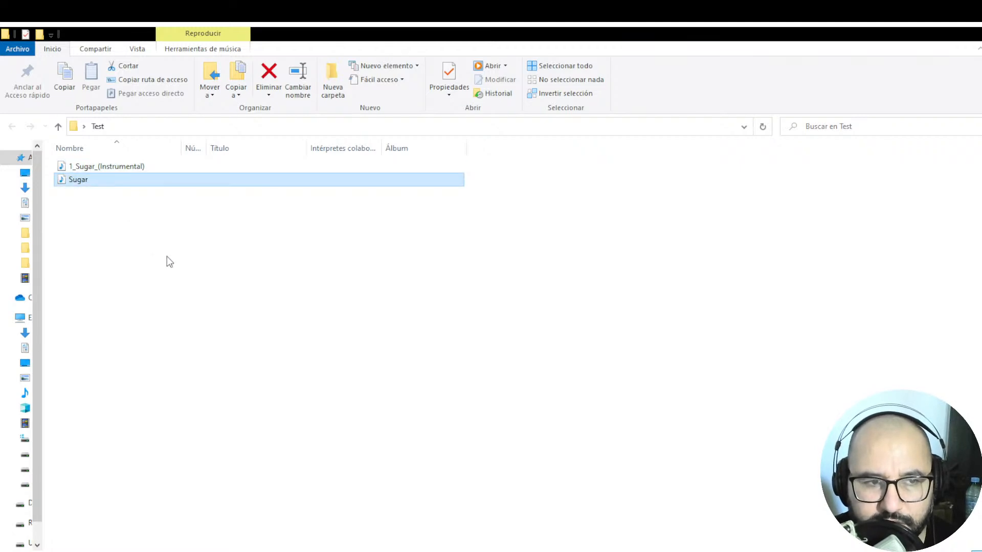
pyautogui.moveTo(87, 184)
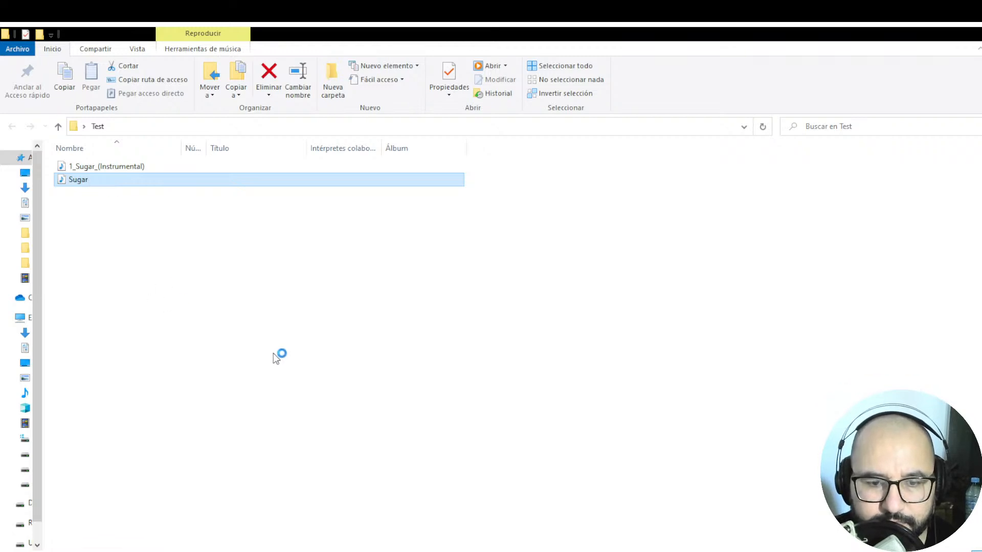
pyautogui.moveTo(313, 370)
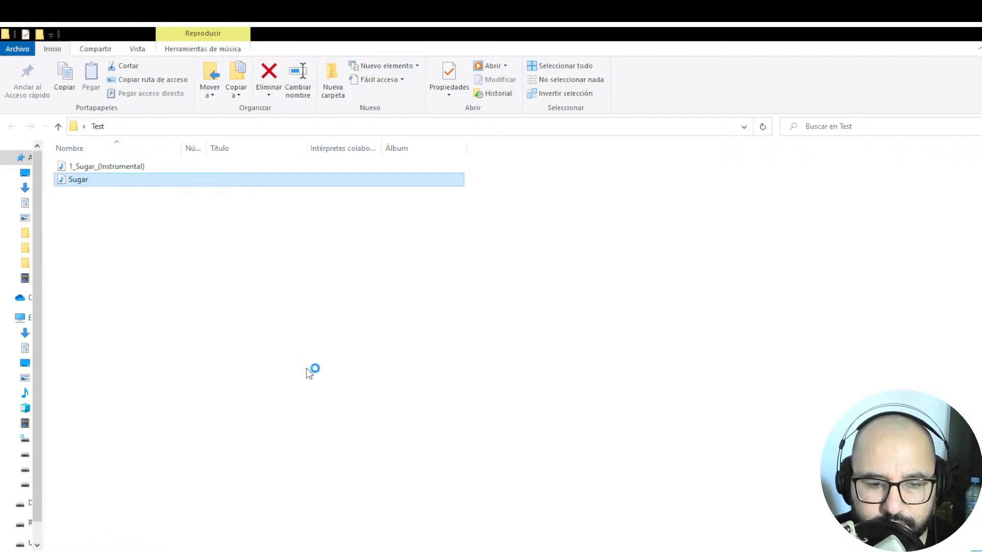
# - Open the Test folder and play the new 1_Sugar_(Instrumental) file
pyautogui.click(307, 370)
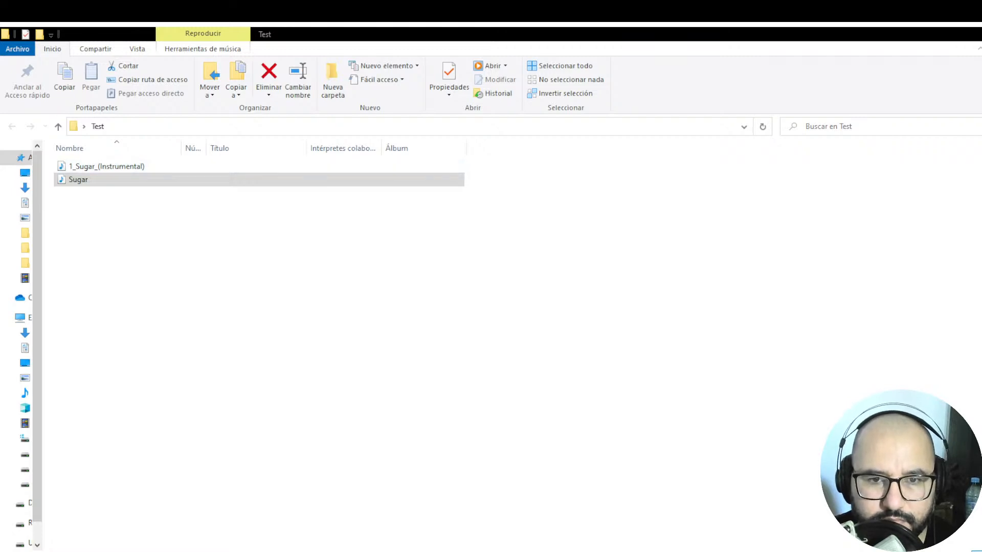
pyautogui.moveTo(304, 257)
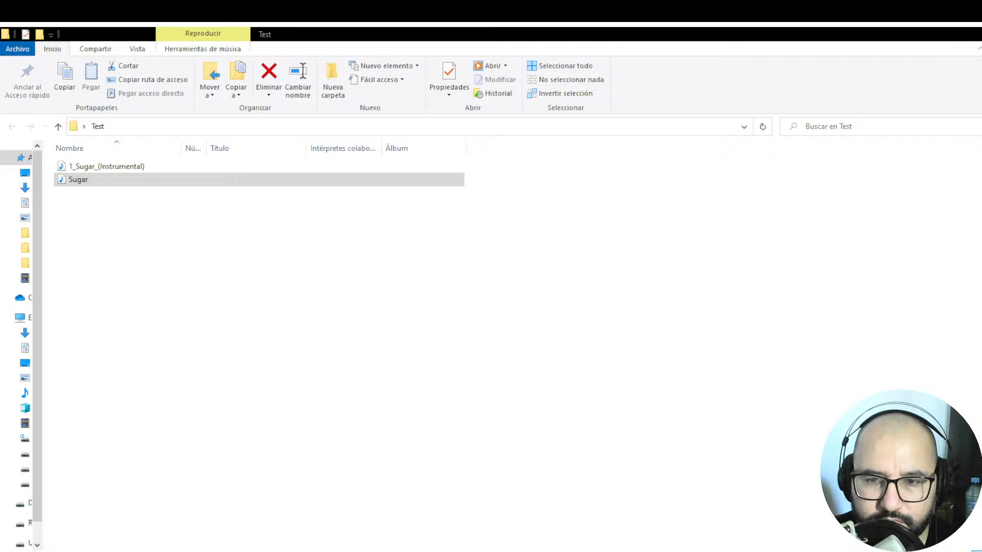
pyautogui.moveTo(639, 362)
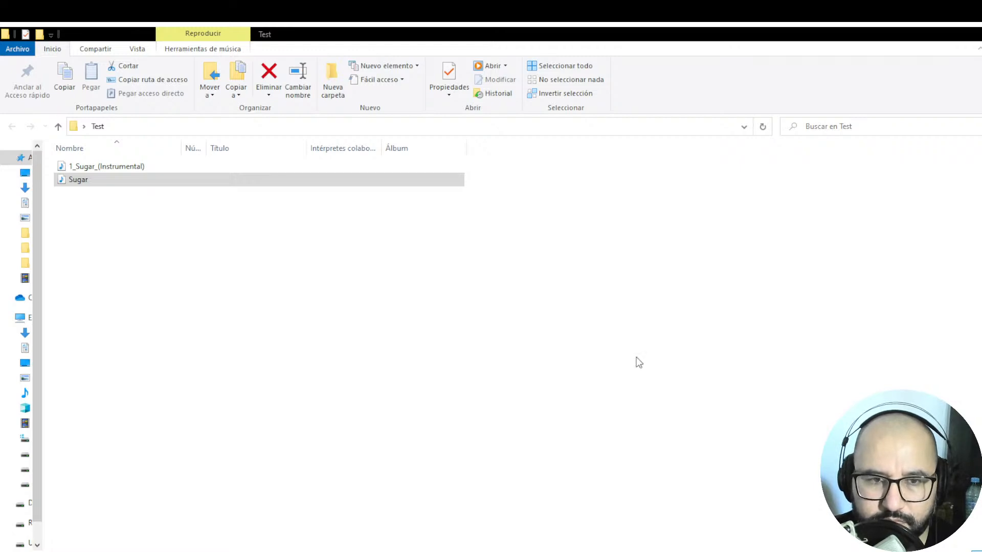
pyautogui.moveTo(615, 332)
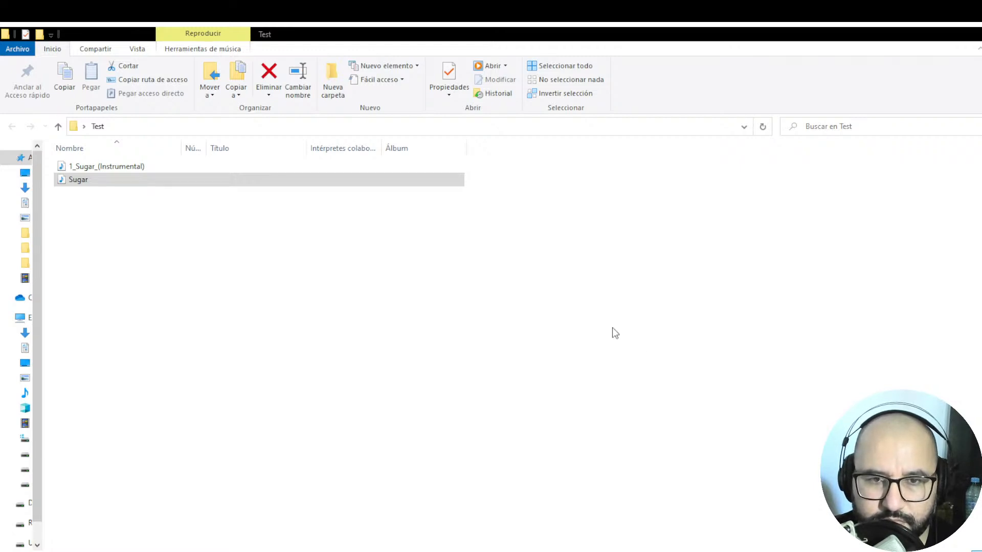
pyautogui.moveTo(507, 348)
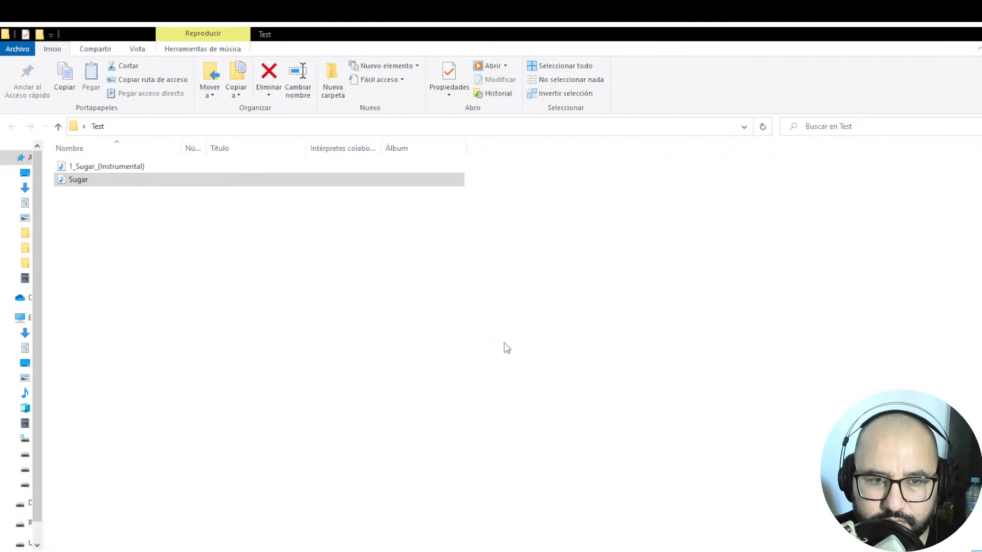
pyautogui.moveTo(503, 357)
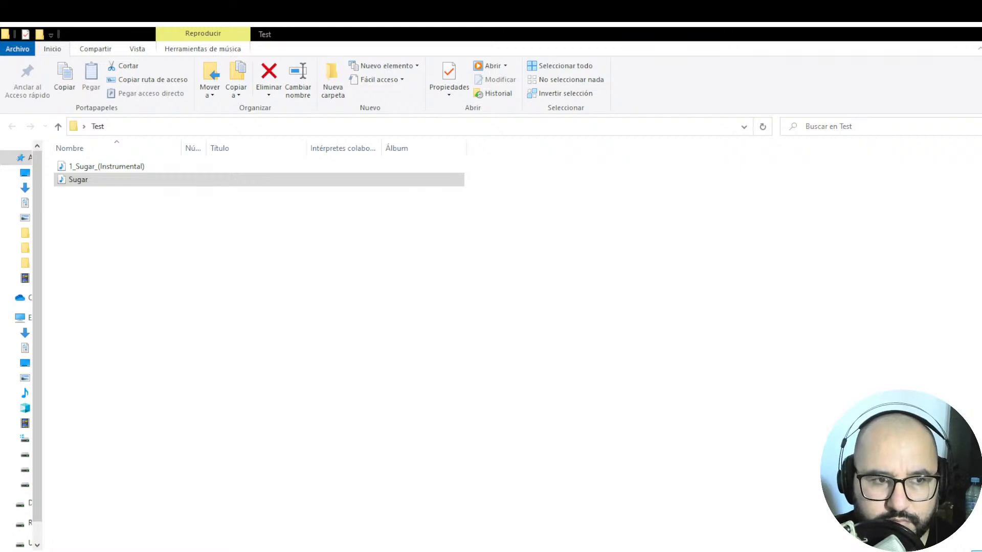
pyautogui.moveTo(296, 226)
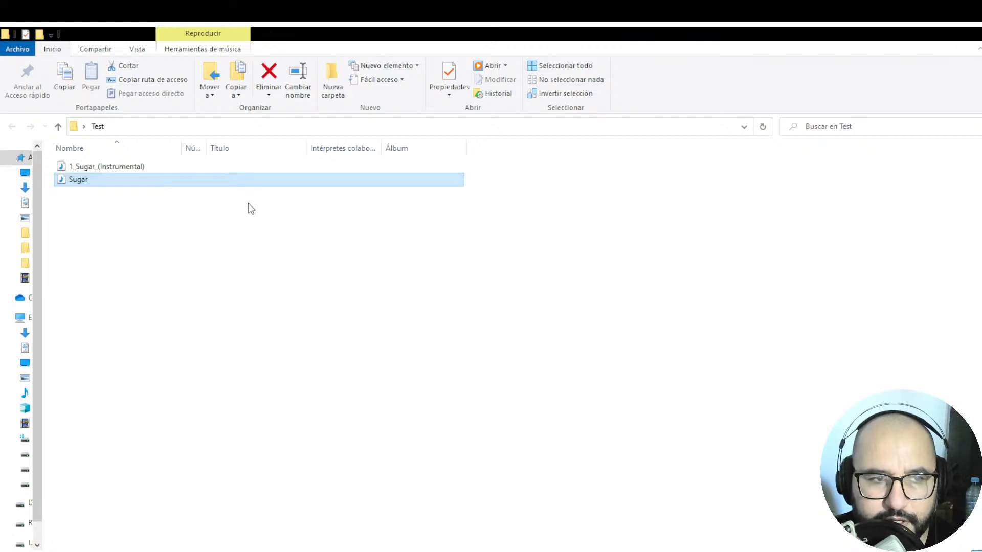
pyautogui.click(106, 166)
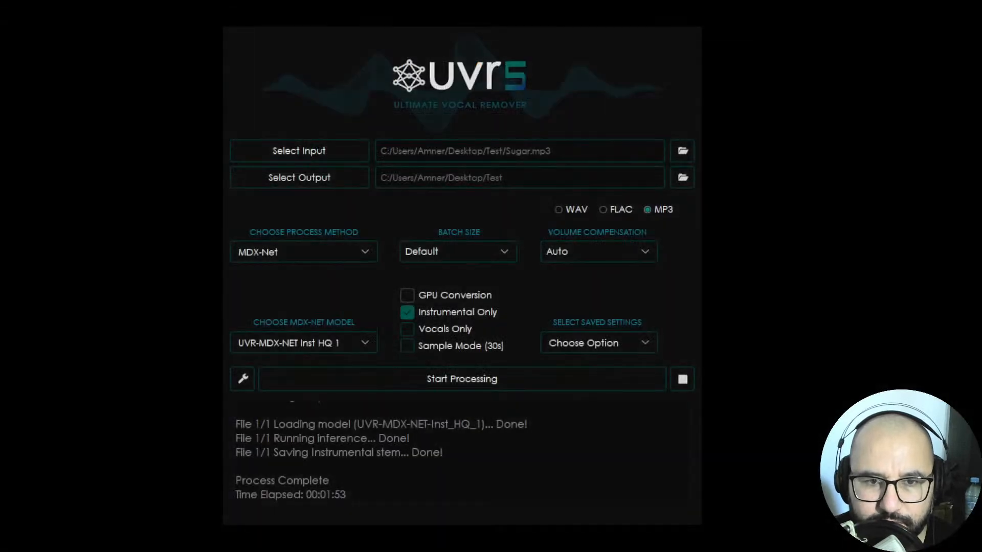
pyautogui.moveTo(602, 370)
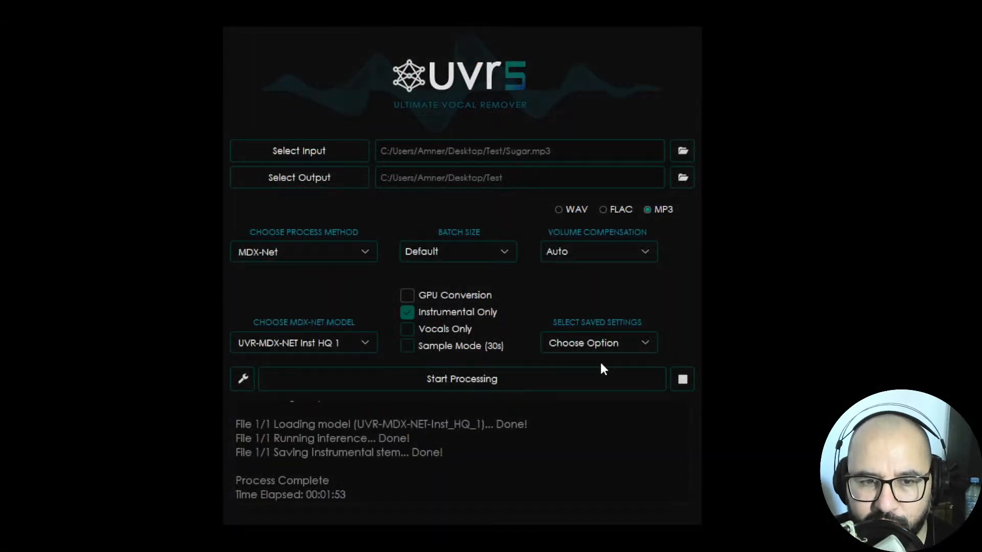
# - Swap Instrumental Only for Vocals Only and start processing Sugar.mp3 again
pyautogui.click(408, 329)
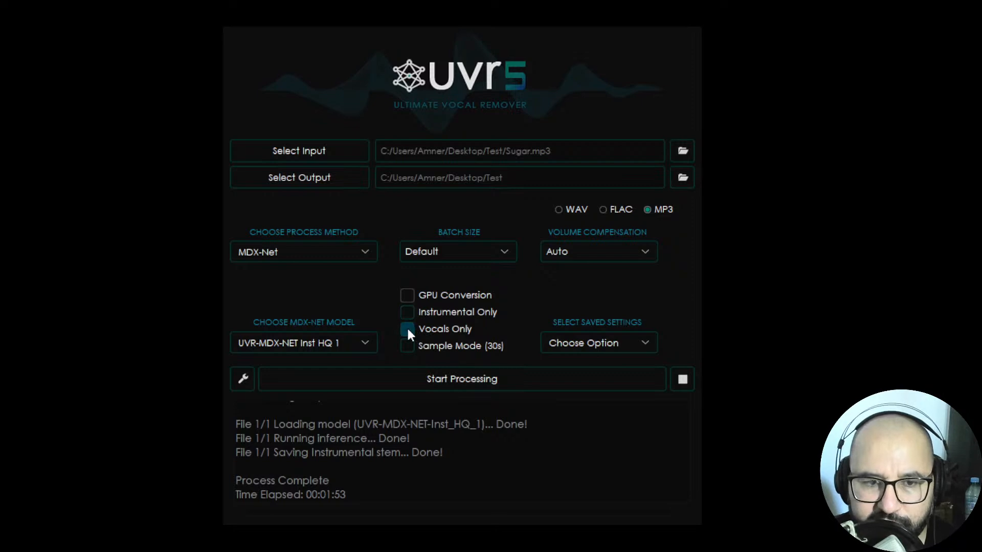
pyautogui.click(406, 329)
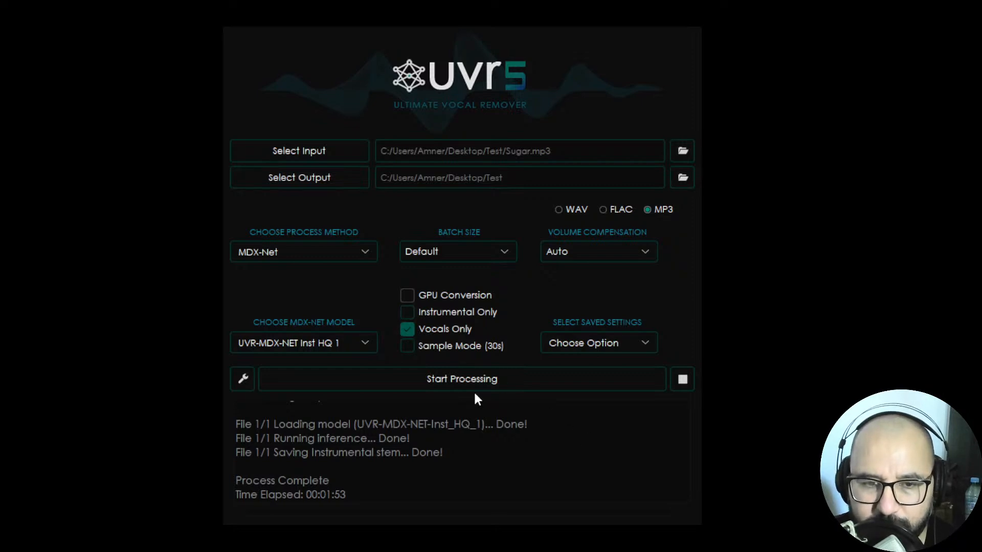
pyautogui.click(461, 379)
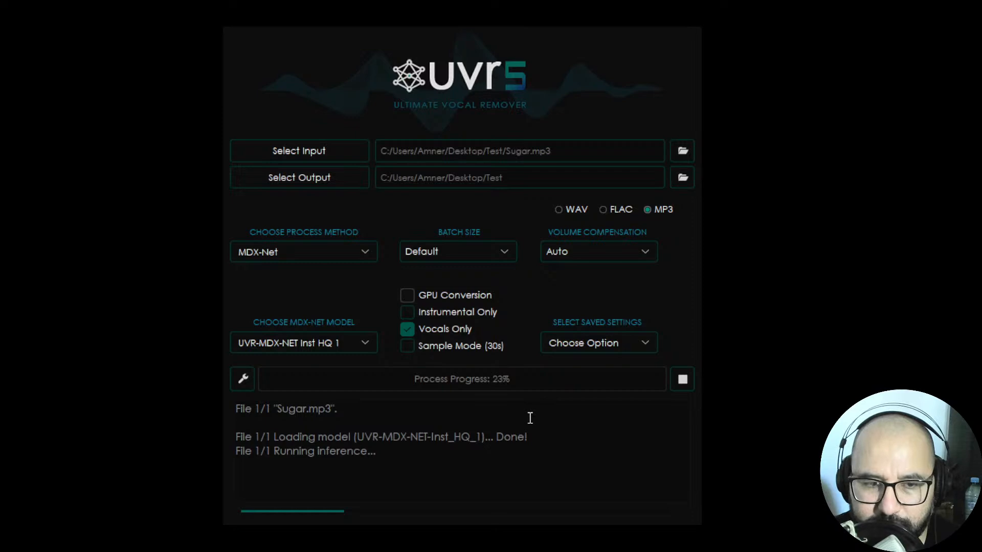
pyautogui.moveTo(533, 418)
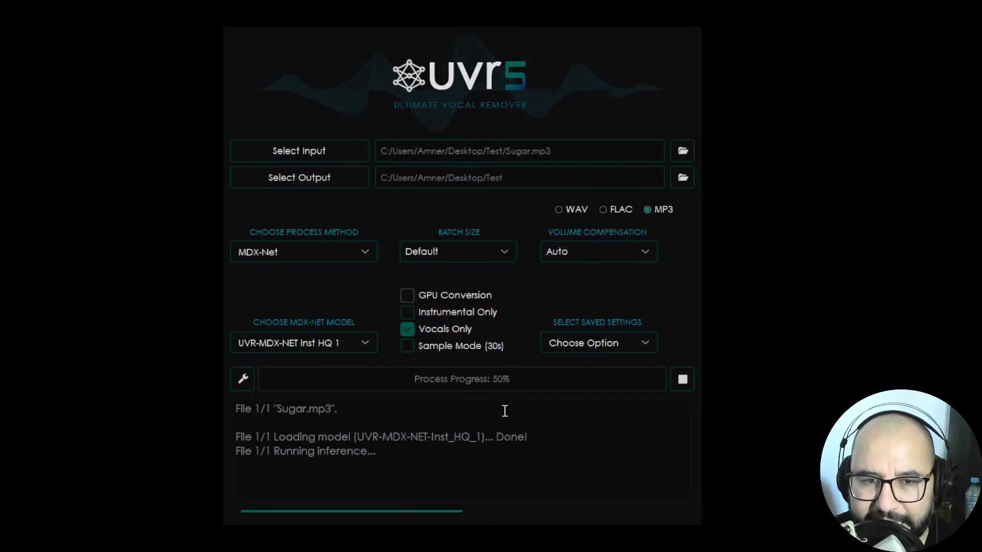
pyautogui.moveTo(497, 413)
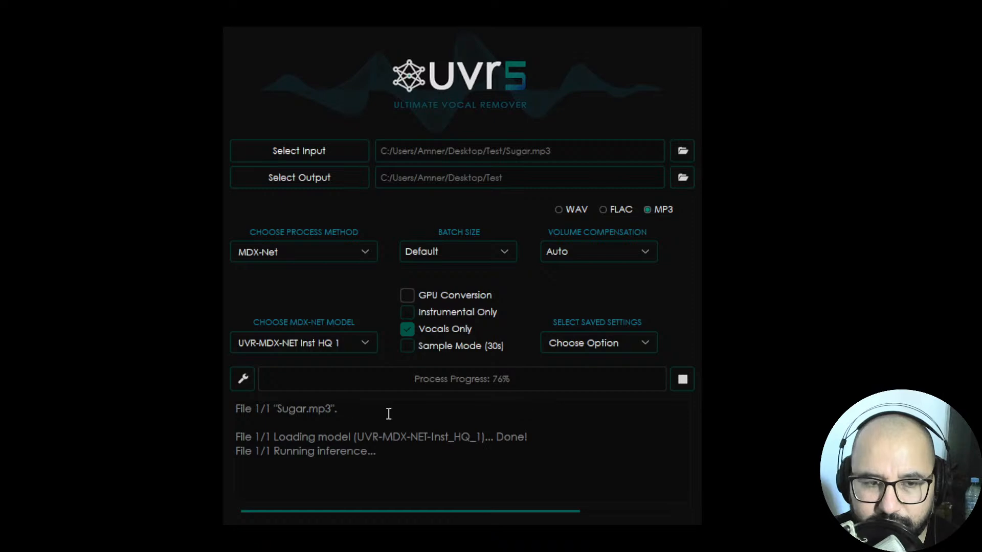
pyautogui.moveTo(560, 423)
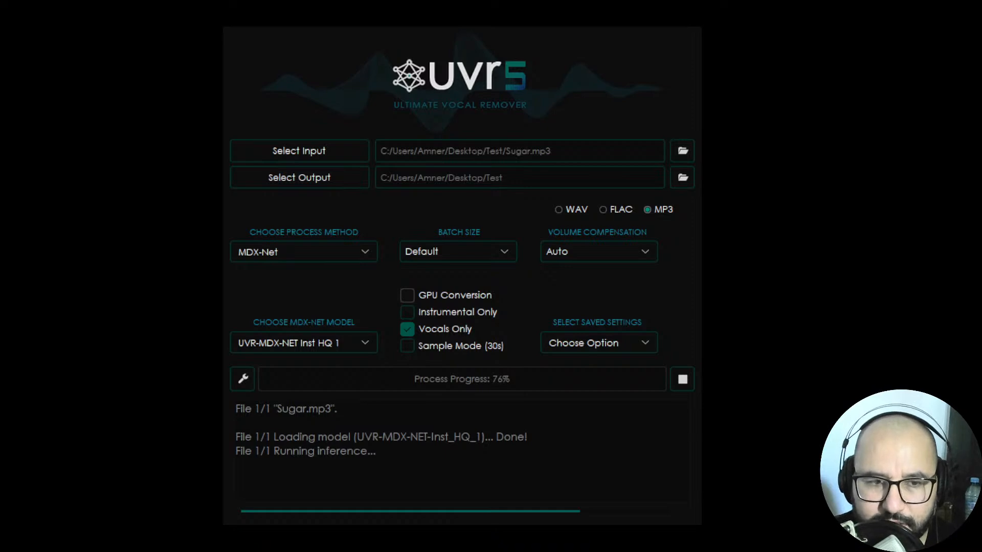
pyautogui.moveTo(508, 408)
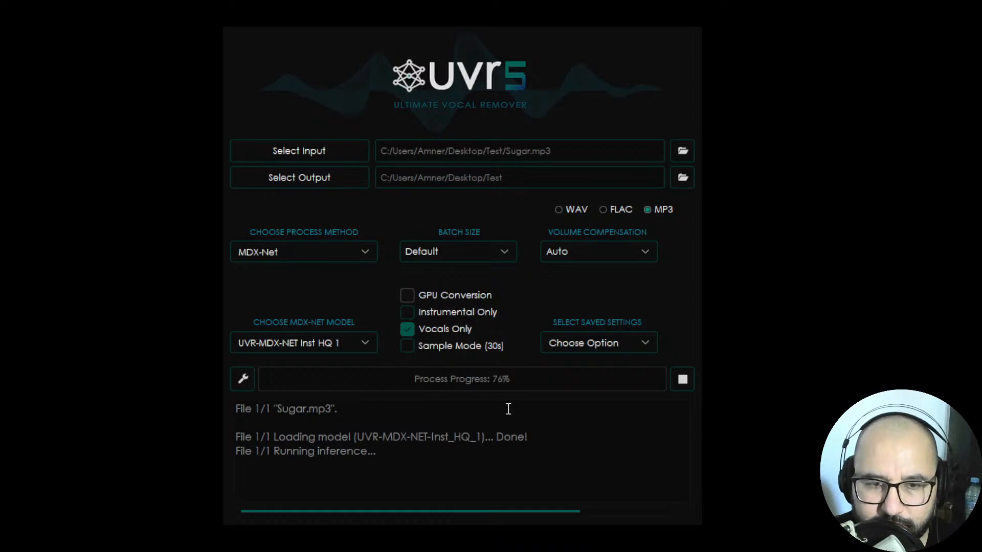
pyautogui.moveTo(564, 422)
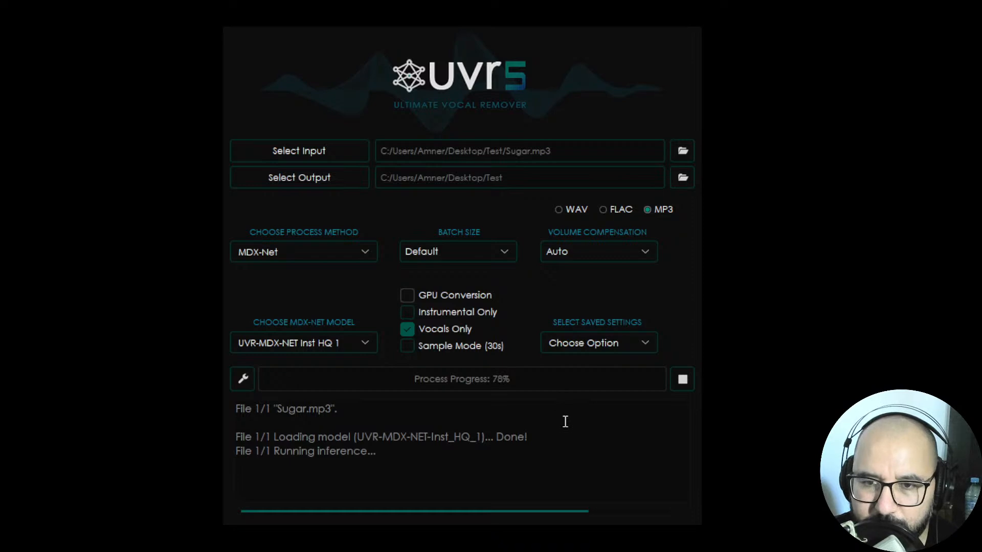
pyautogui.moveTo(556, 443)
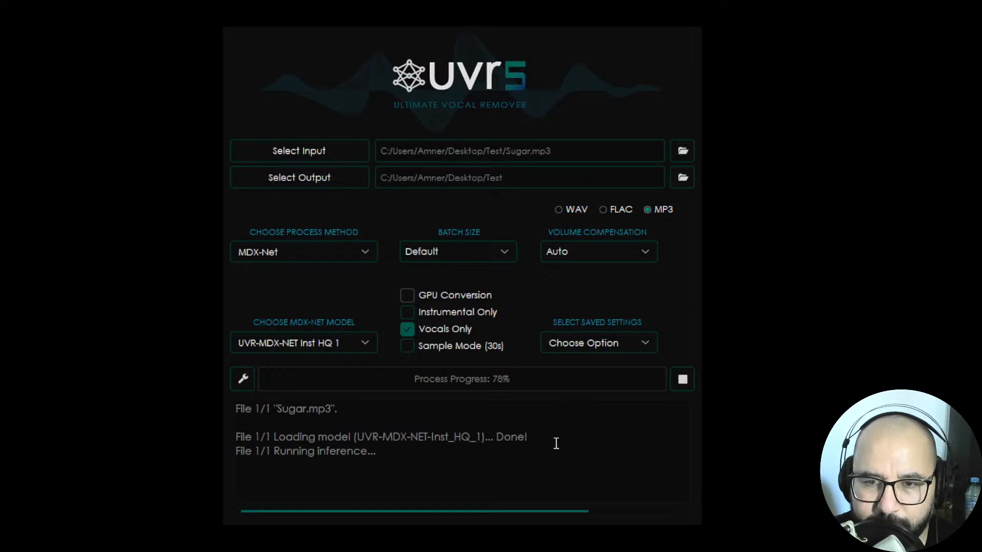
pyautogui.moveTo(552, 446)
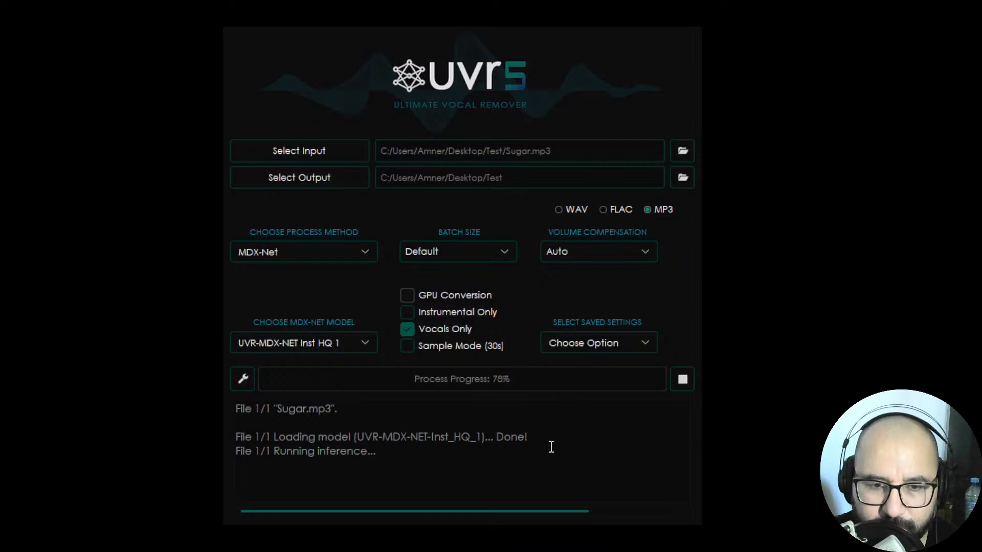
pyautogui.moveTo(591, 426)
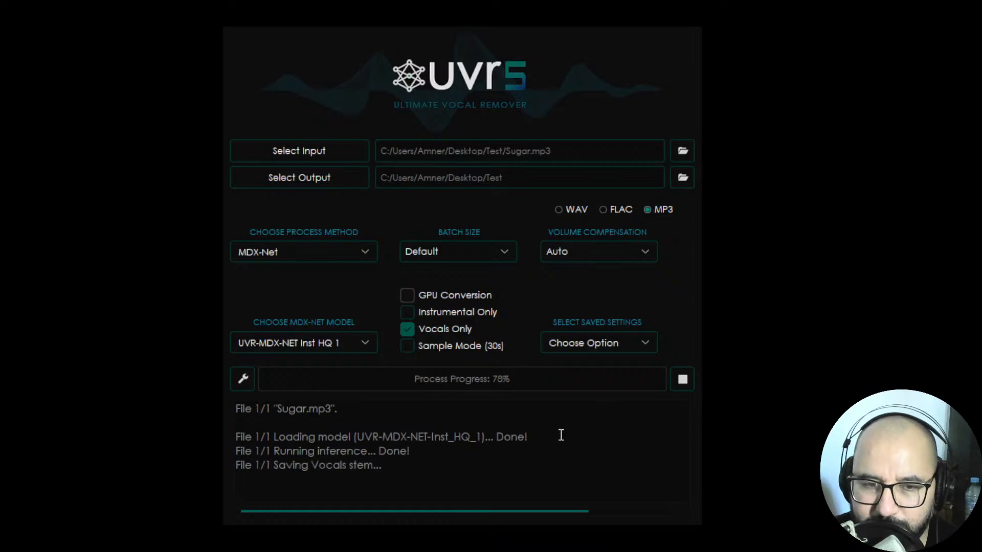
pyautogui.moveTo(518, 450)
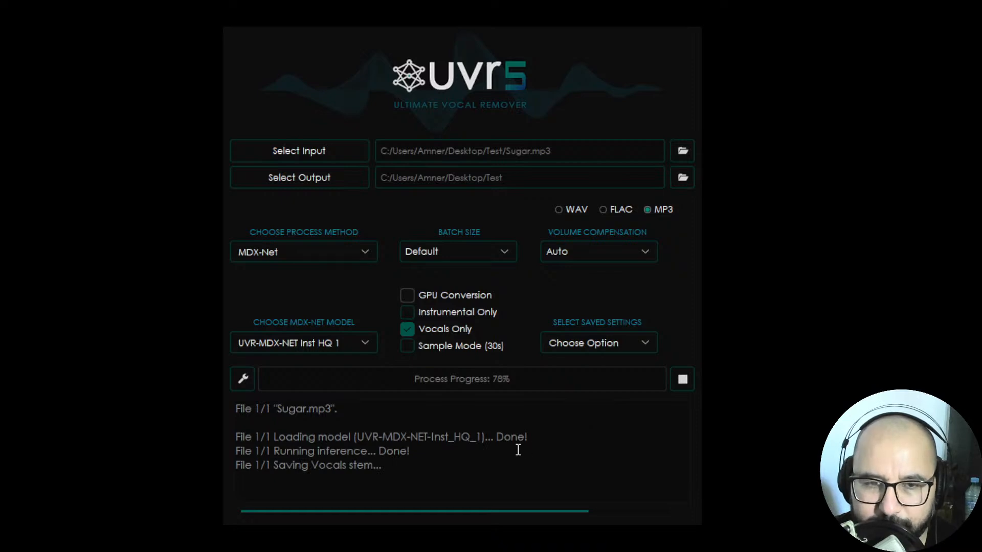
pyautogui.moveTo(525, 444)
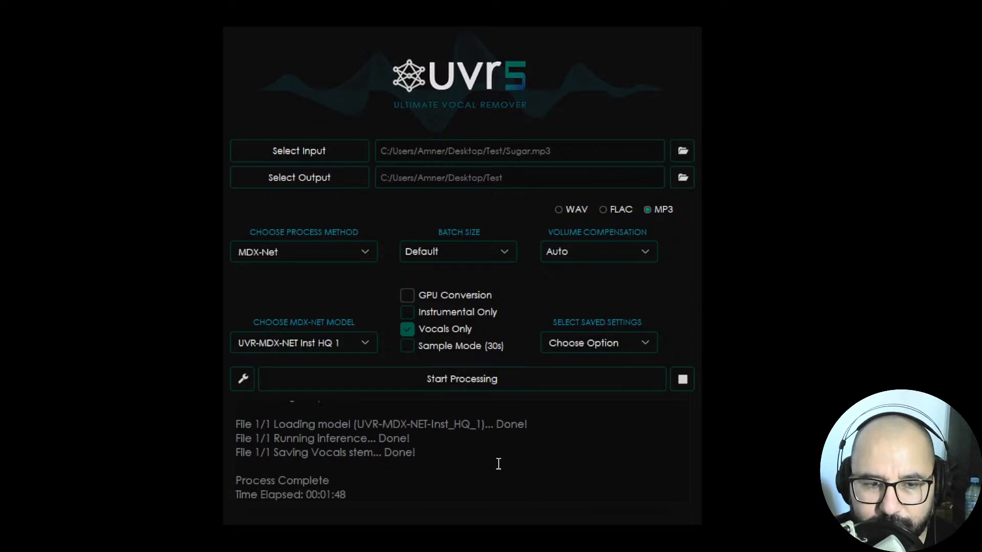
pyautogui.moveTo(530, 468)
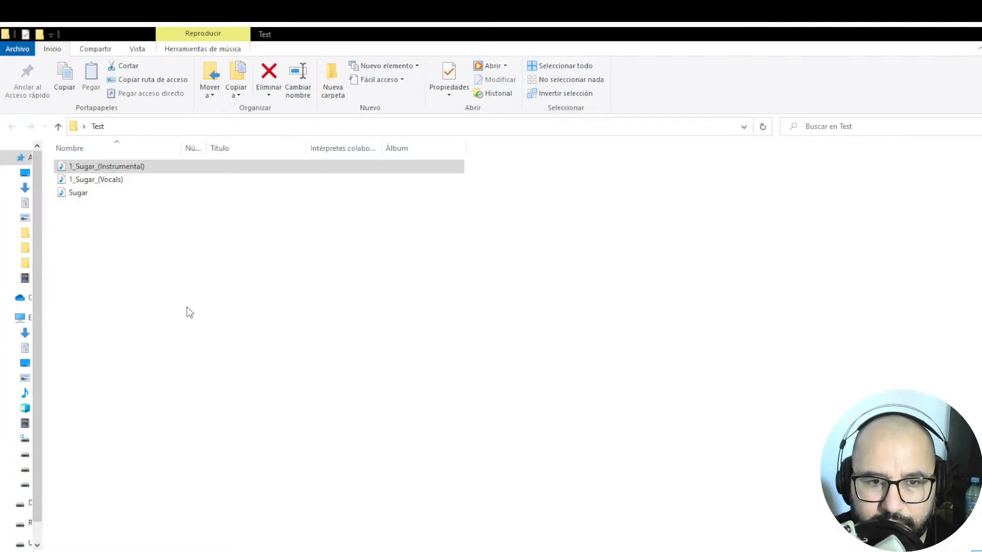
pyautogui.click(78, 192)
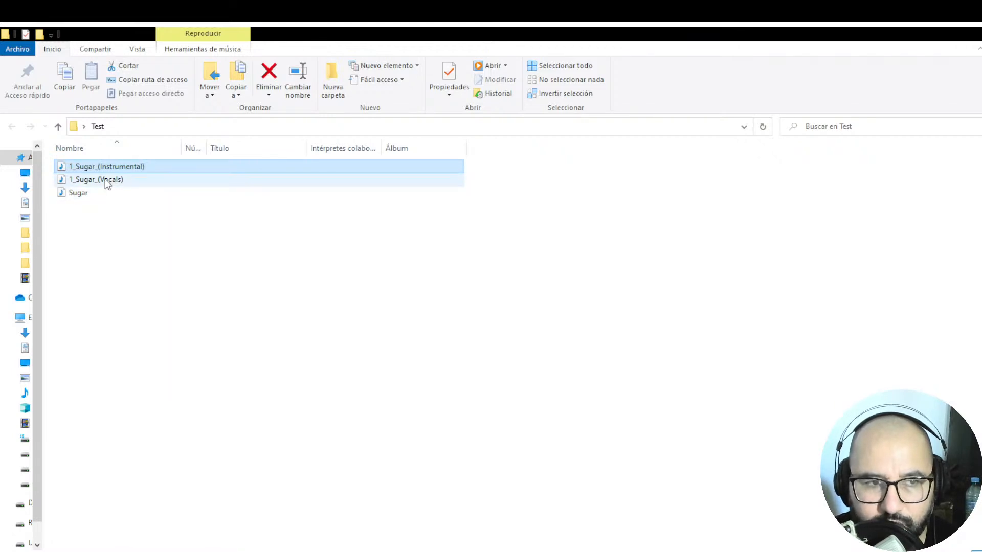
pyautogui.click(96, 179)
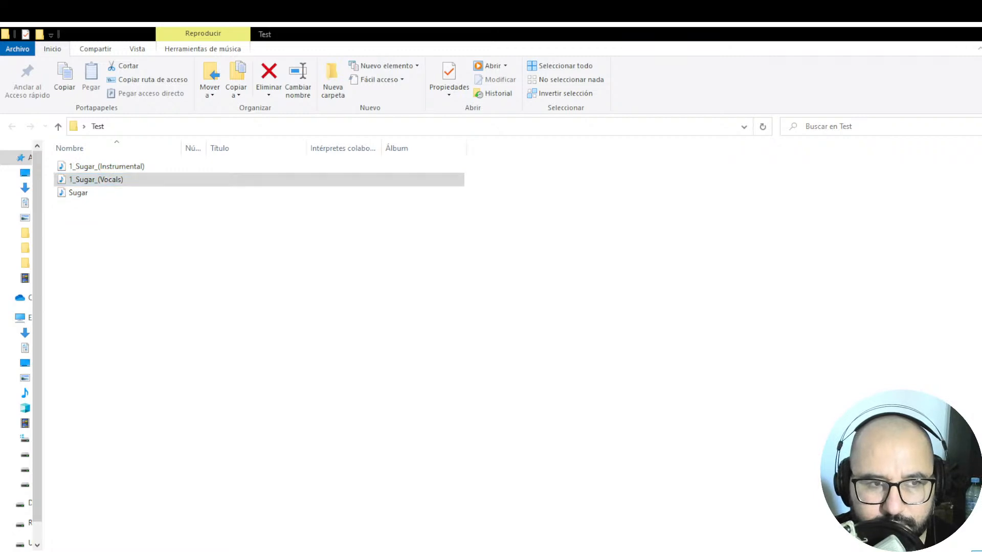
pyautogui.moveTo(254, 362)
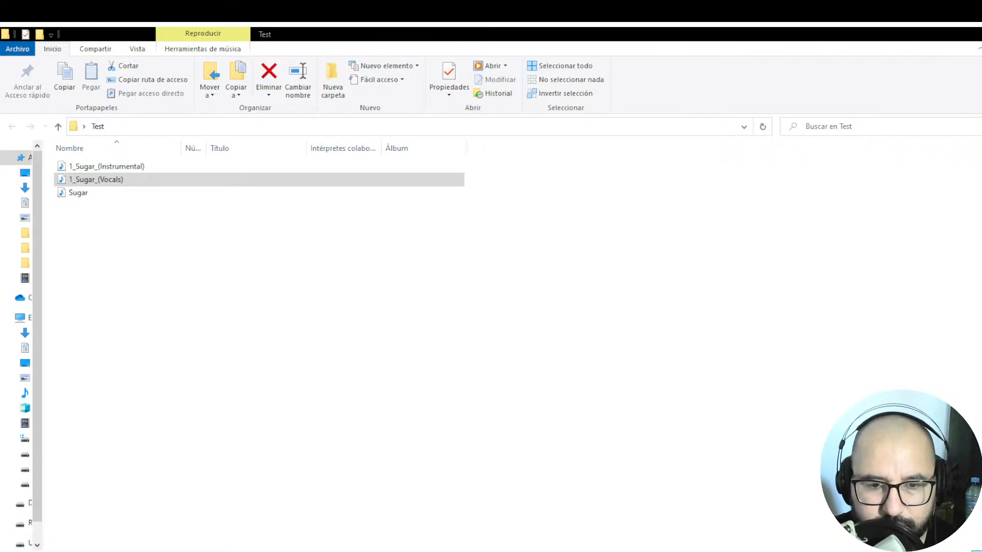
pyautogui.moveTo(272, 377)
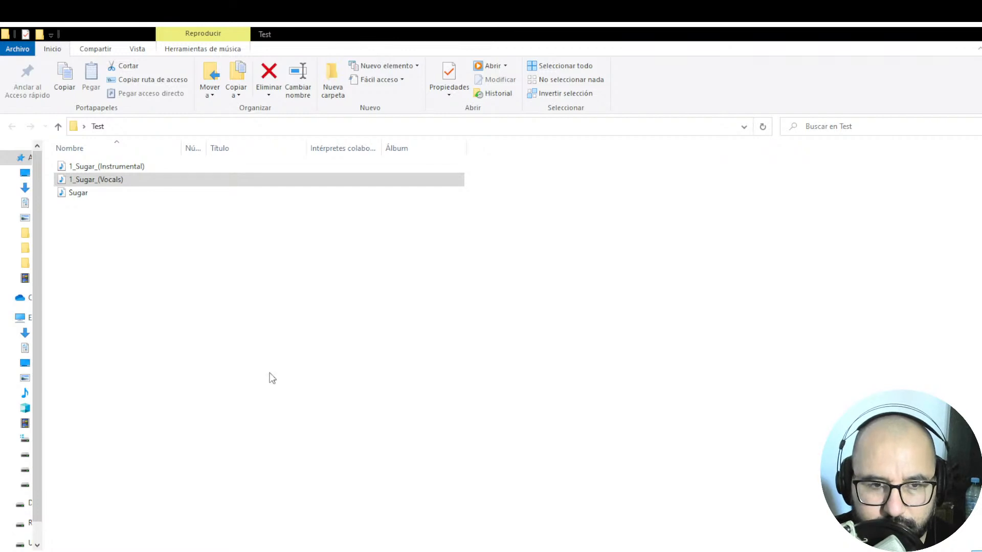
pyautogui.moveTo(450, 313)
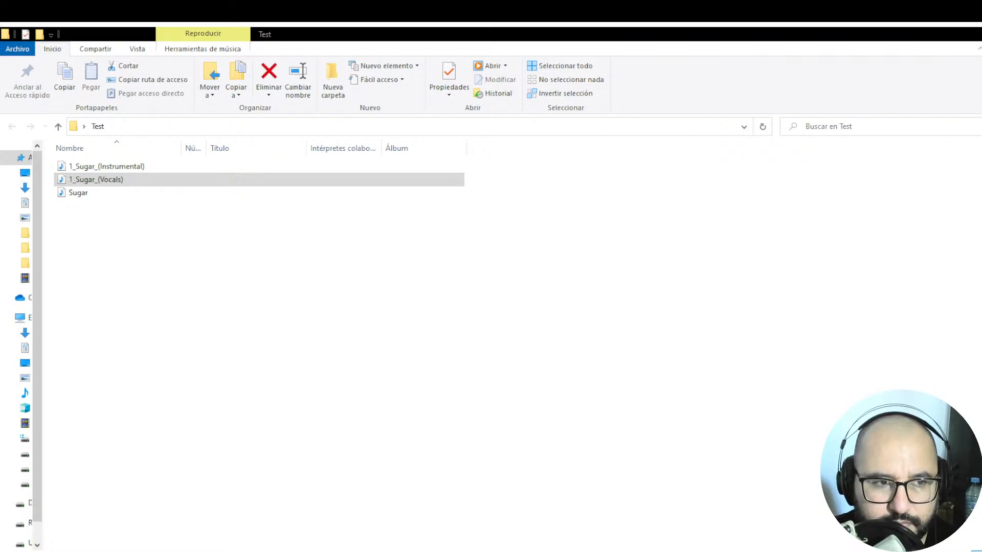
pyautogui.moveTo(157, 206)
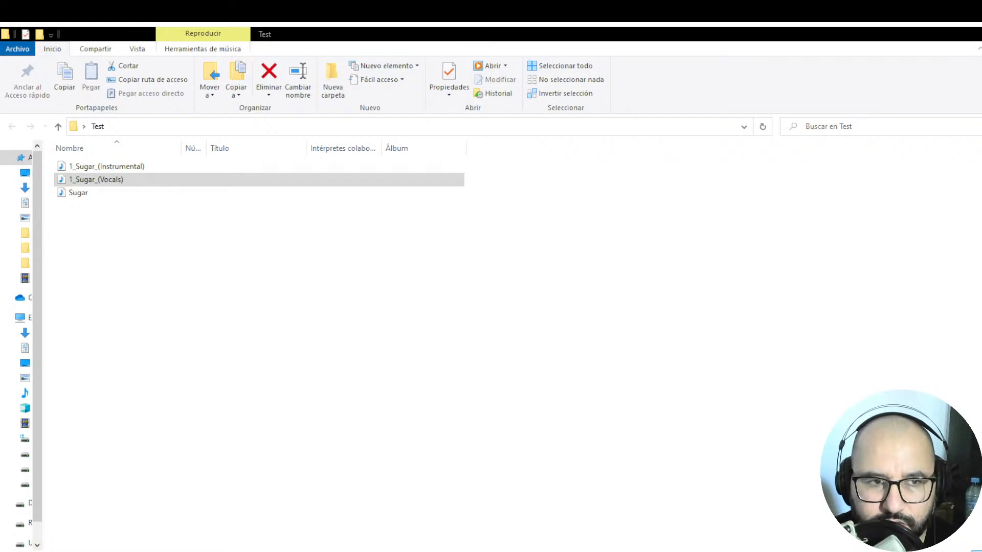
pyautogui.moveTo(374, 307)
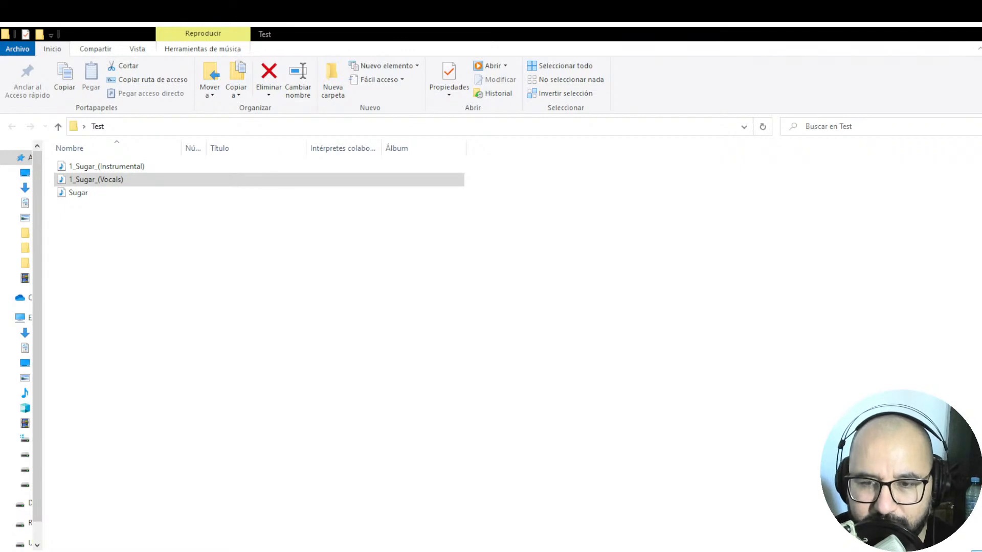
pyautogui.moveTo(765, 365)
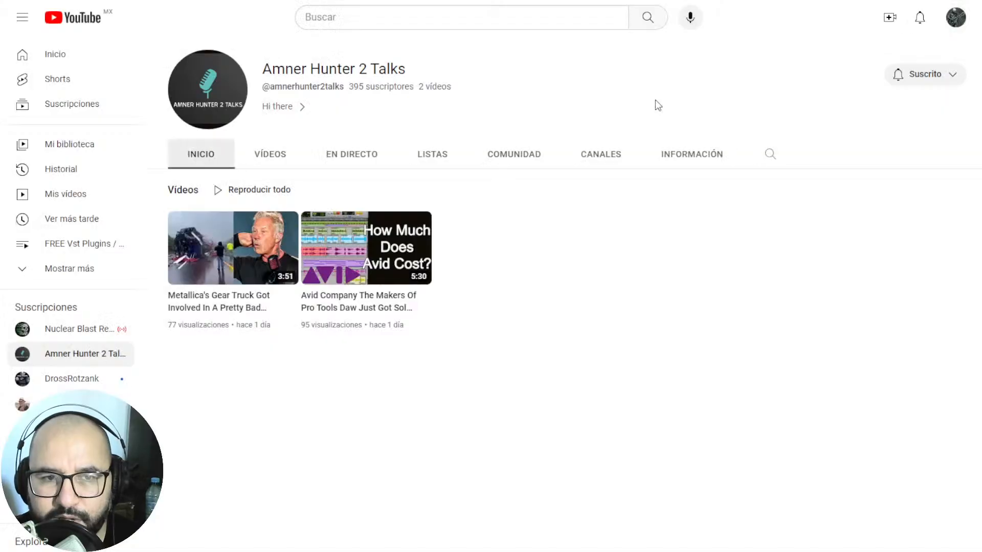
pyautogui.moveTo(646, 248)
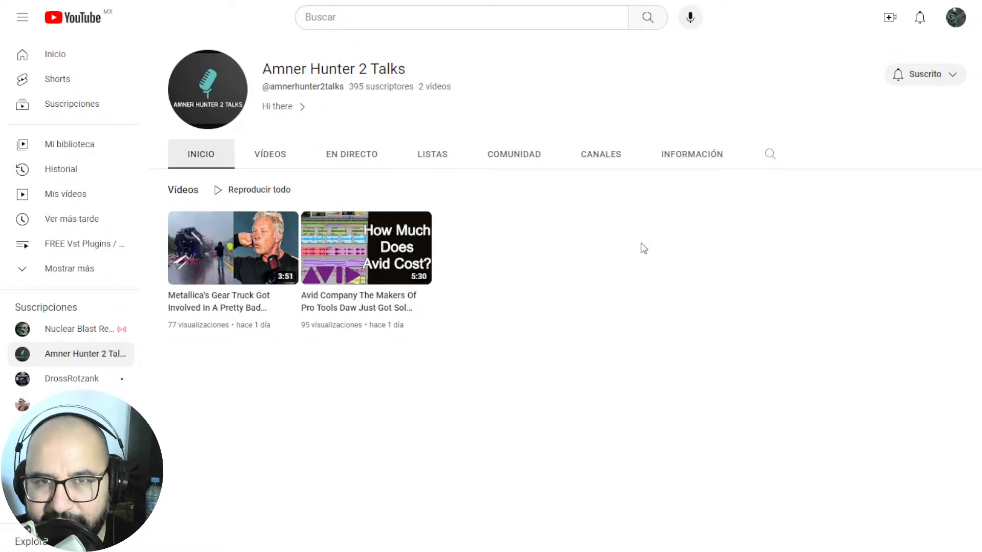
pyautogui.moveTo(634, 254)
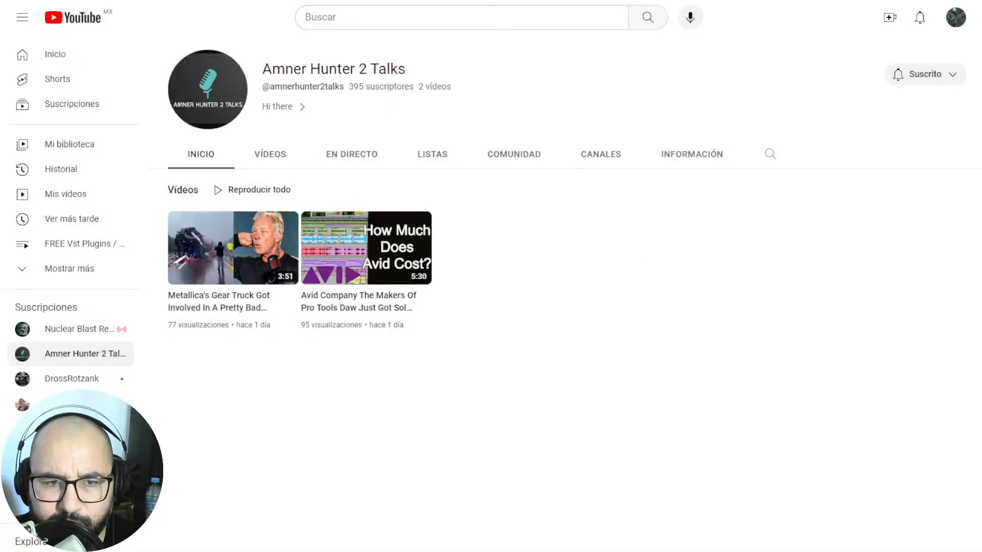
pyautogui.moveTo(634, 255)
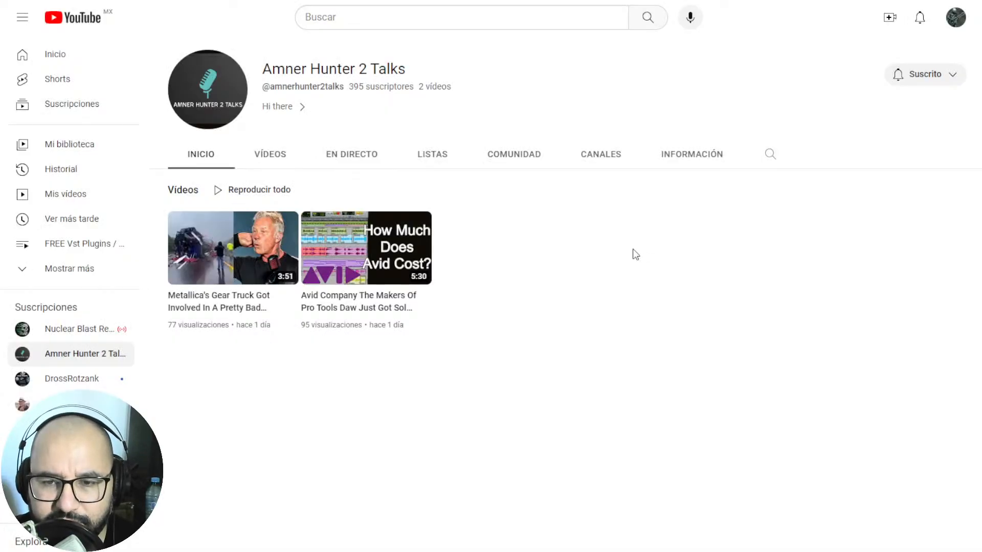
pyautogui.moveTo(828, 439)
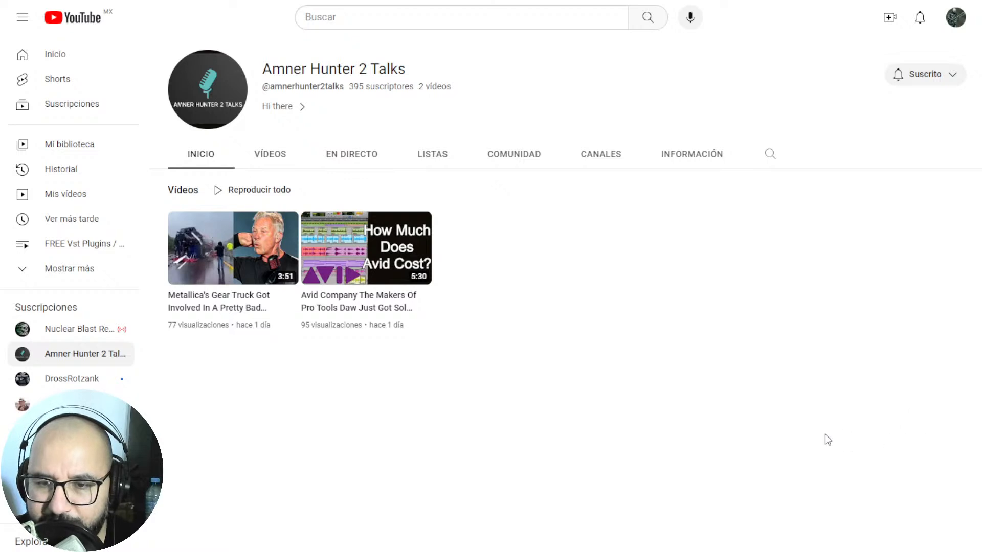
pyautogui.moveTo(900, 427)
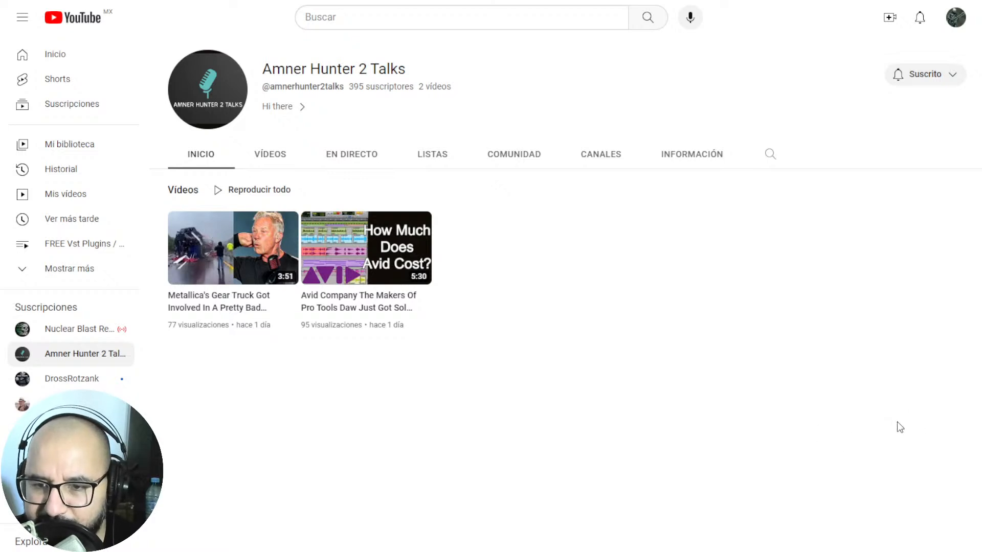
pyautogui.moveTo(898, 448)
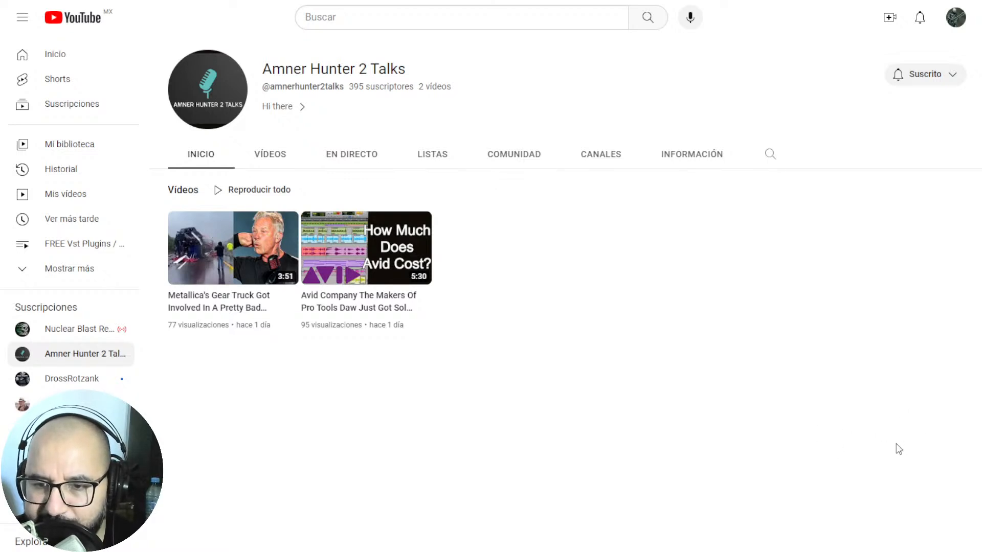
pyautogui.moveTo(935, 429)
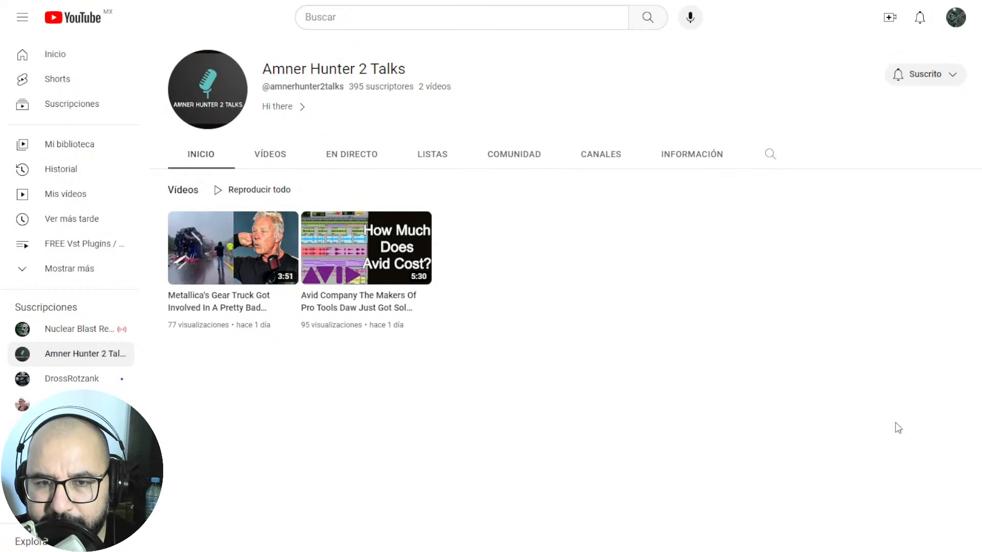
pyautogui.moveTo(759, 409)
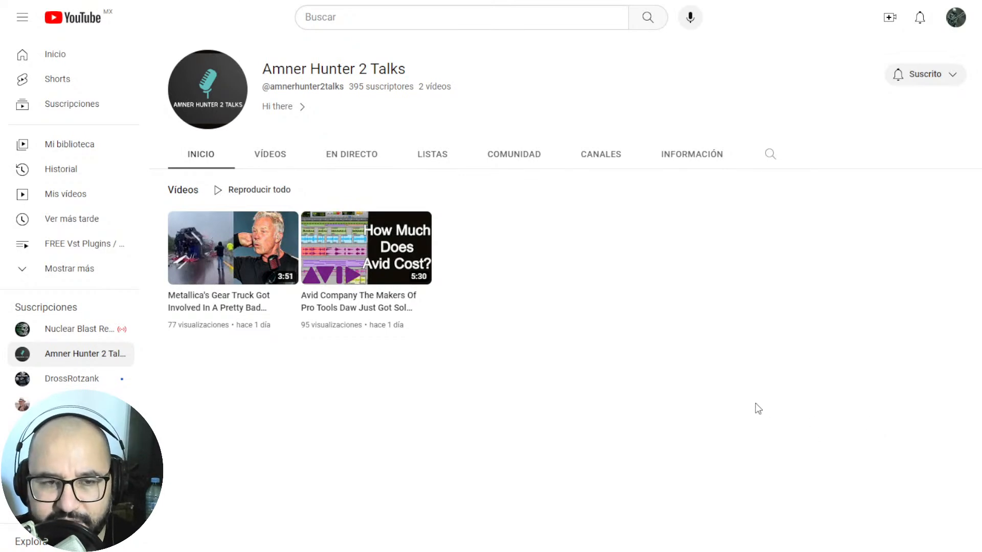
pyautogui.moveTo(755, 391)
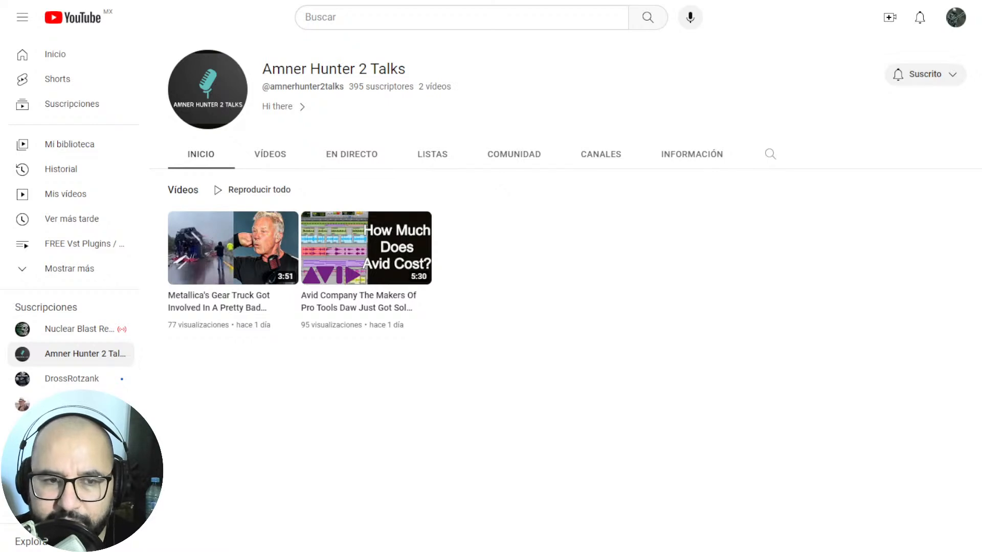
pyautogui.moveTo(409, 151)
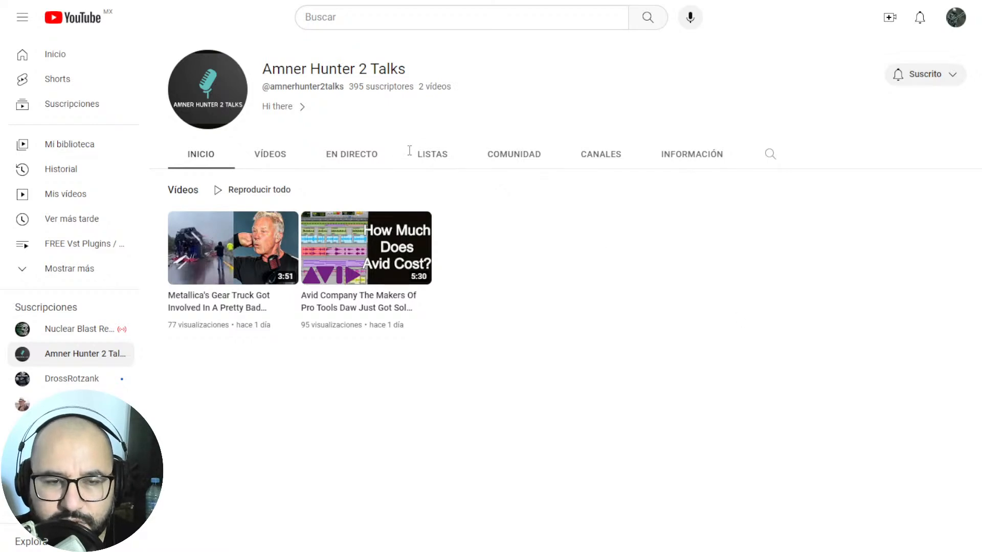